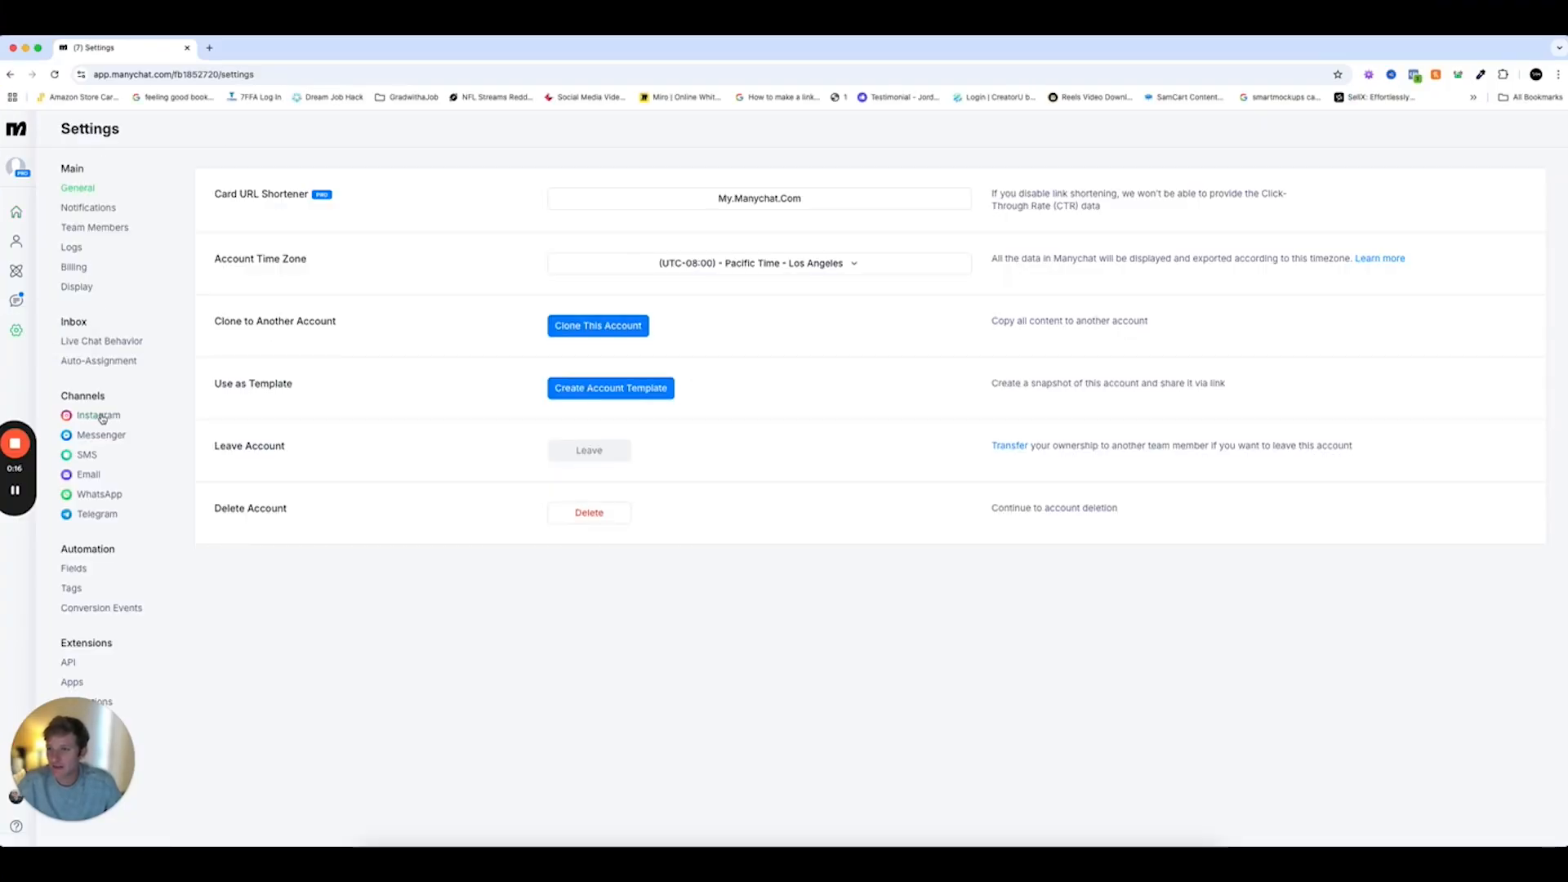
# - View the Instagram channel settings, then switch to the five-channel account's Home dashboard
pyautogui.click(98, 415)
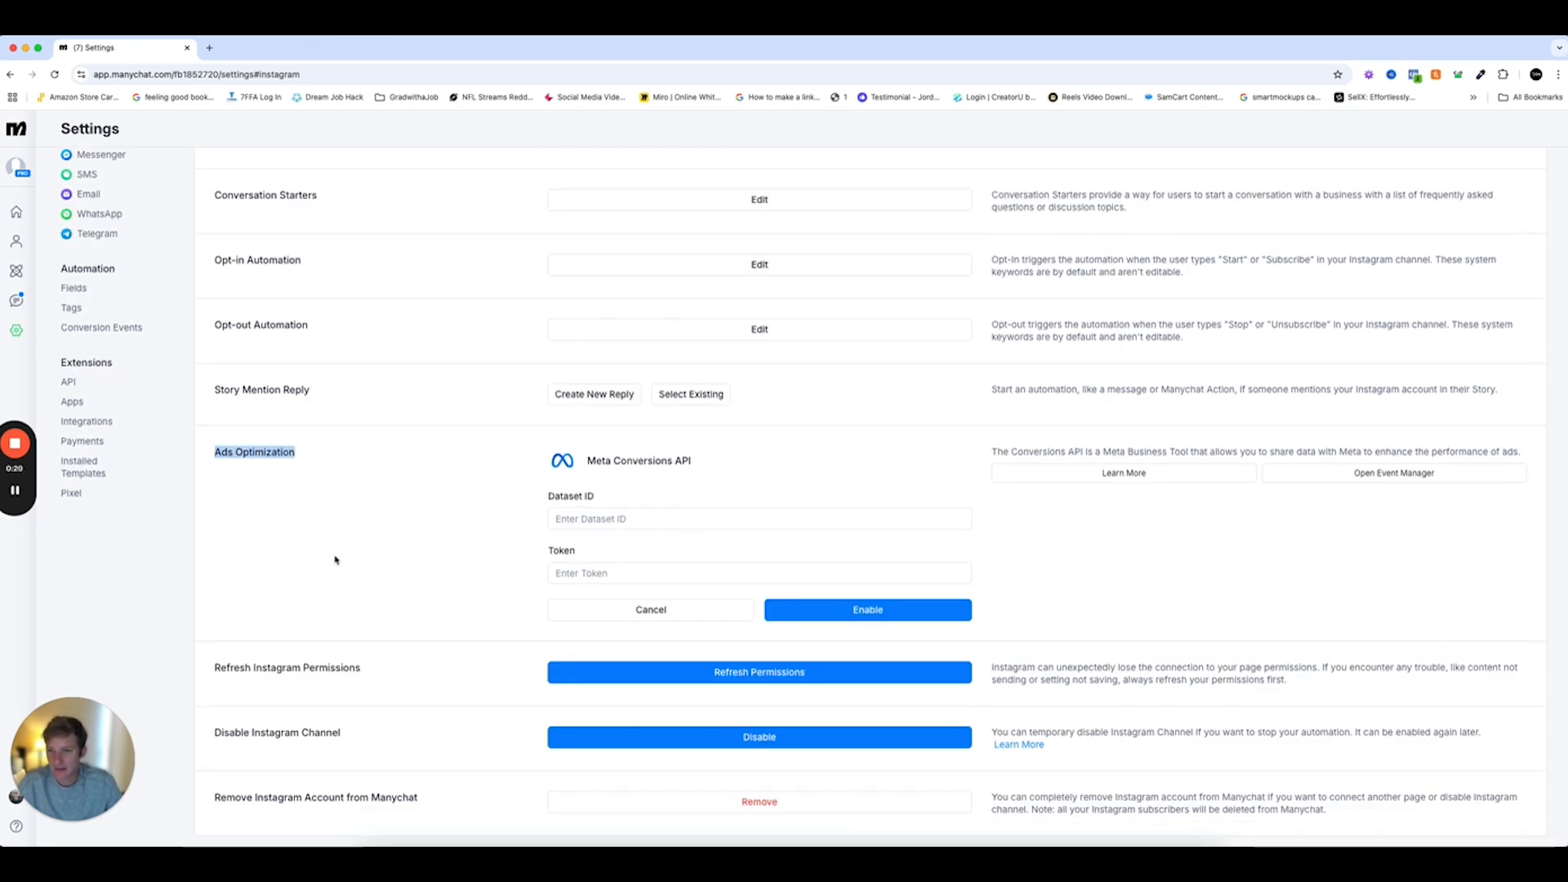
pyautogui.click(758, 518)
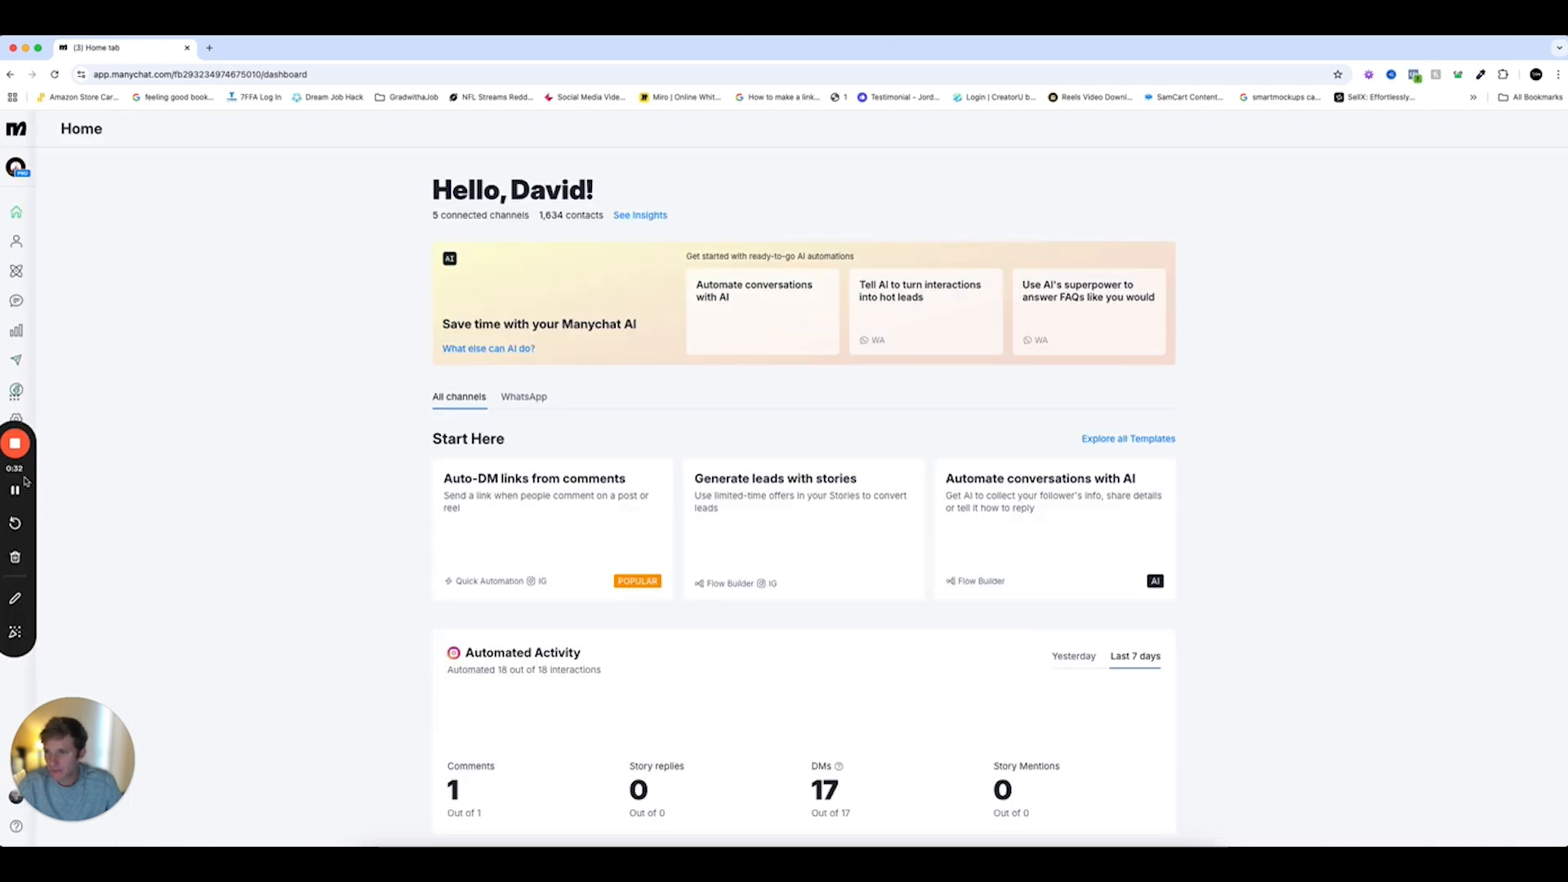
# - Show the Meta Conversions API connect options in this account's Instagram settings
pyautogui.click(16, 419)
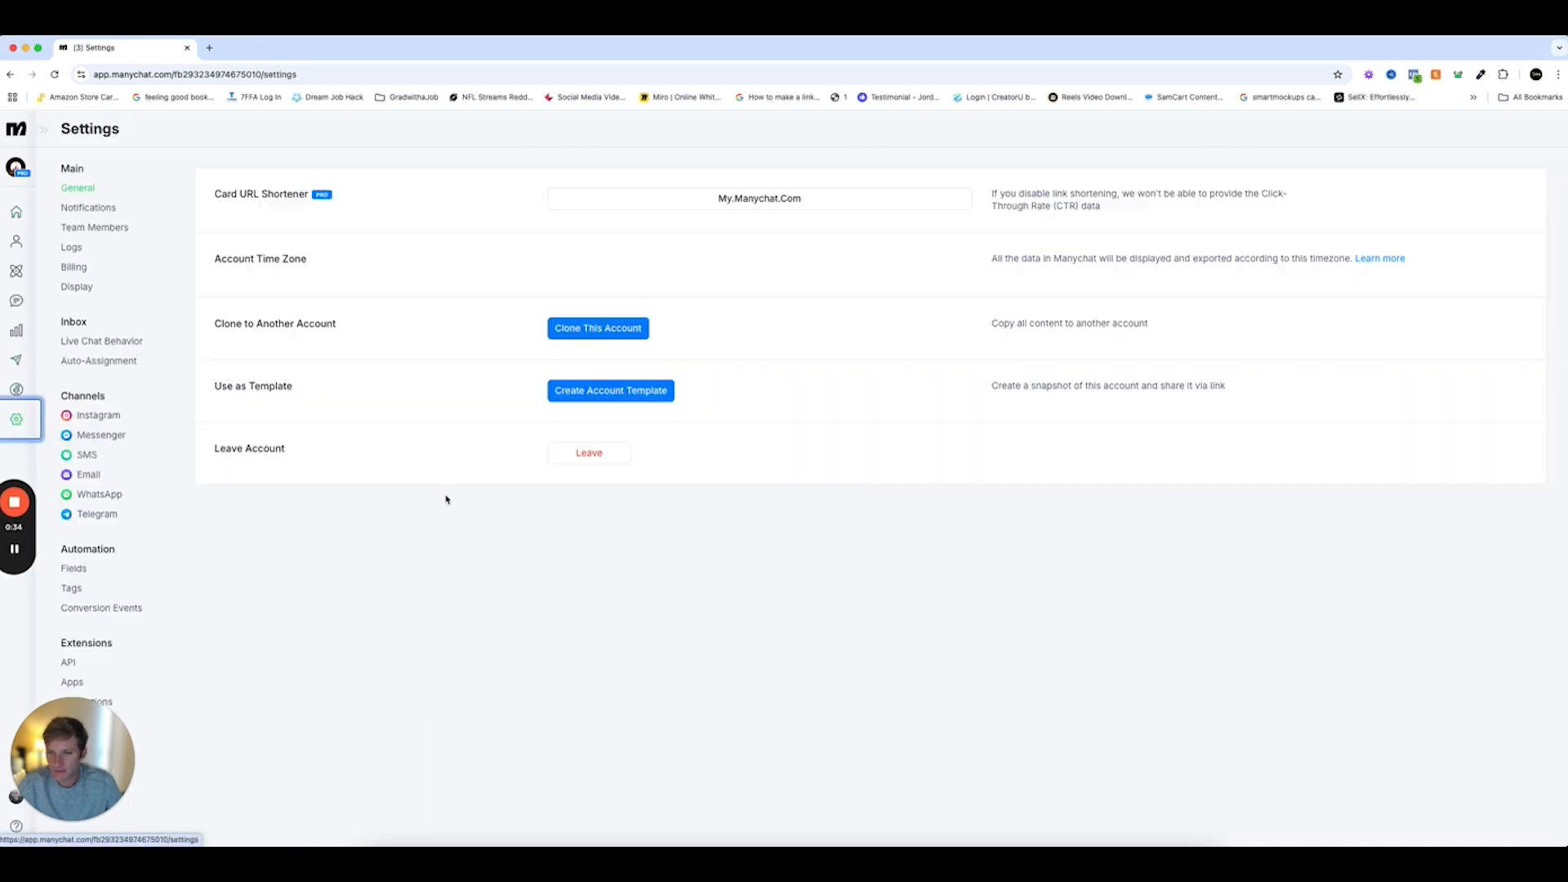
pyautogui.click(759, 258)
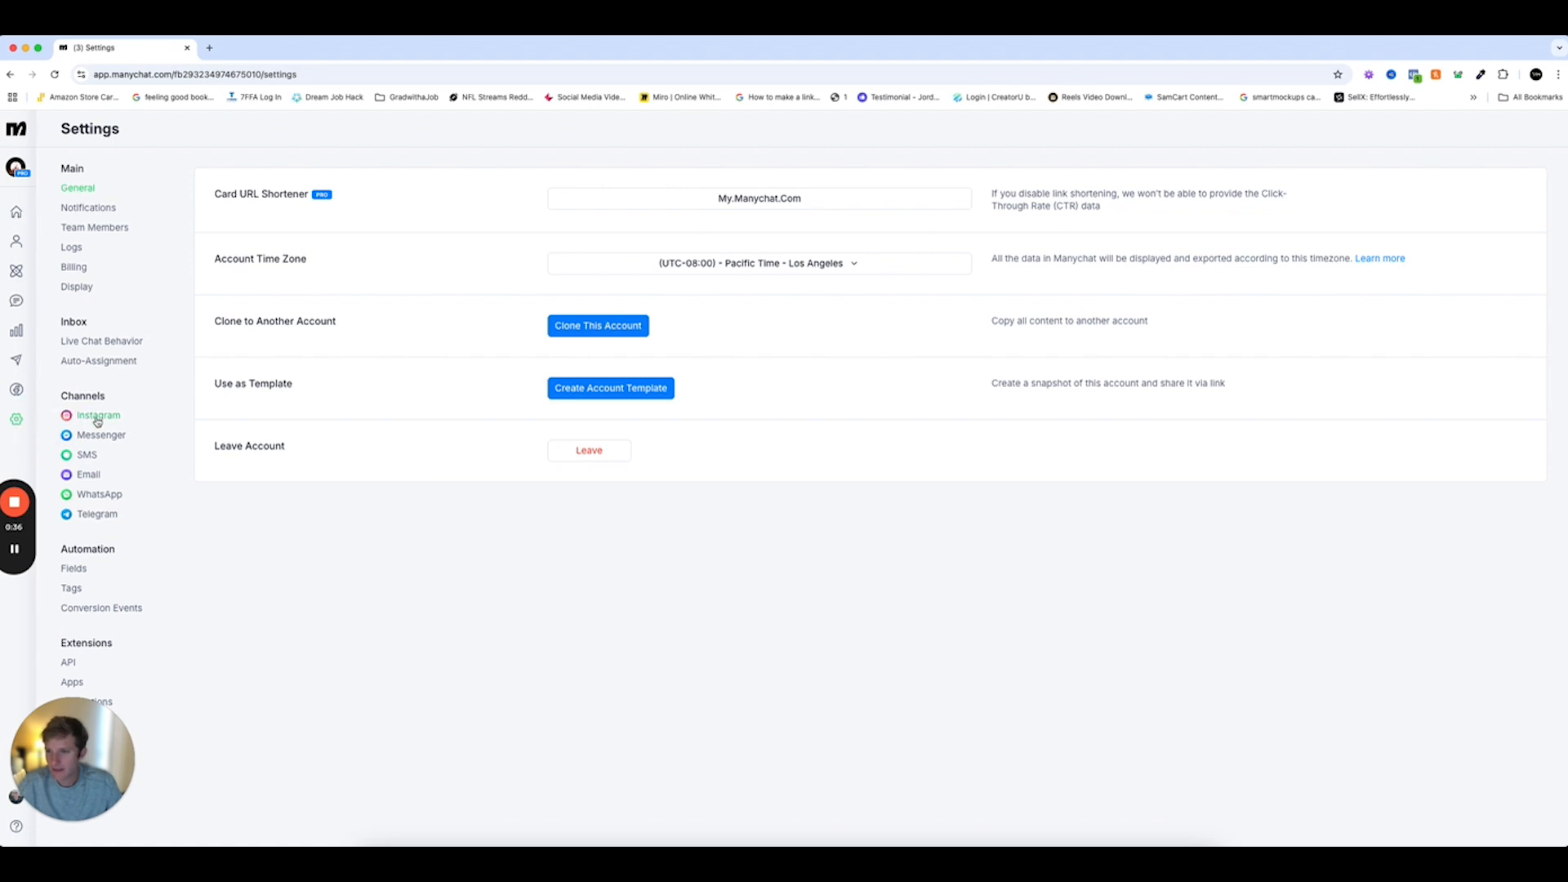
pyautogui.click(98, 415)
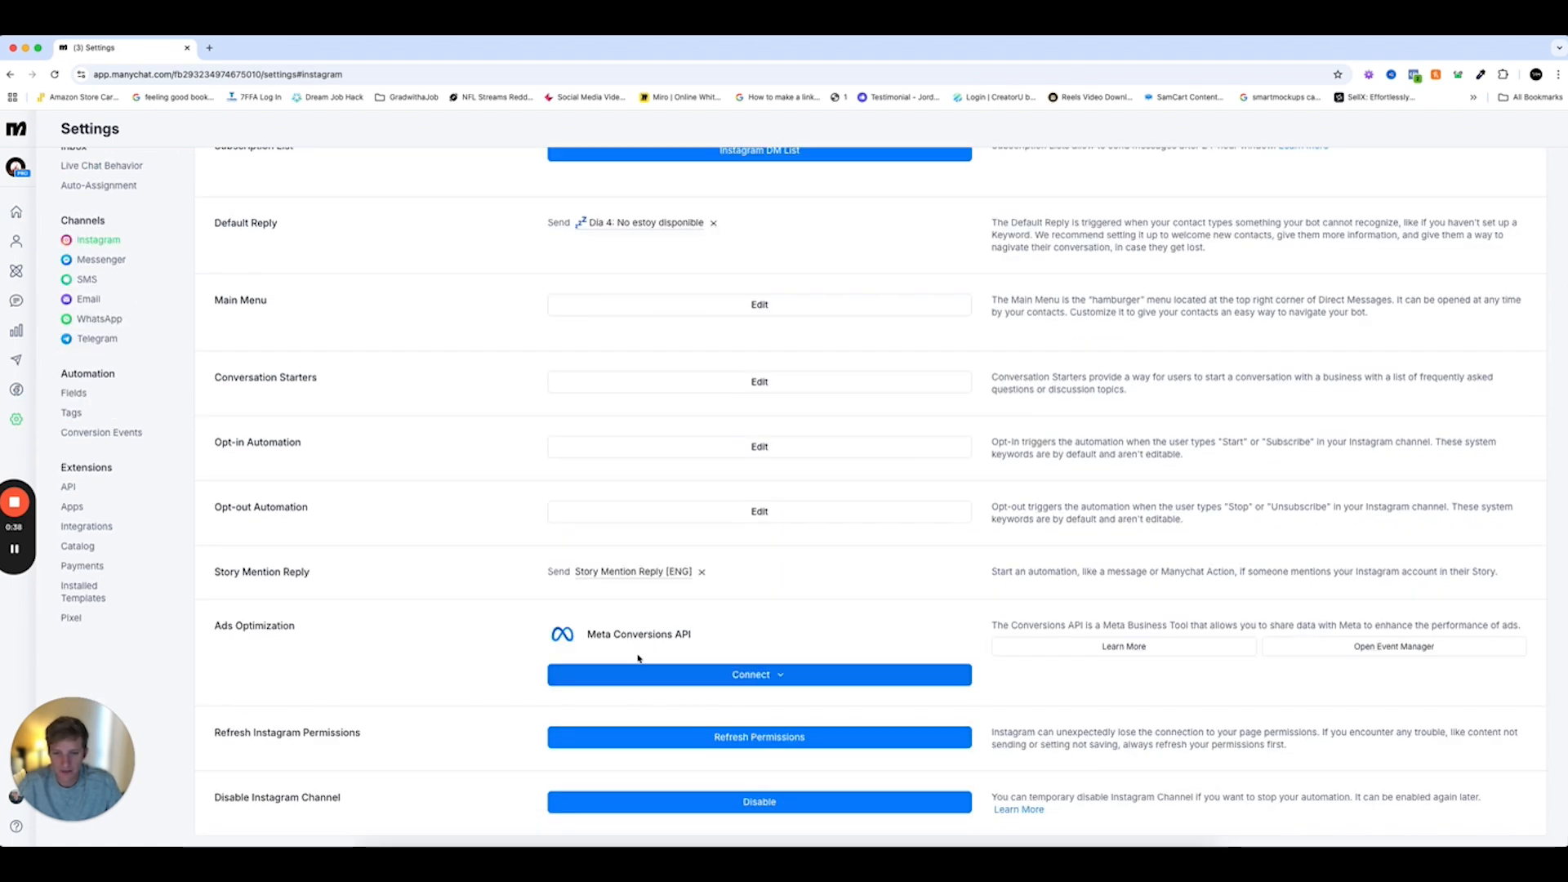
pyautogui.click(758, 673)
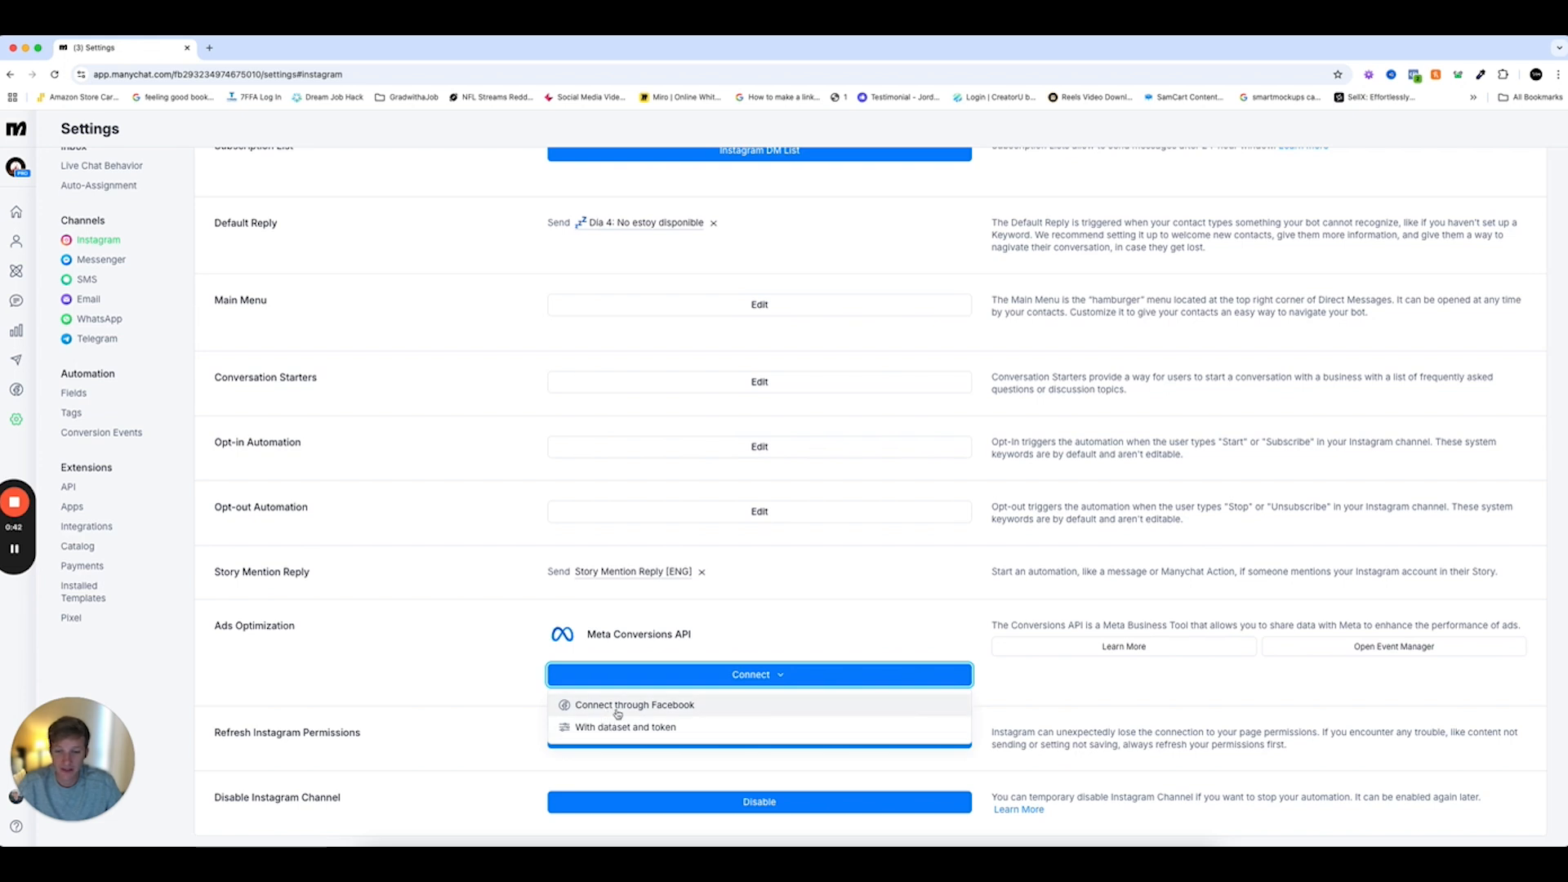
pyautogui.moveTo(706, 712)
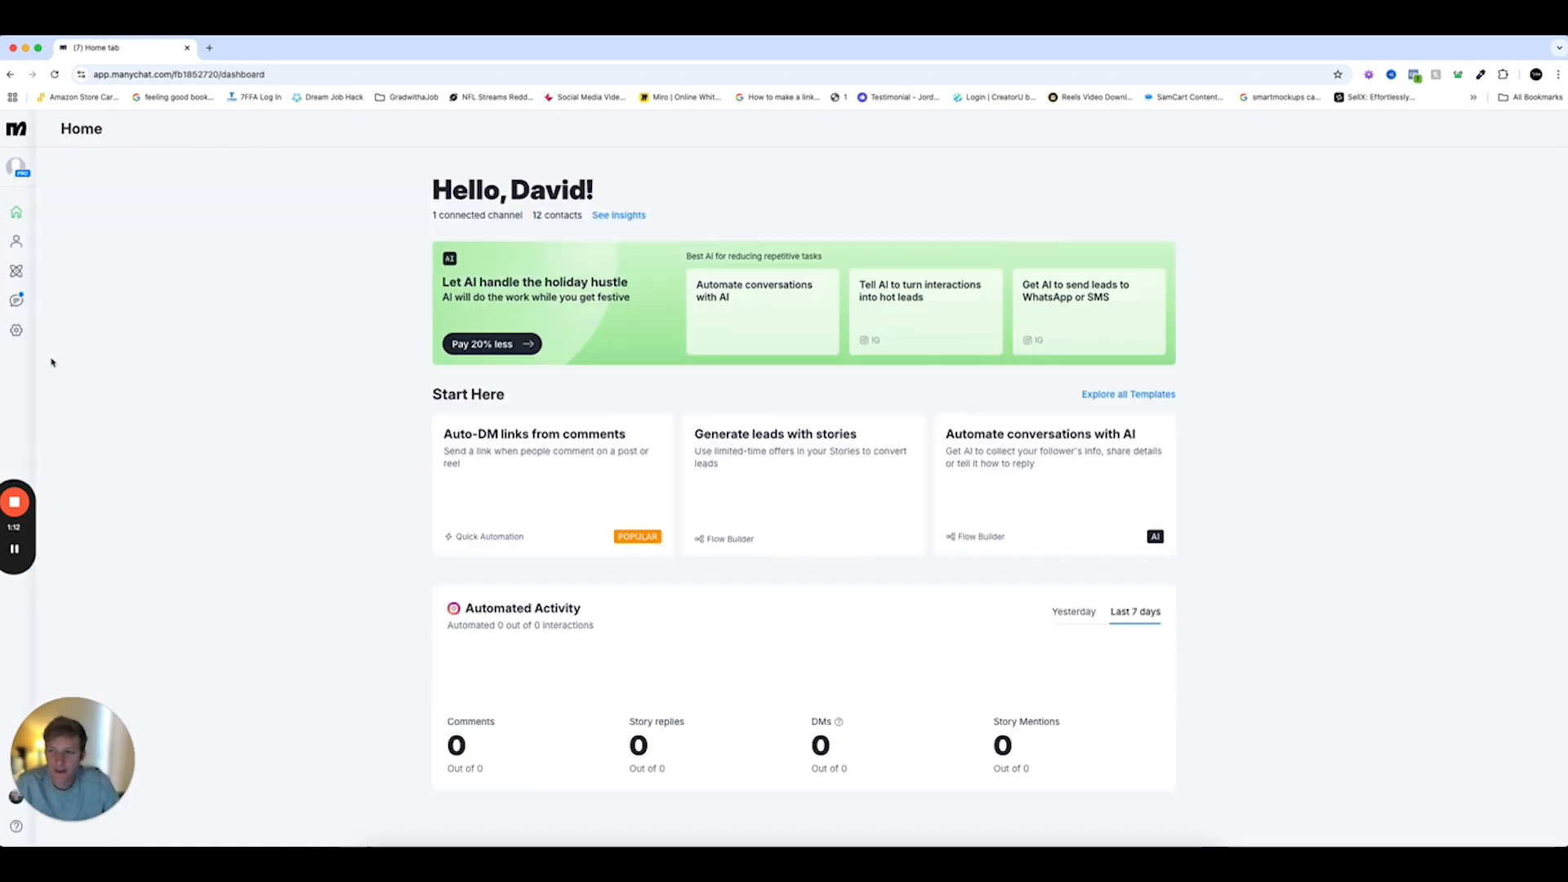
# - Show the empty Dataset ID and Token fields under Instagram Ads Optimization
pyautogui.click(16, 330)
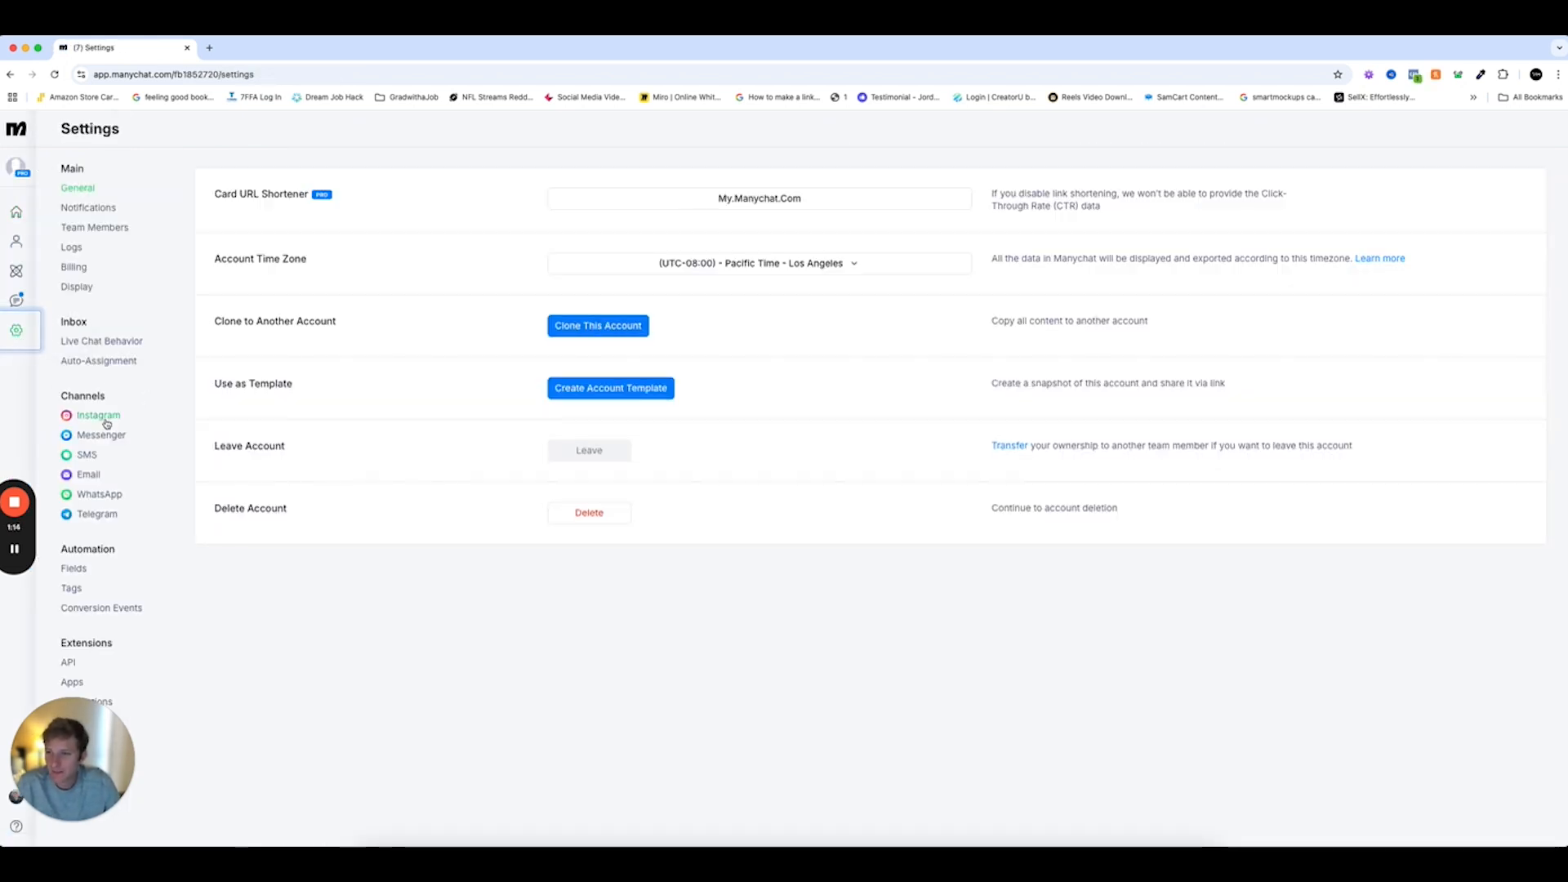
pyautogui.click(98, 415)
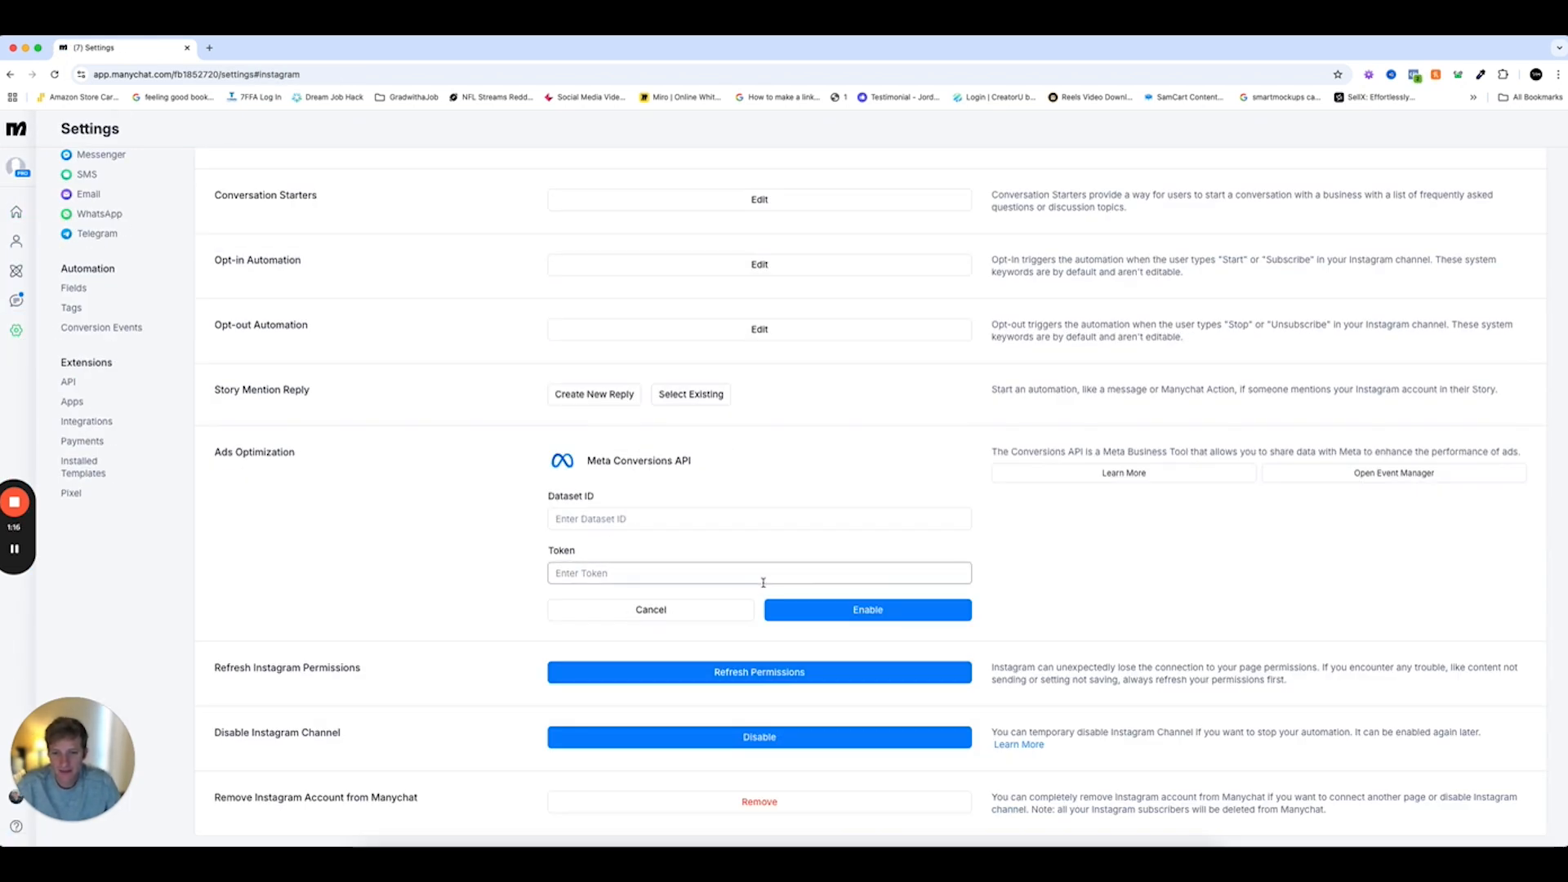
pyautogui.moveTo(1088, 589)
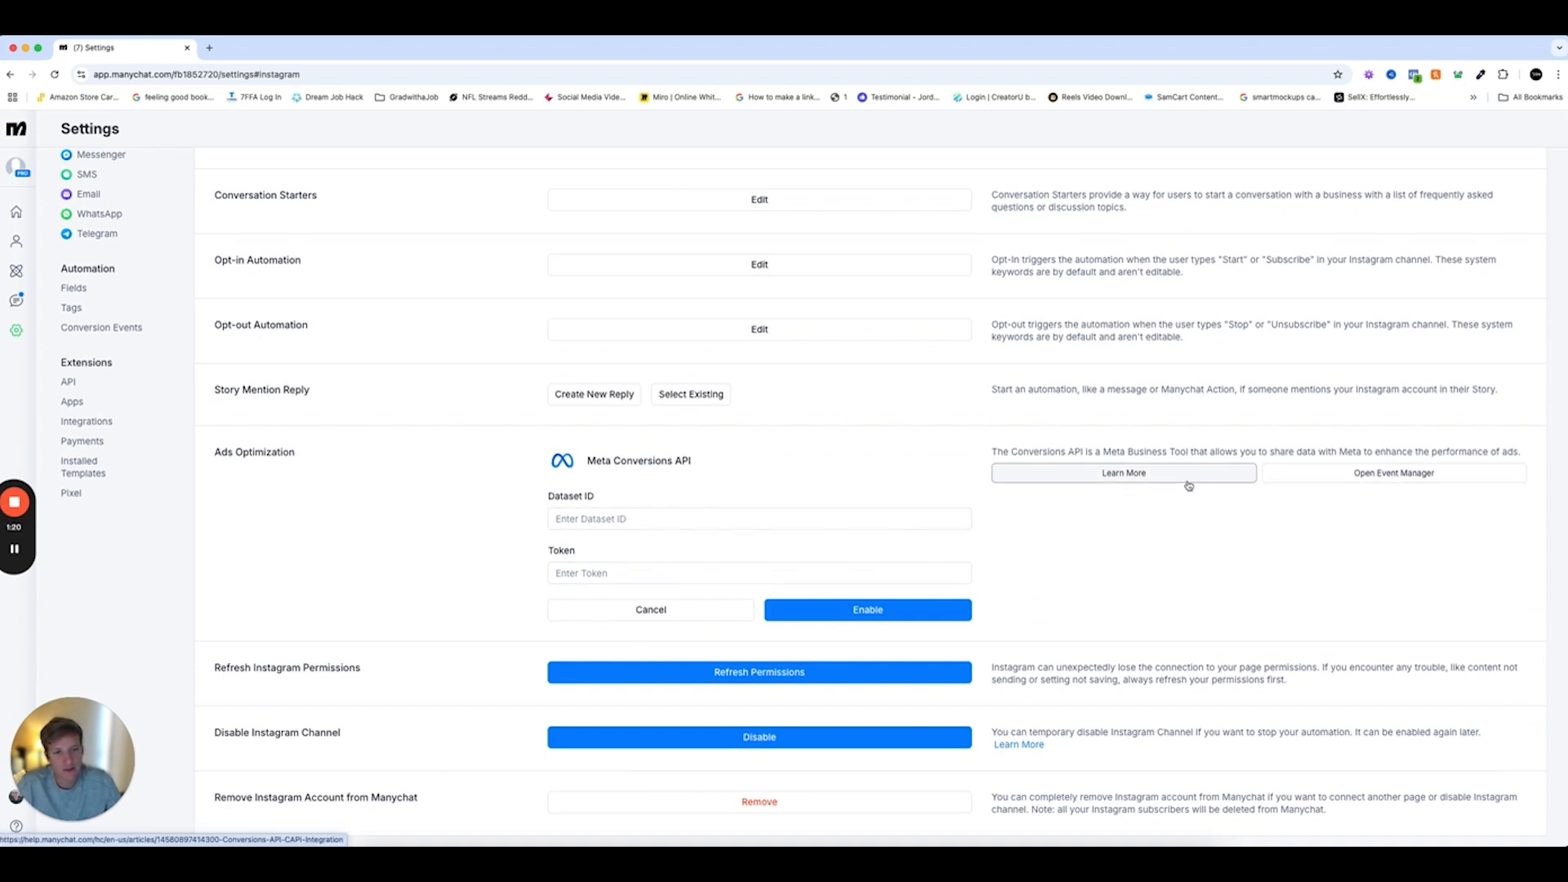
pyautogui.click(1122, 472)
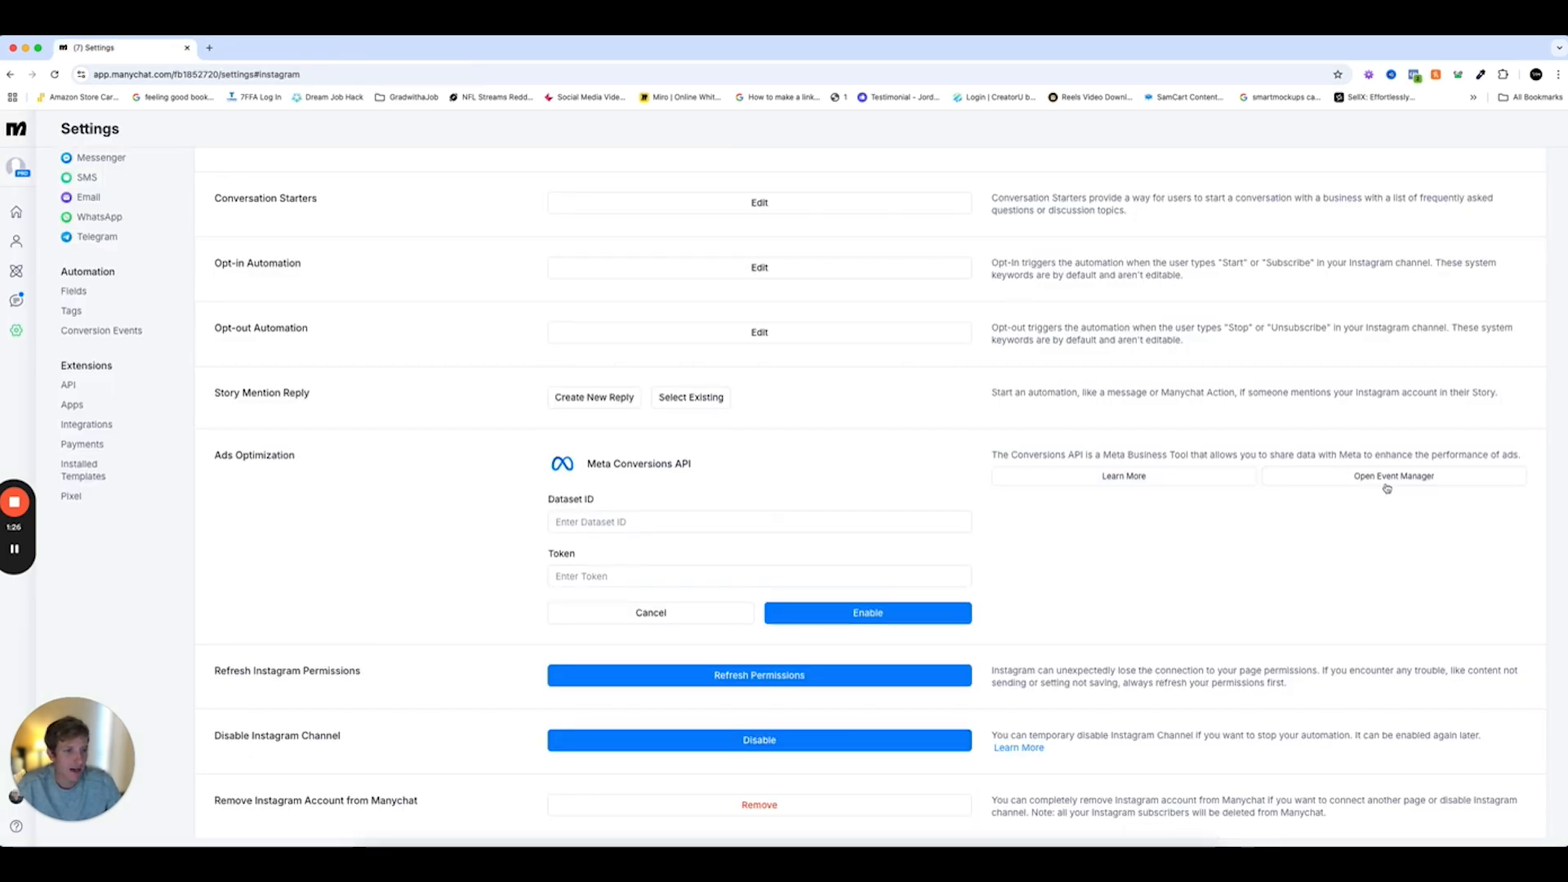
# - Open Meta Events Manager's data sources in a new tab, then return to ManyChat
pyautogui.click(1393, 476)
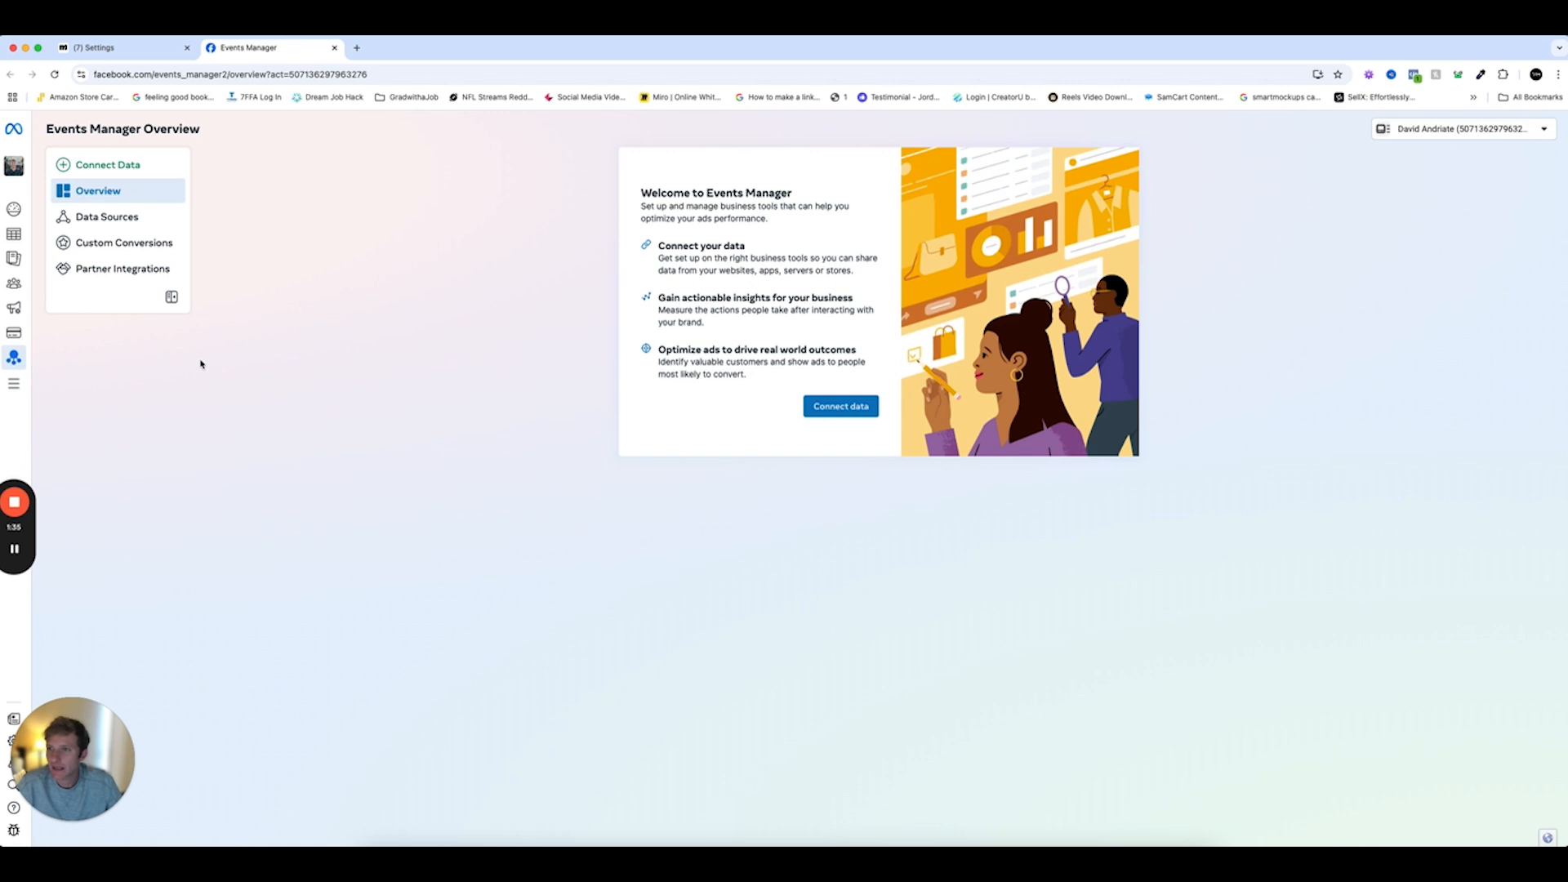
pyautogui.moveTo(107, 218)
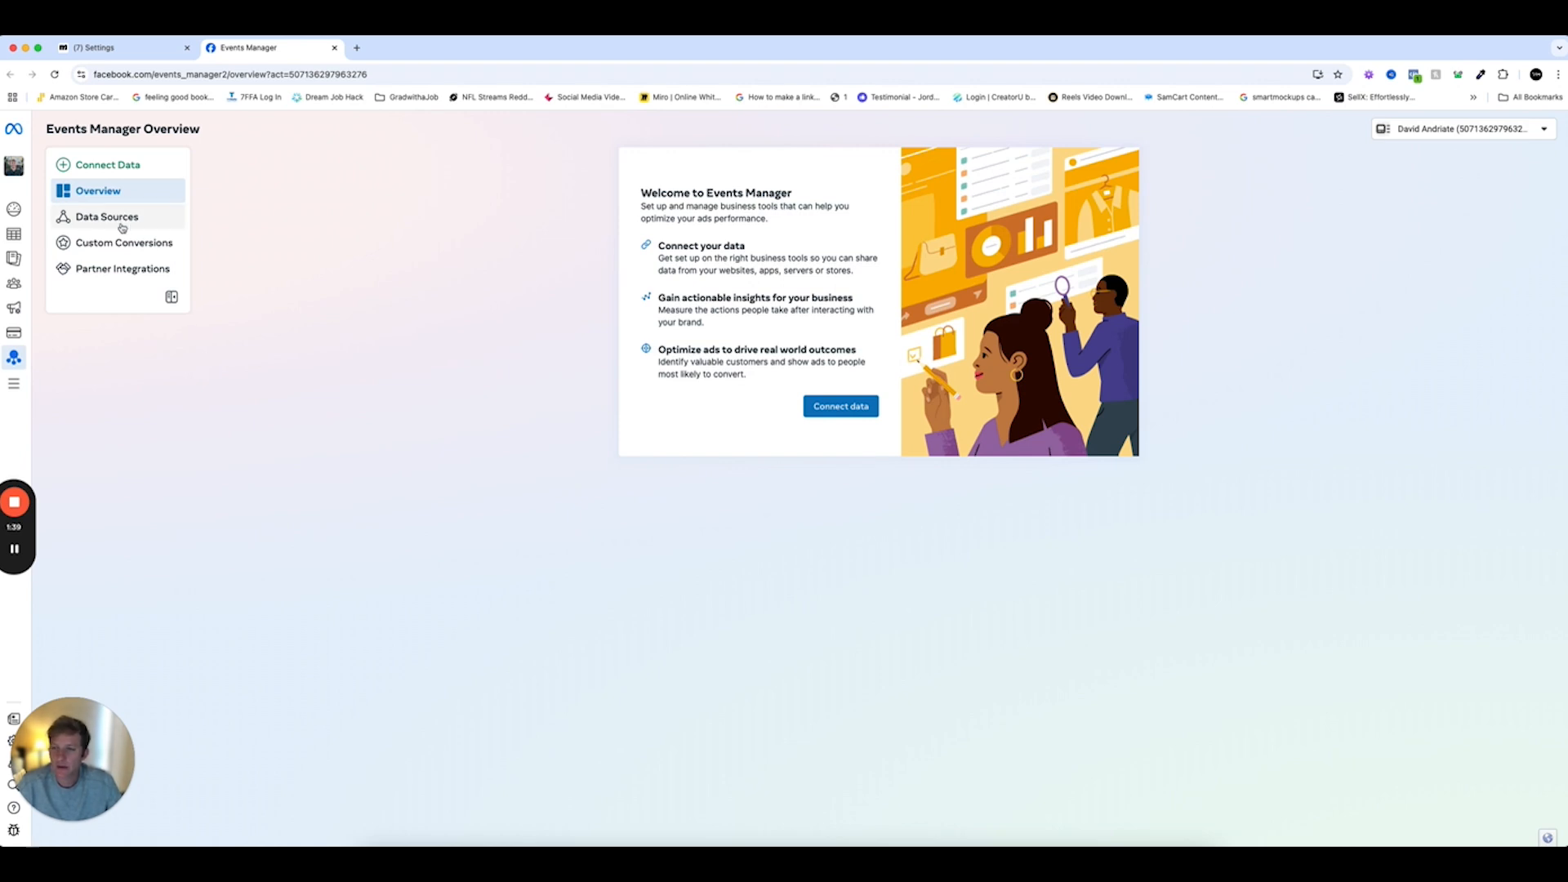
pyautogui.click(106, 216)
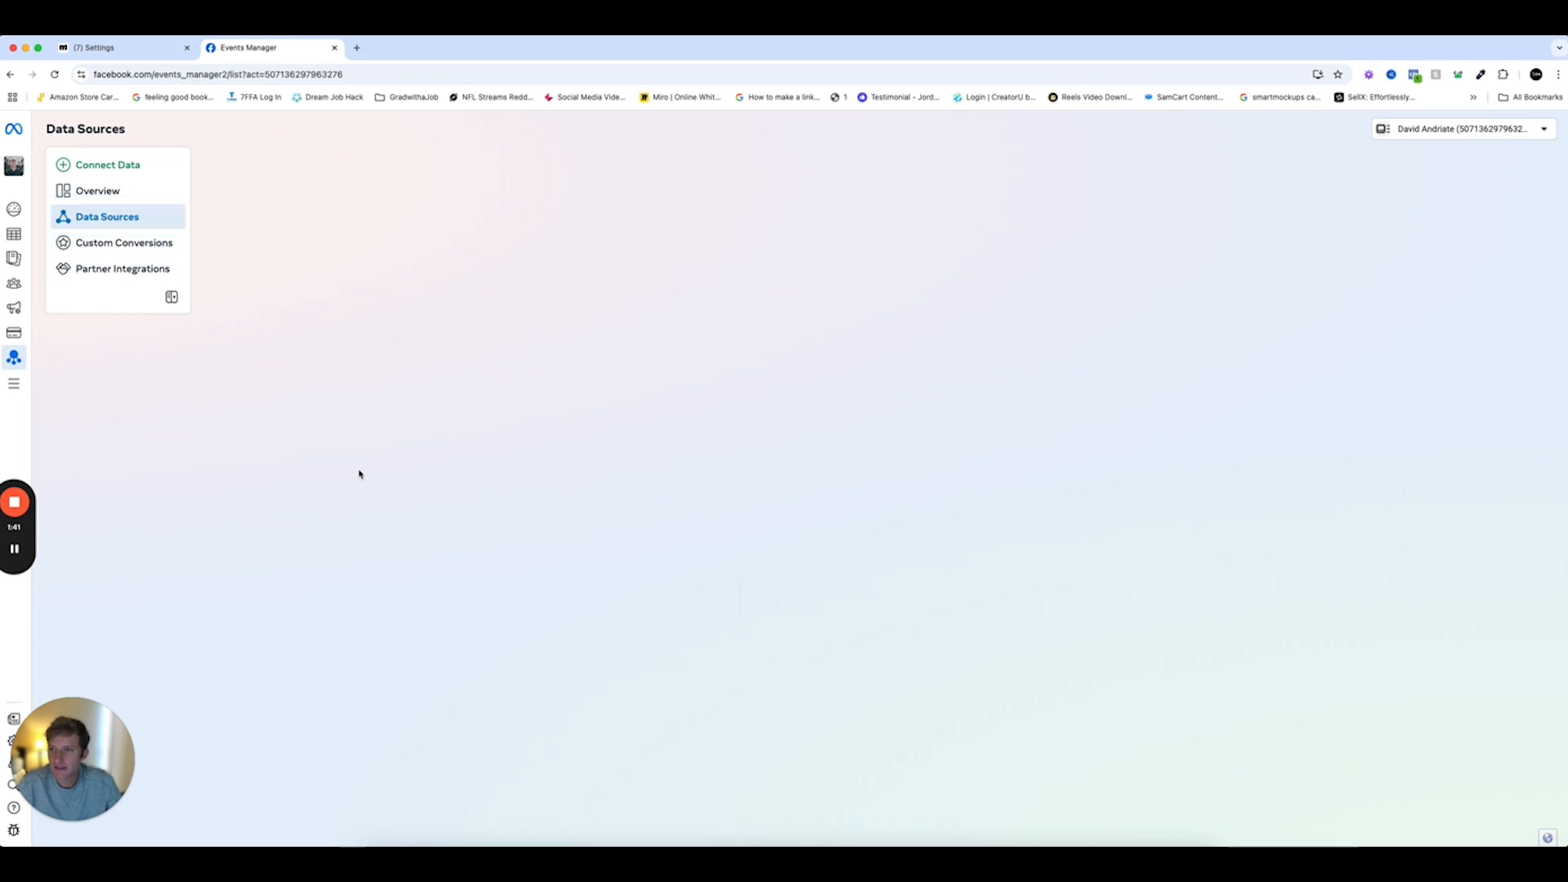
pyautogui.click(120, 47)
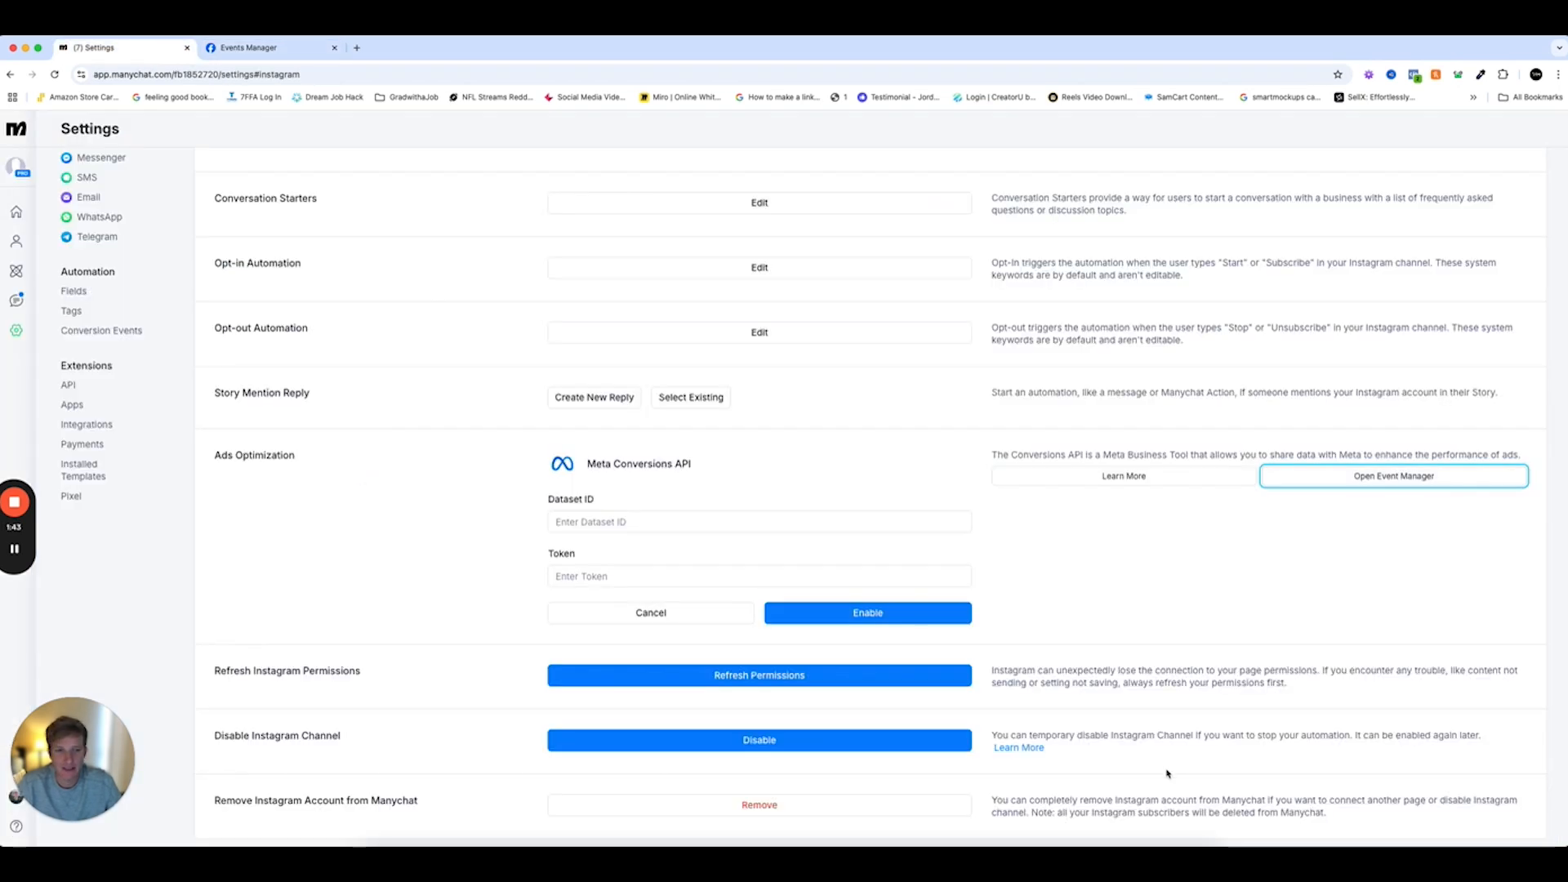
# - Read the Conversions API help article, then switch Events Manager to the four-asset portfolio
pyautogui.click(1123, 475)
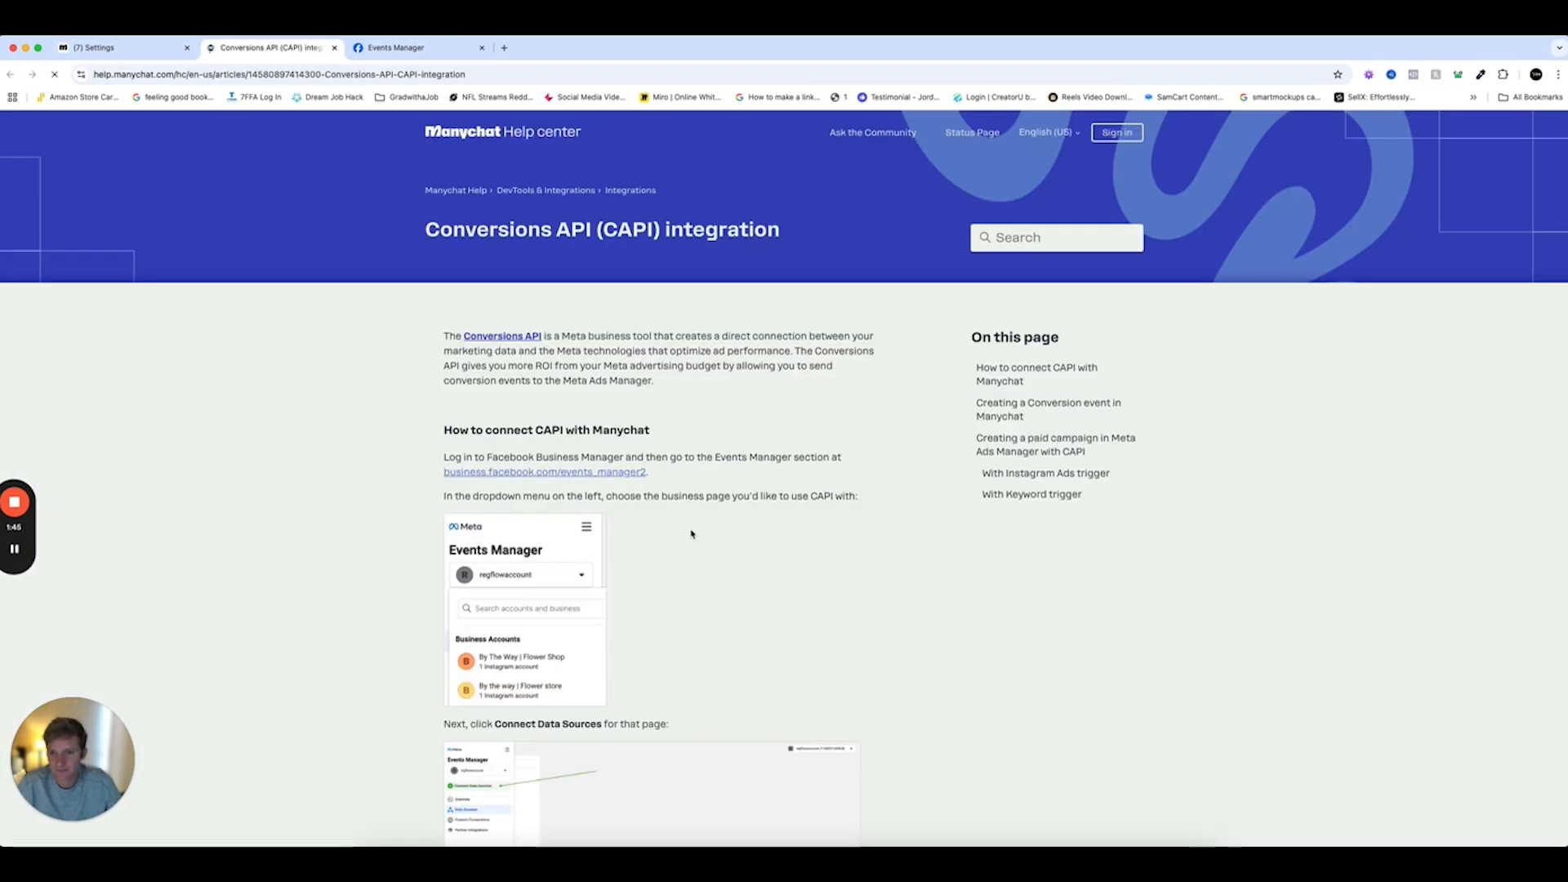
pyautogui.scroll(-3)
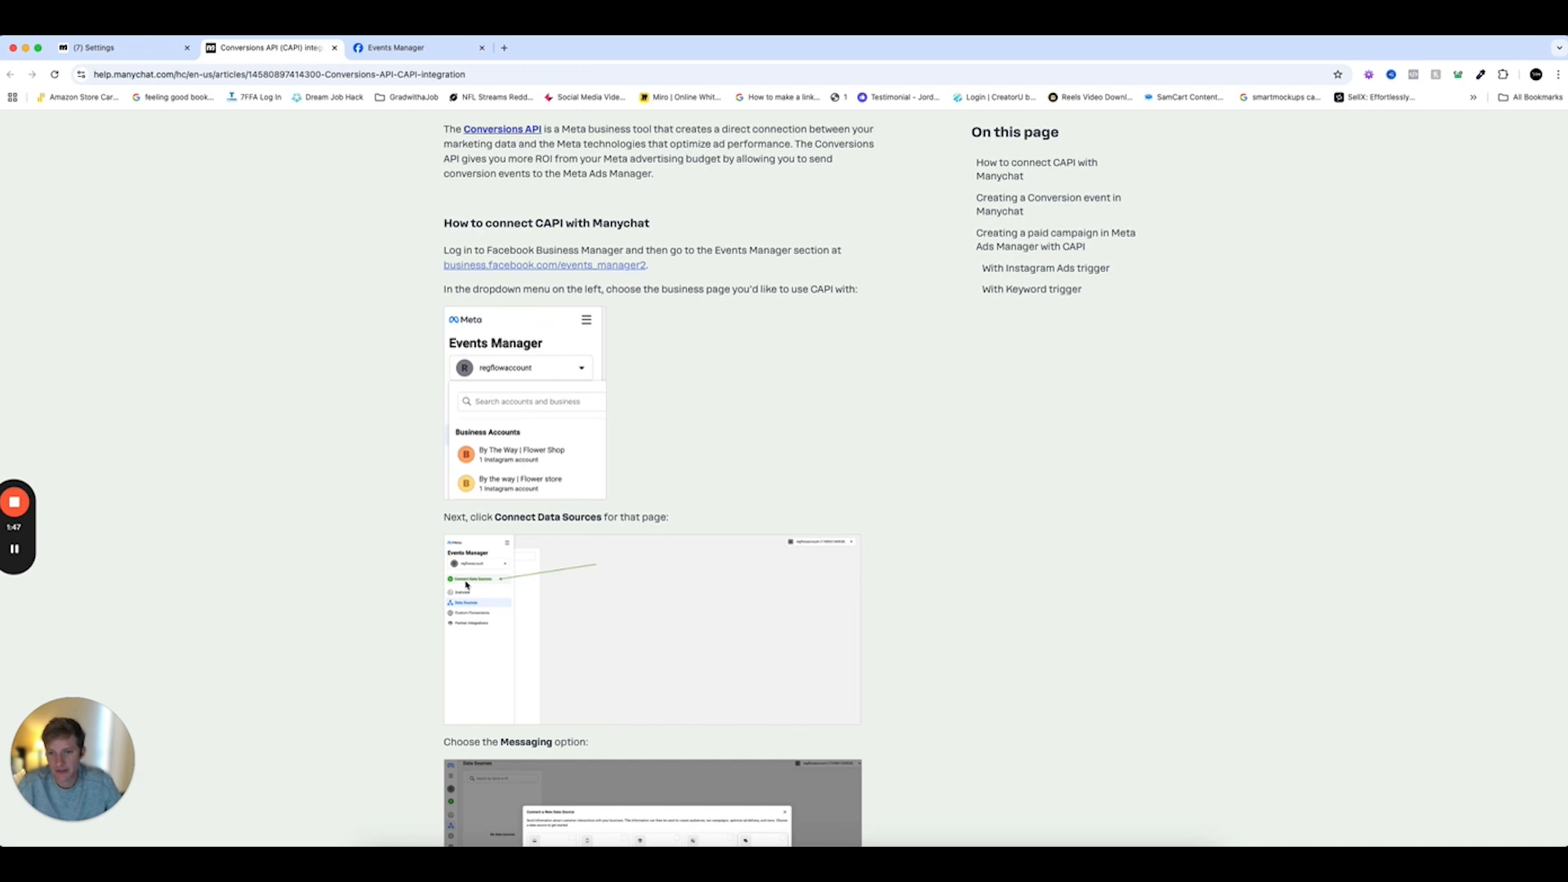
pyautogui.click(396, 48)
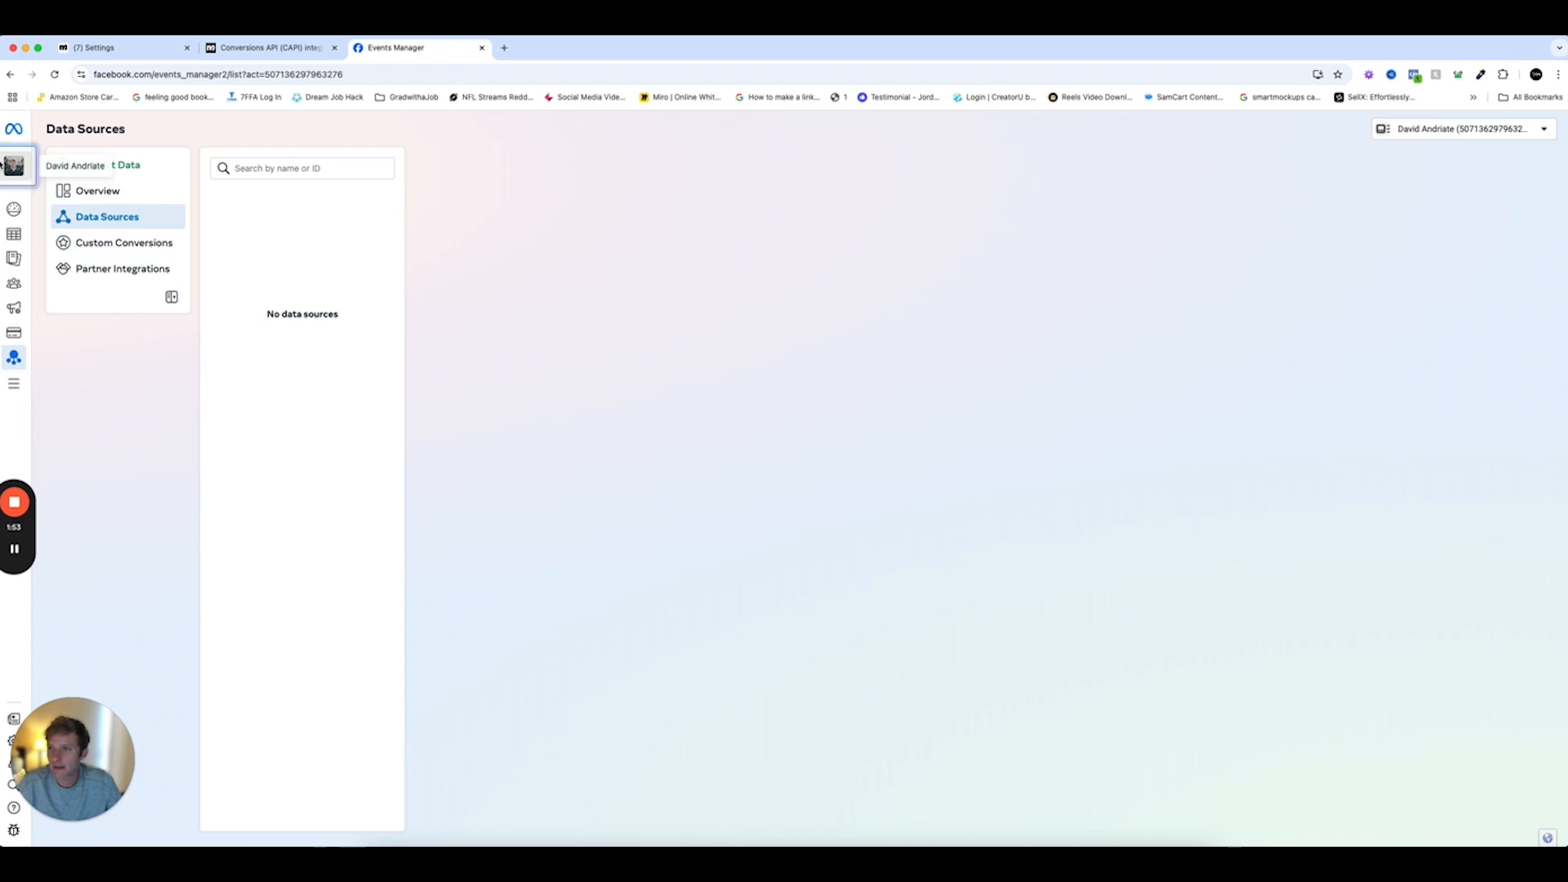
pyautogui.click(14, 165)
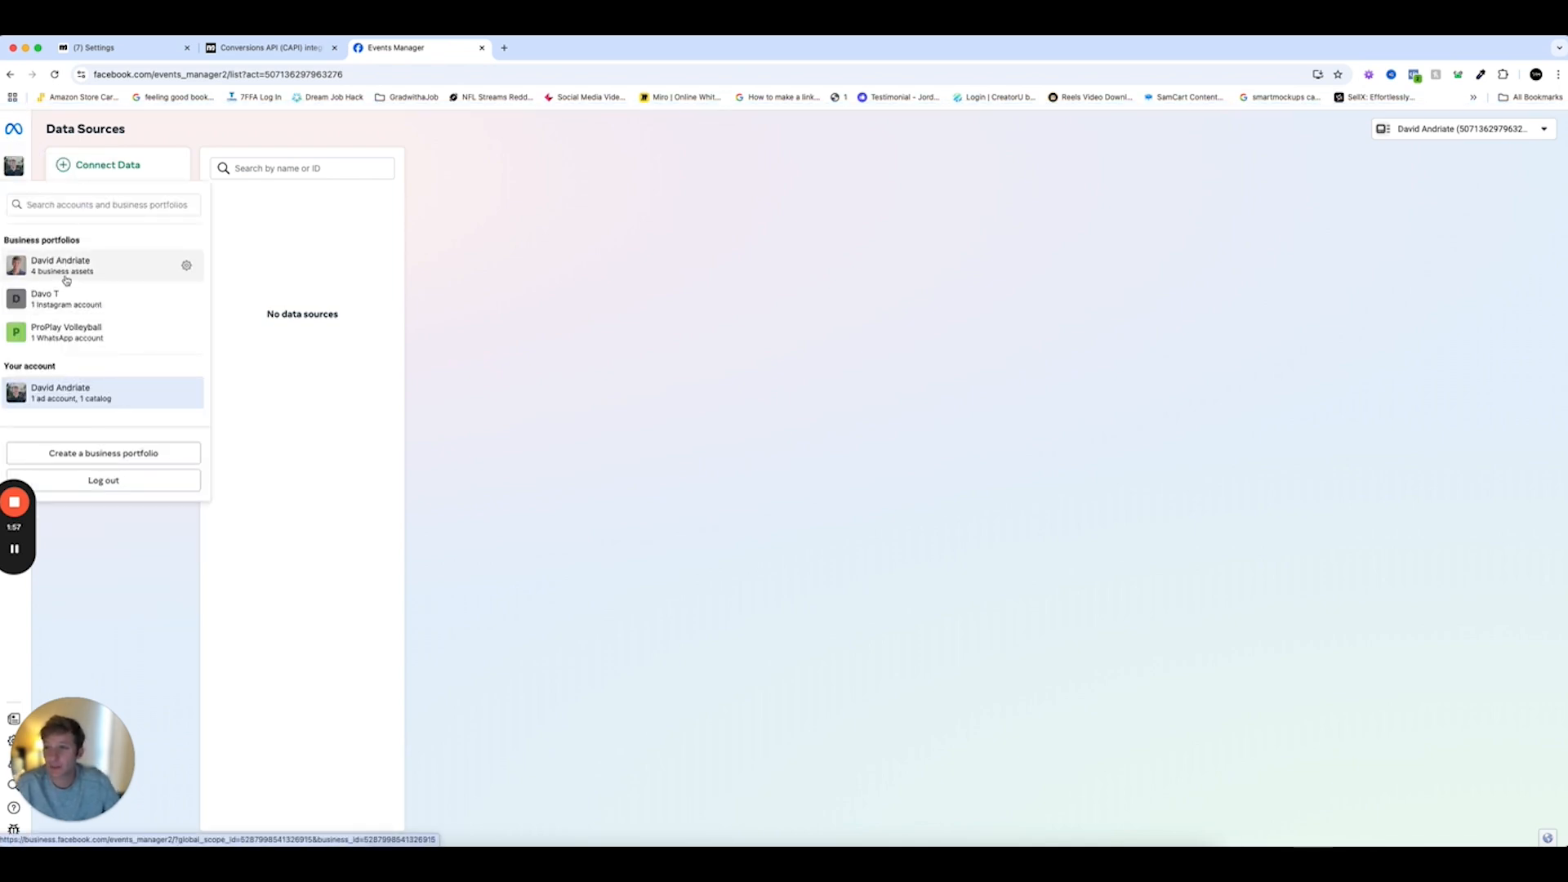
pyautogui.click(90, 264)
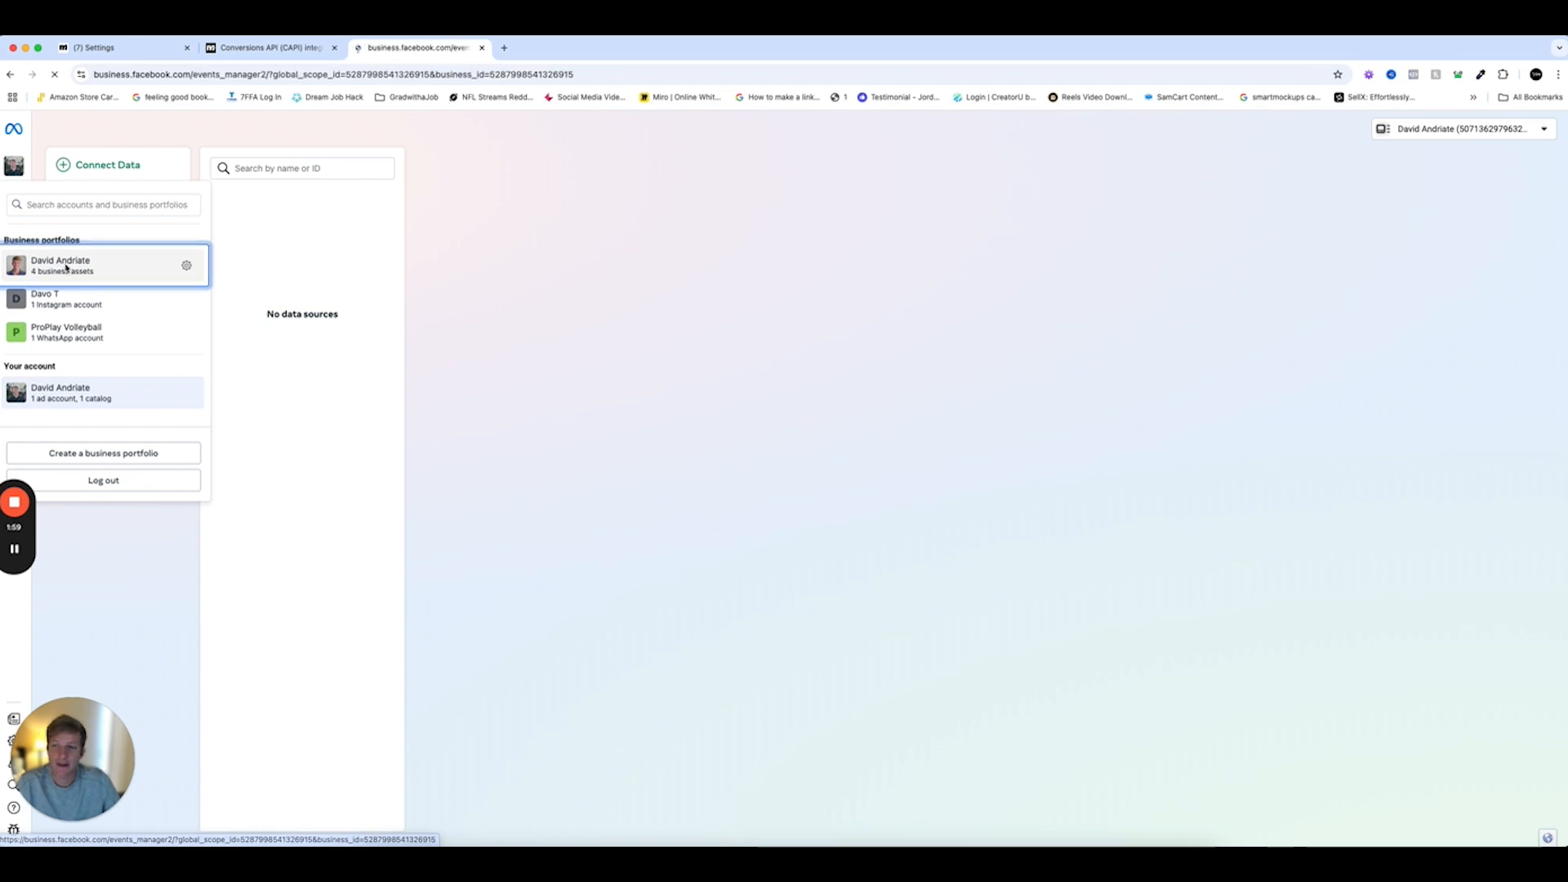
pyautogui.click(100, 265)
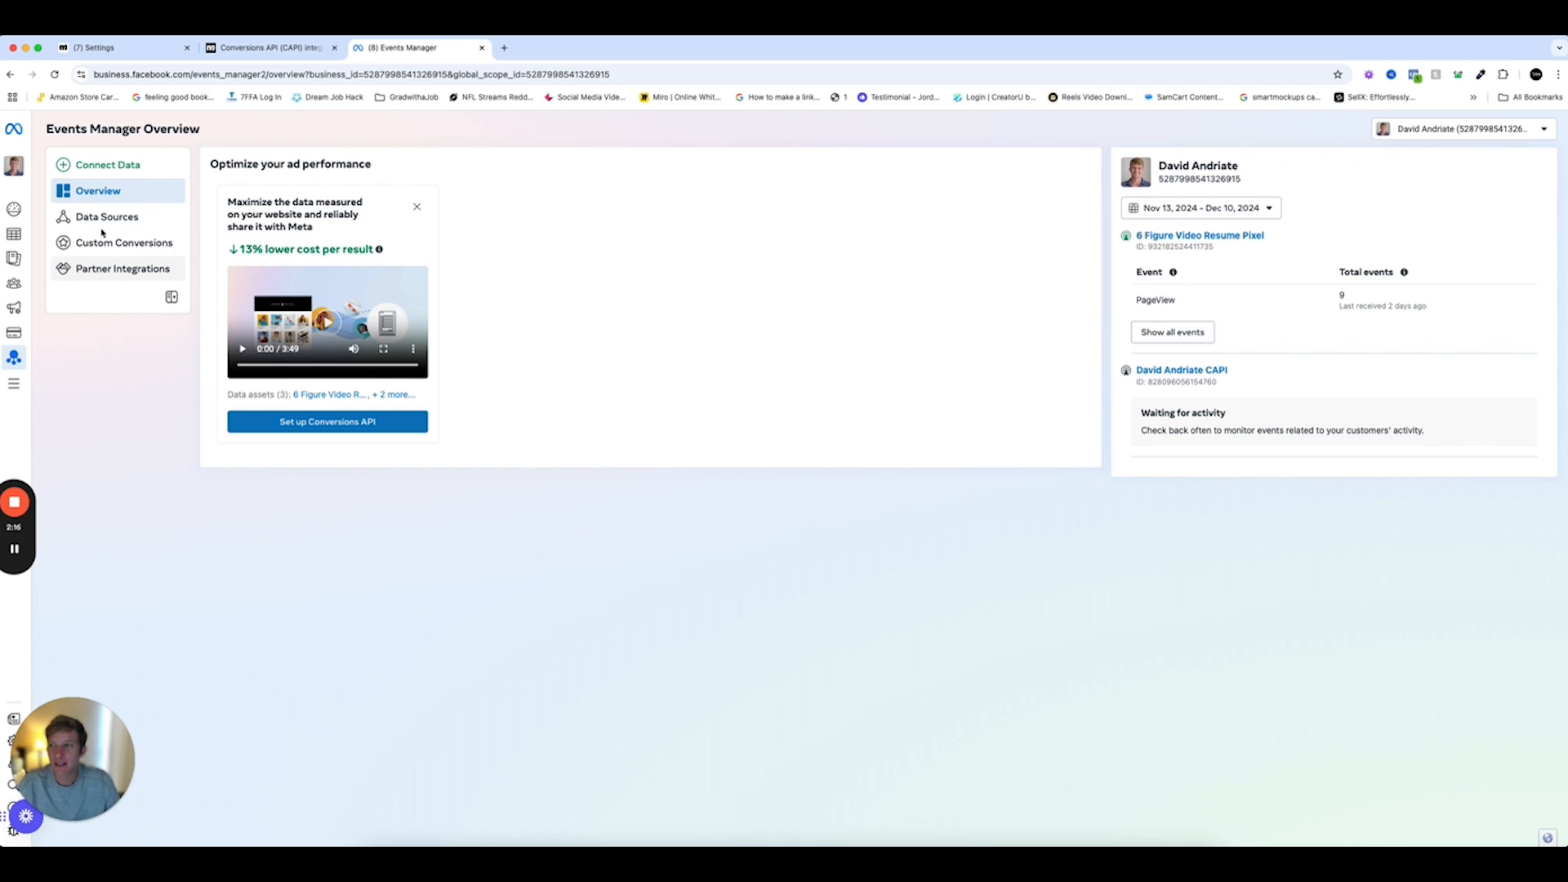
# - Open the CAPI dataset's settings in Events Manager and copy its dataset ID
pyautogui.click(107, 216)
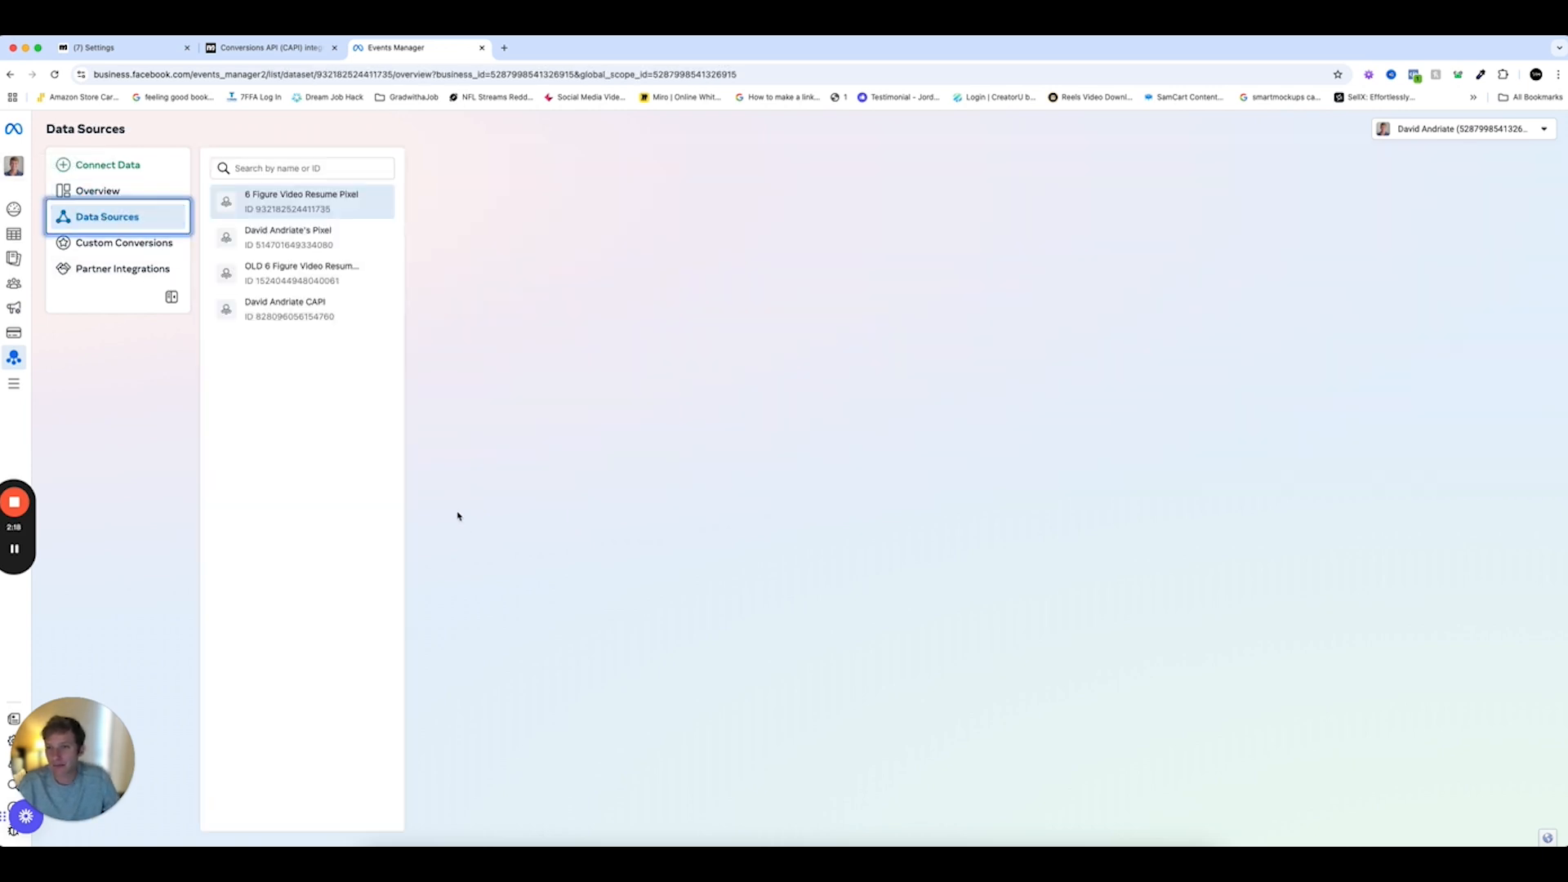
pyautogui.click(302, 201)
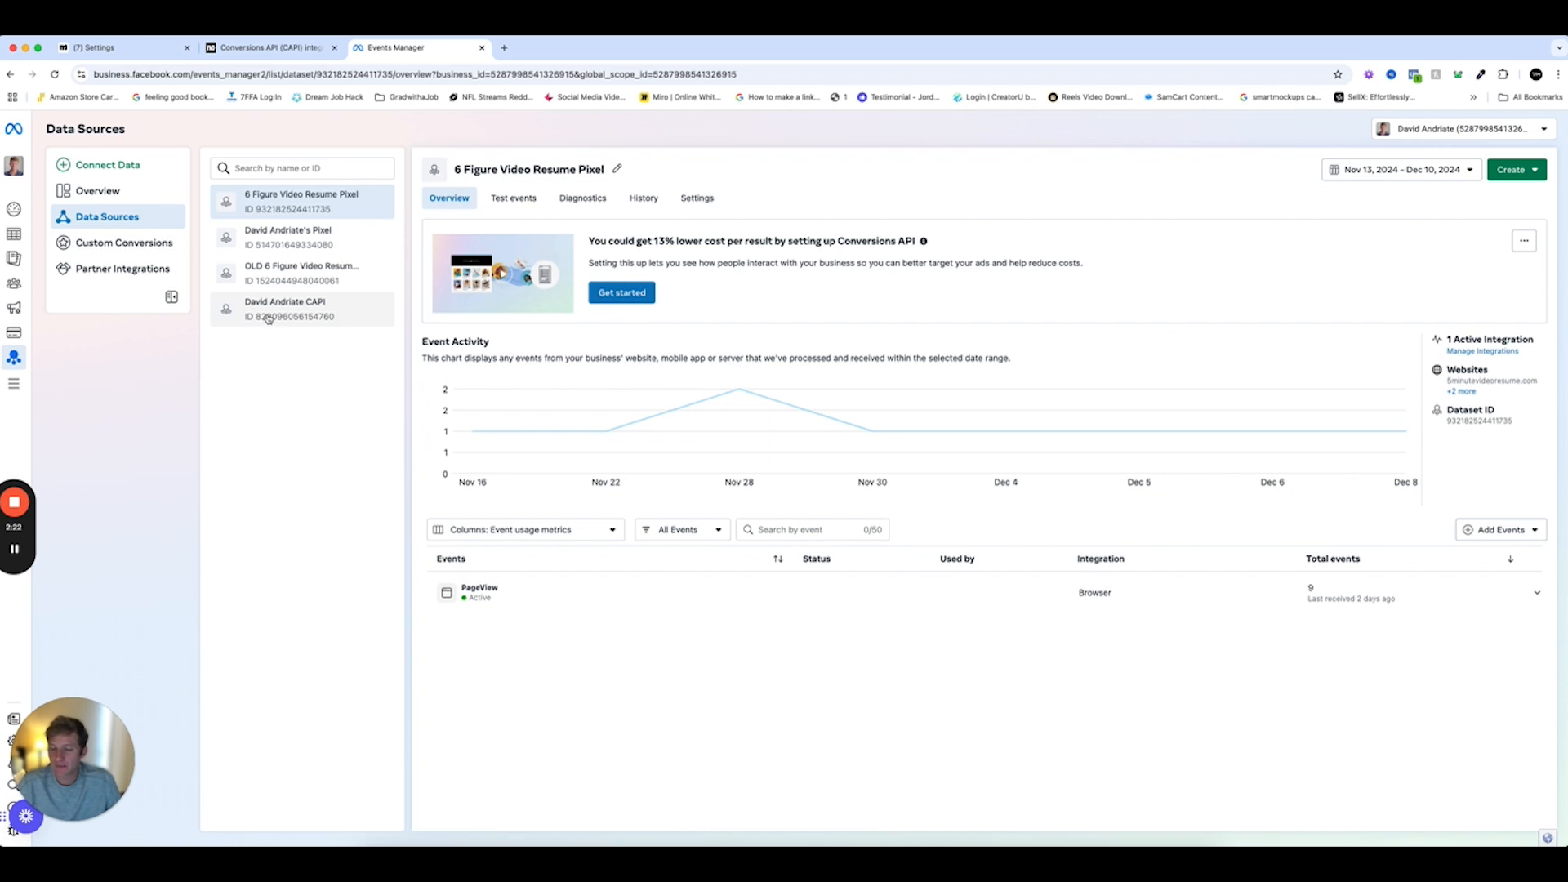
pyautogui.click(303, 309)
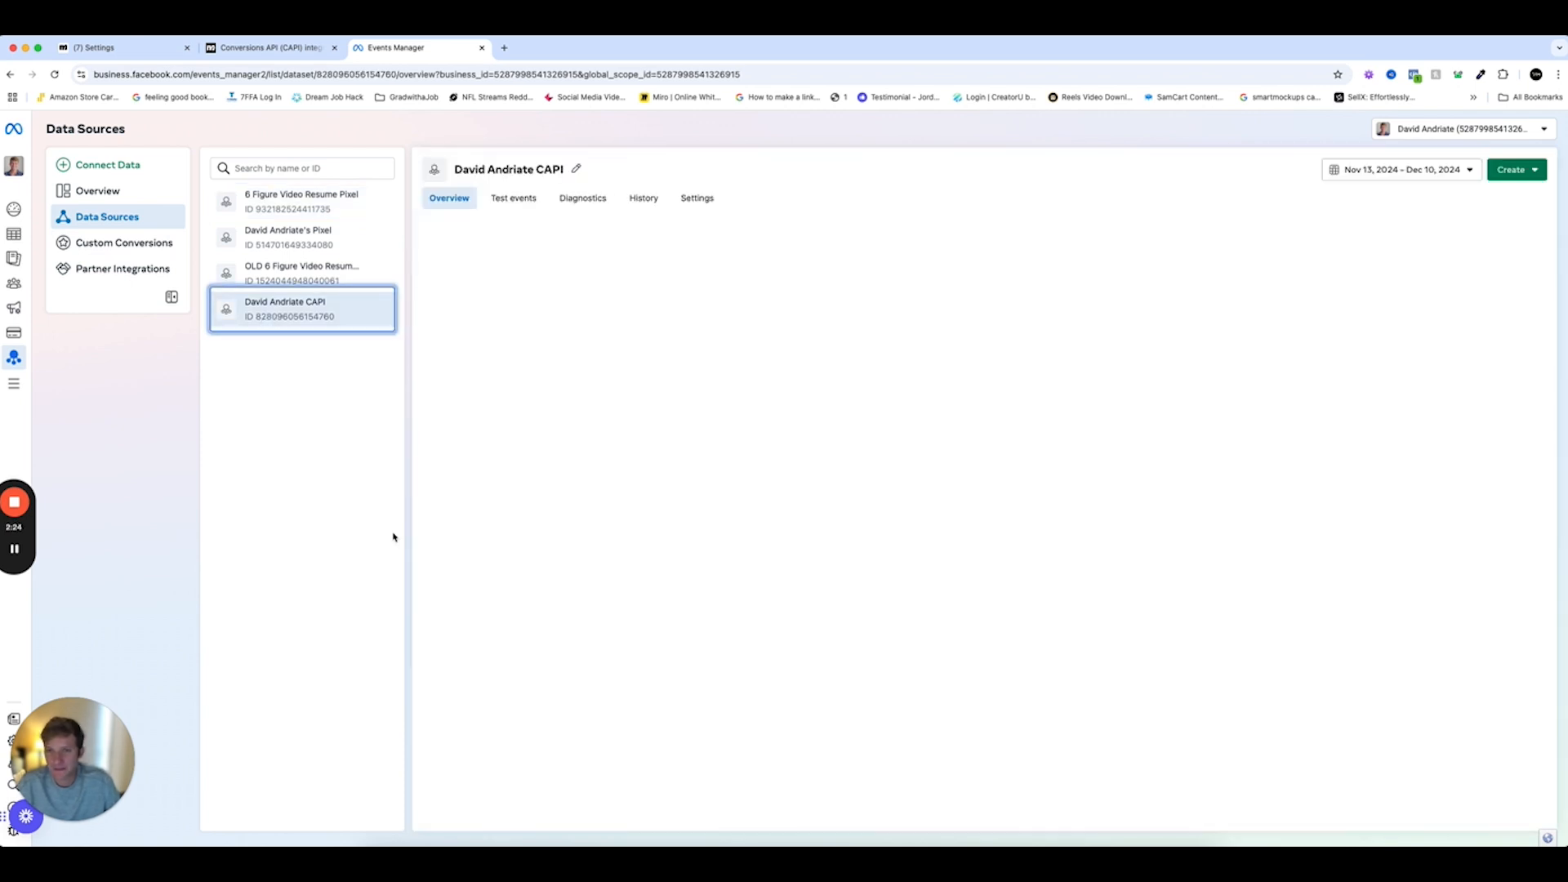
pyautogui.click(696, 196)
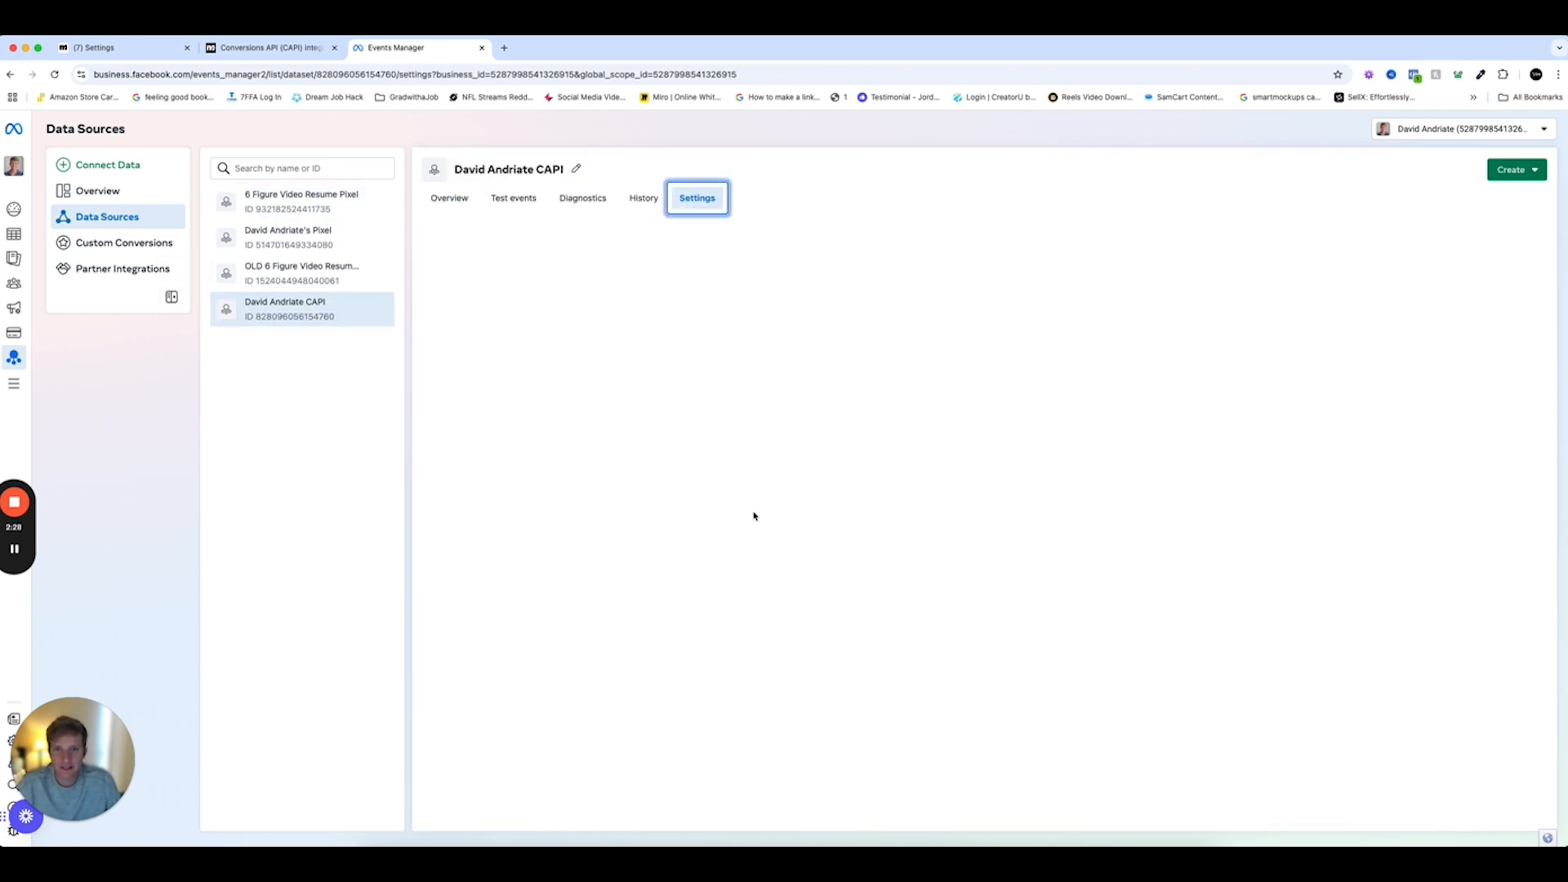
pyautogui.click(696, 196)
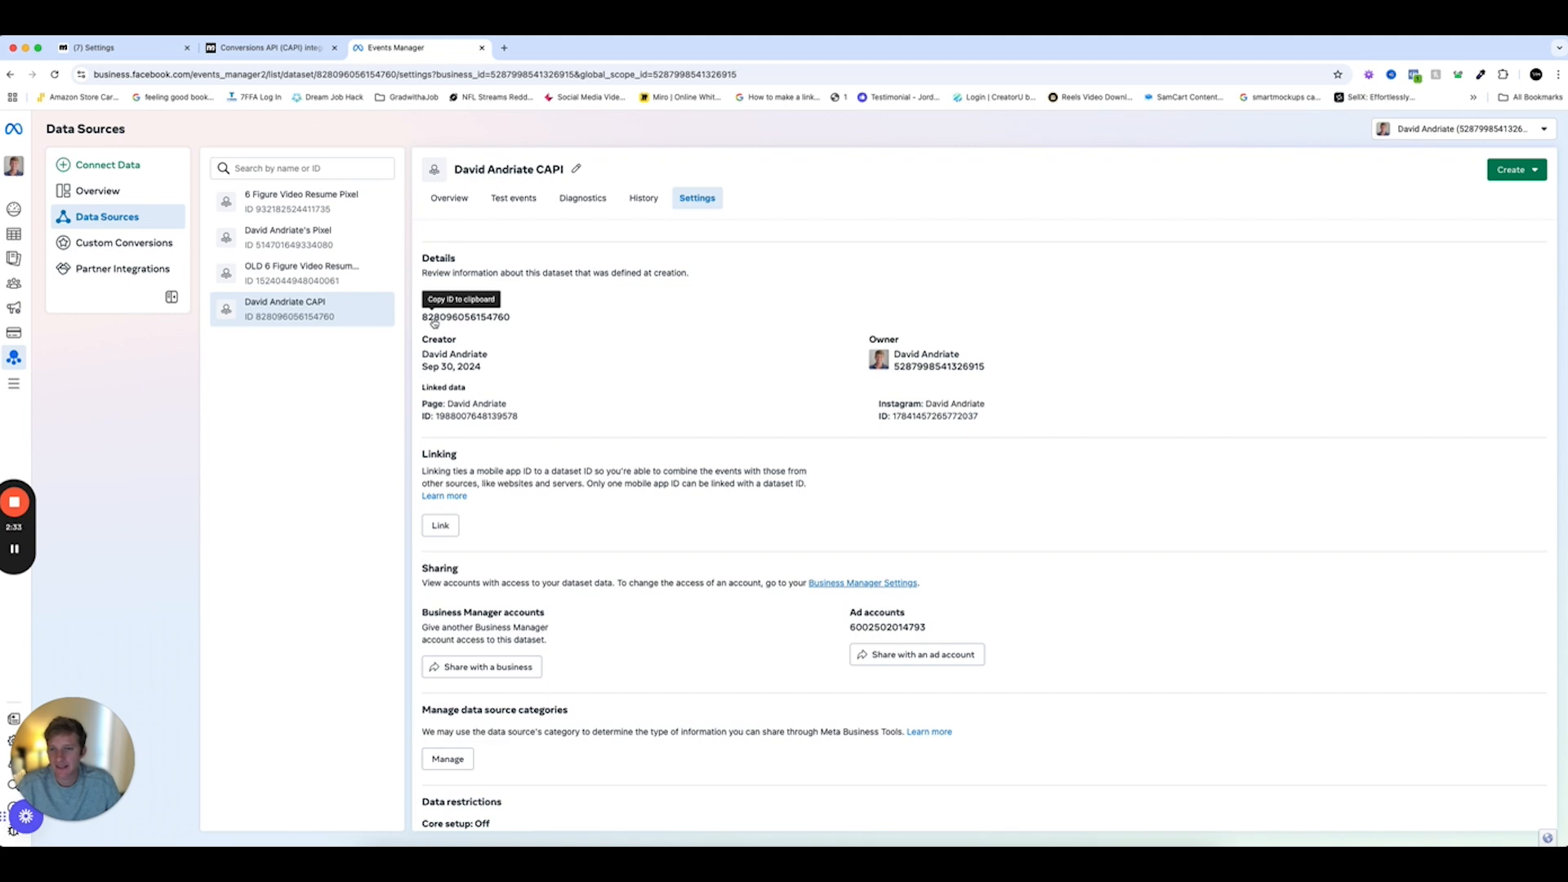
pyautogui.click(464, 317)
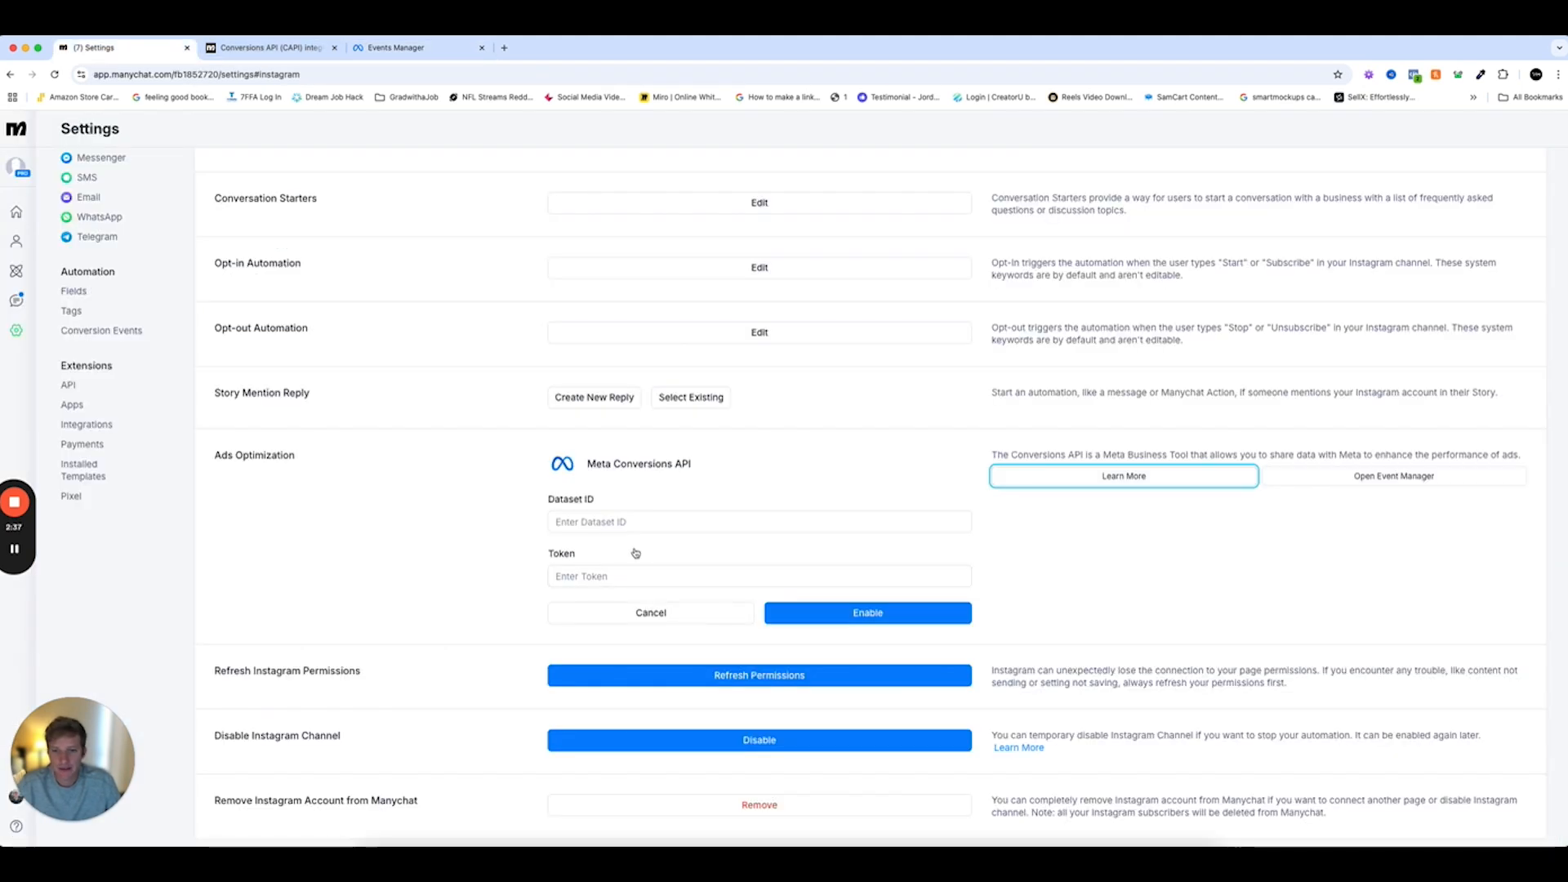
pyautogui.write('82809605615476')
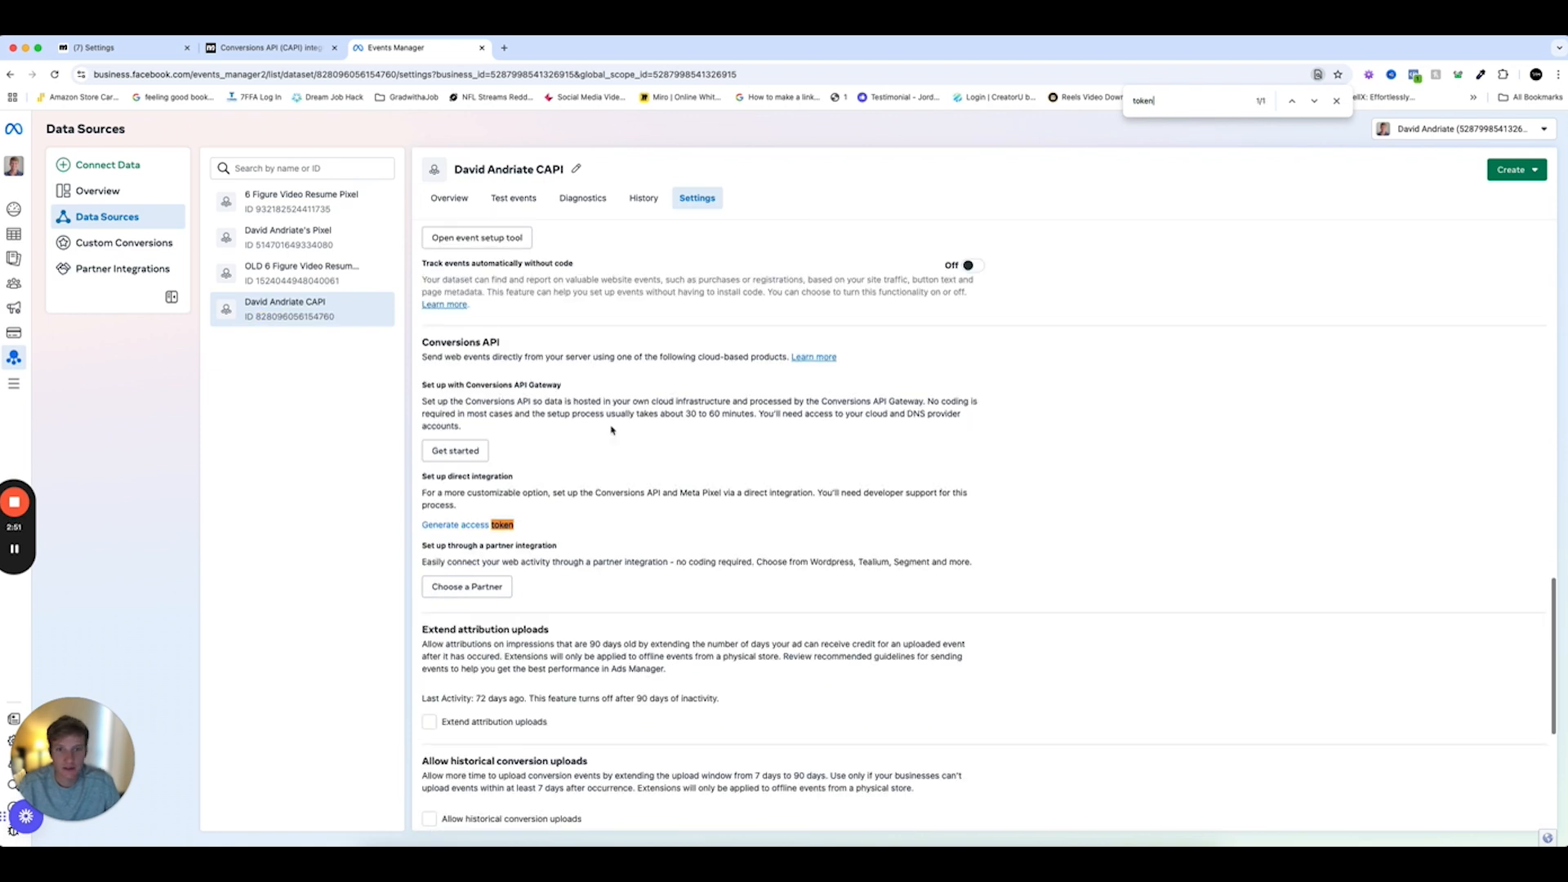
pyautogui.moveTo(473, 544)
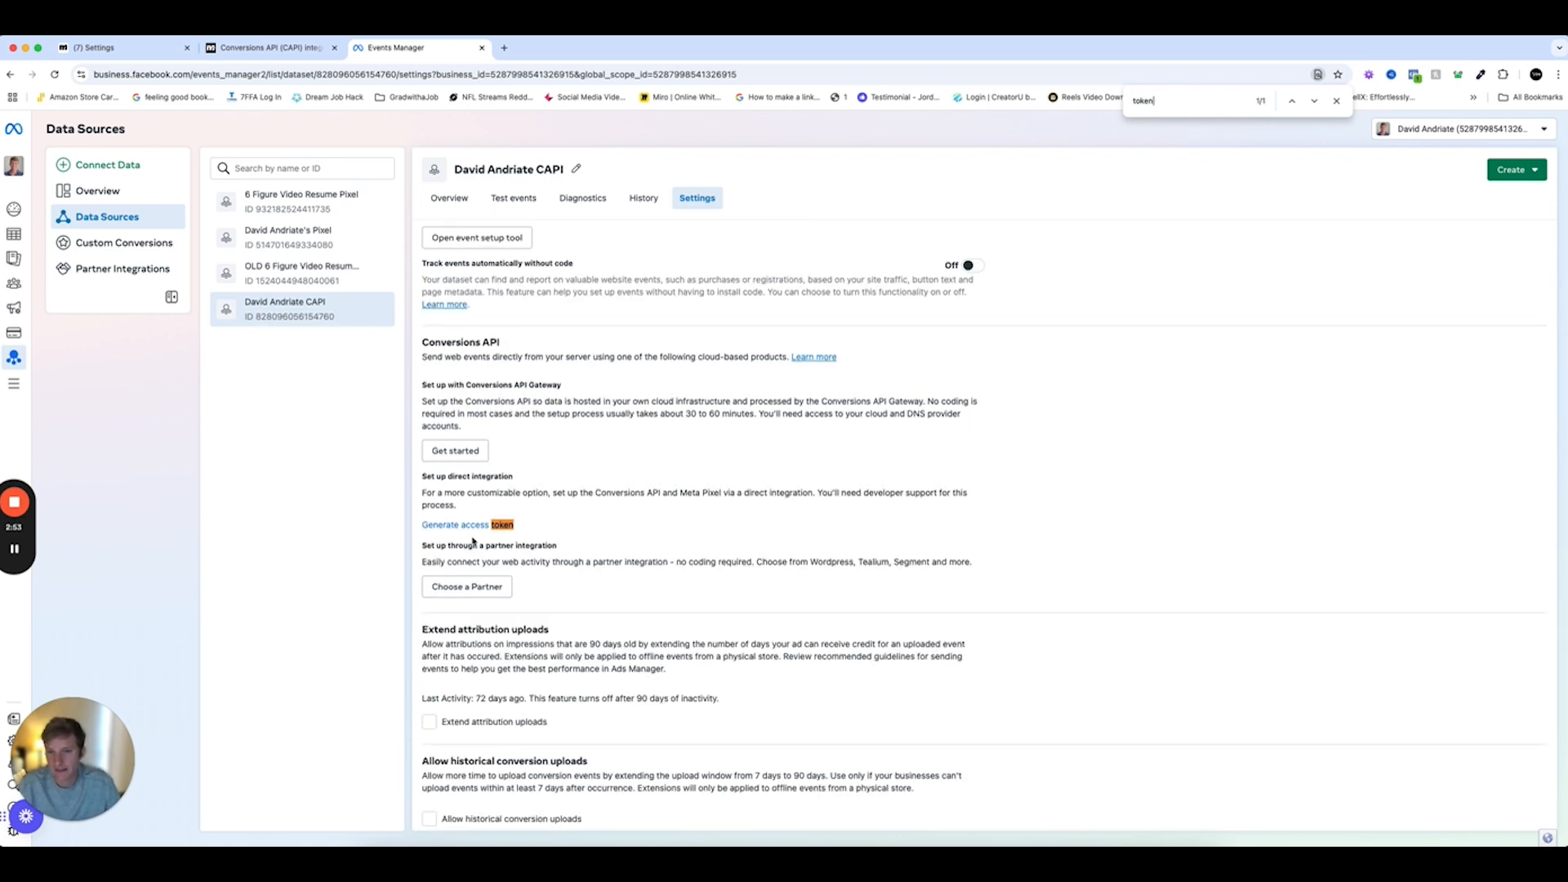
pyautogui.click(466, 524)
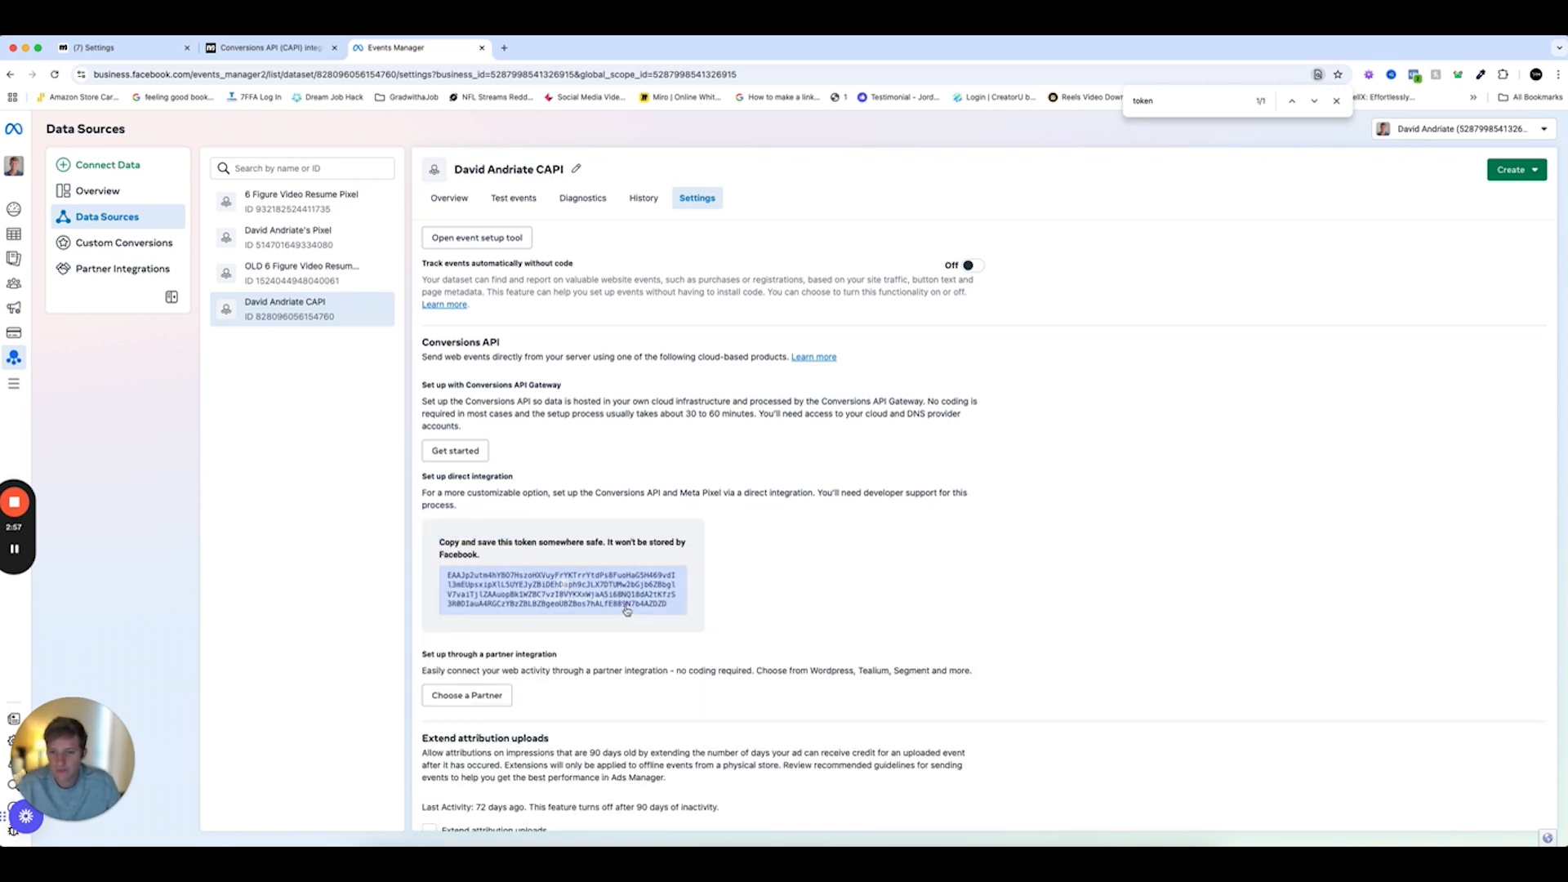
# - Paste the access token into ManyChat and enable the Meta Conversions API connection
pyautogui.click(120, 48)
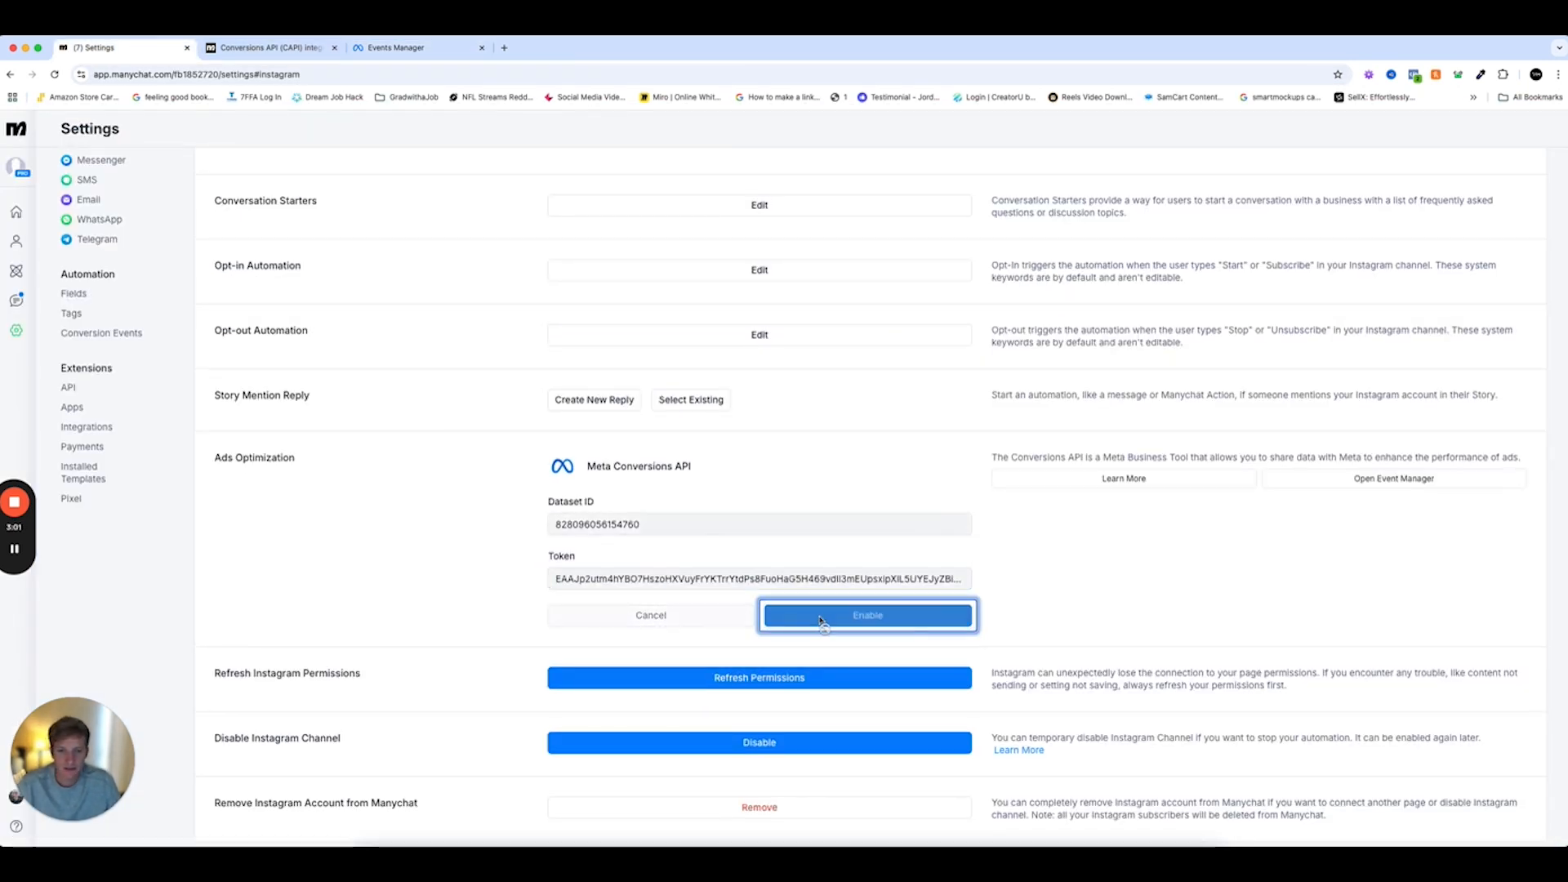
pyautogui.click(865, 615)
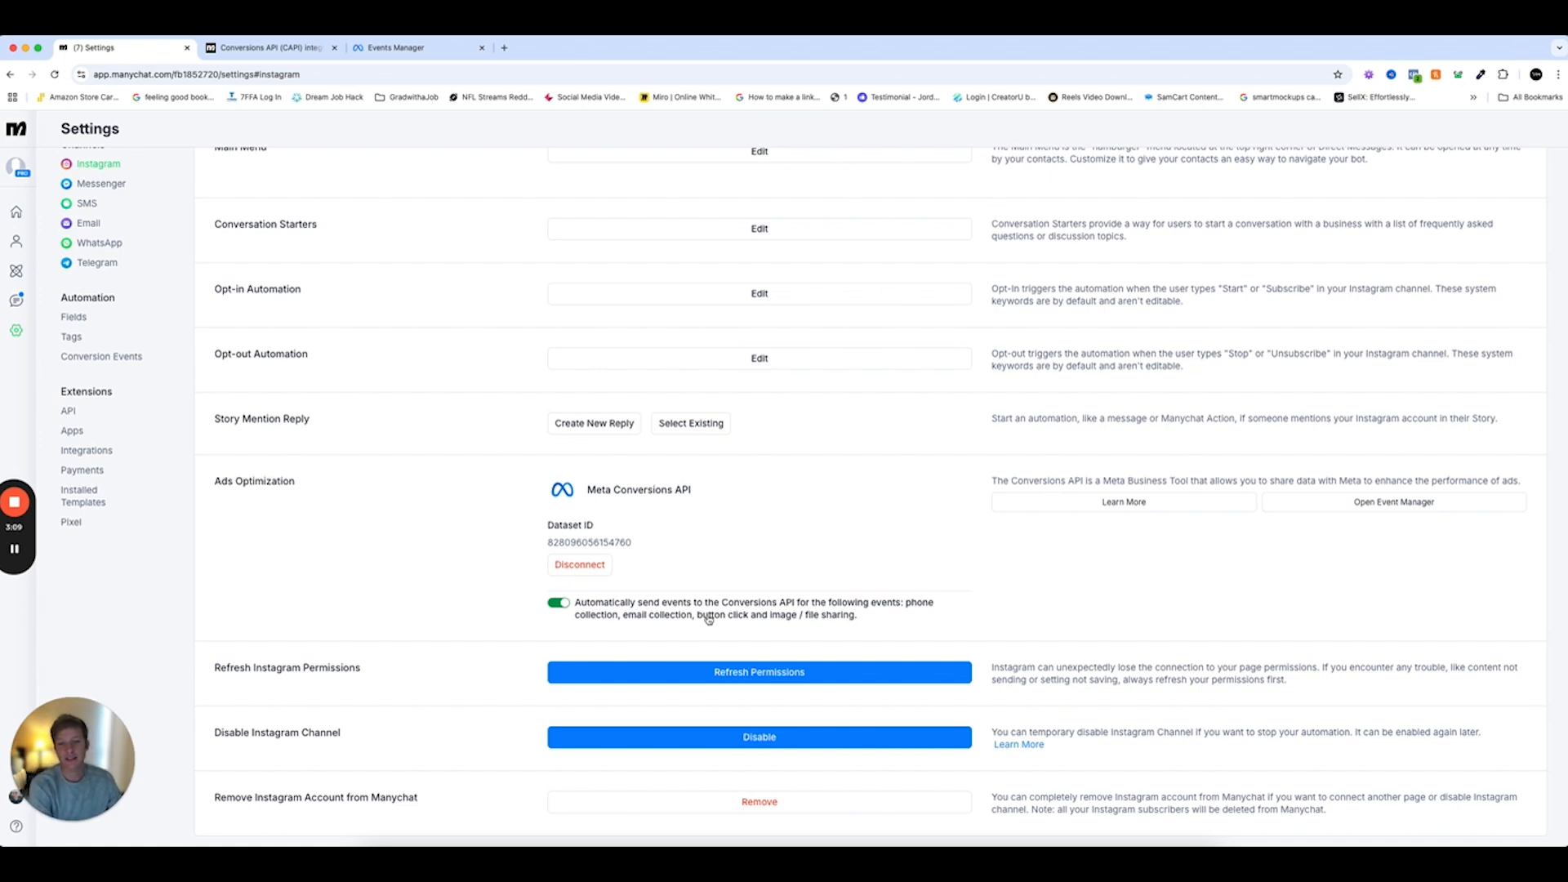
pyautogui.moveTo(998, 601)
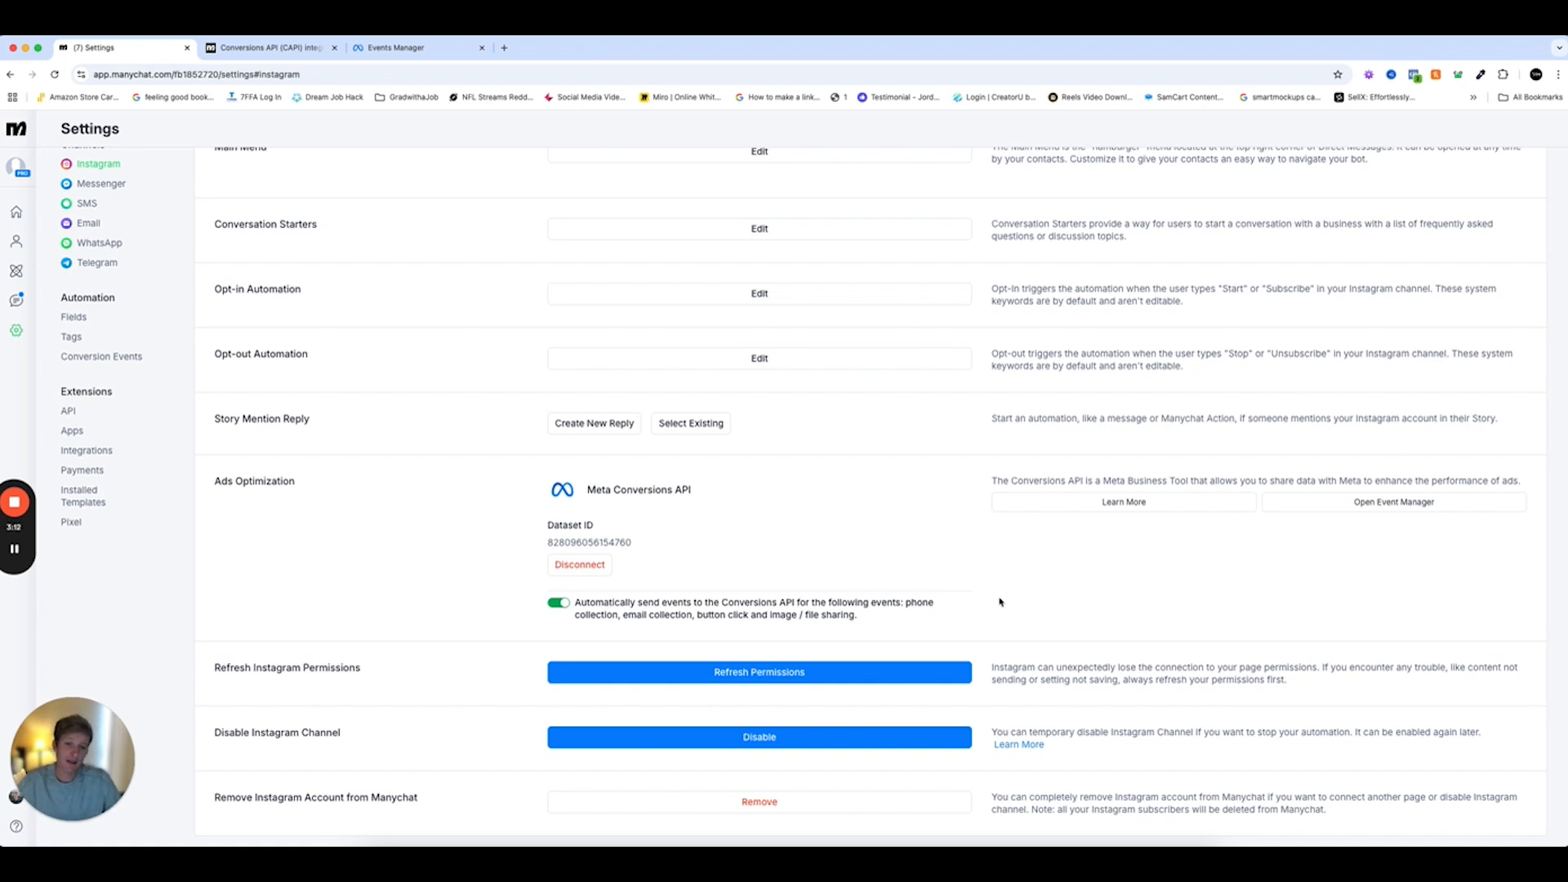
pyautogui.moveTo(673, 625)
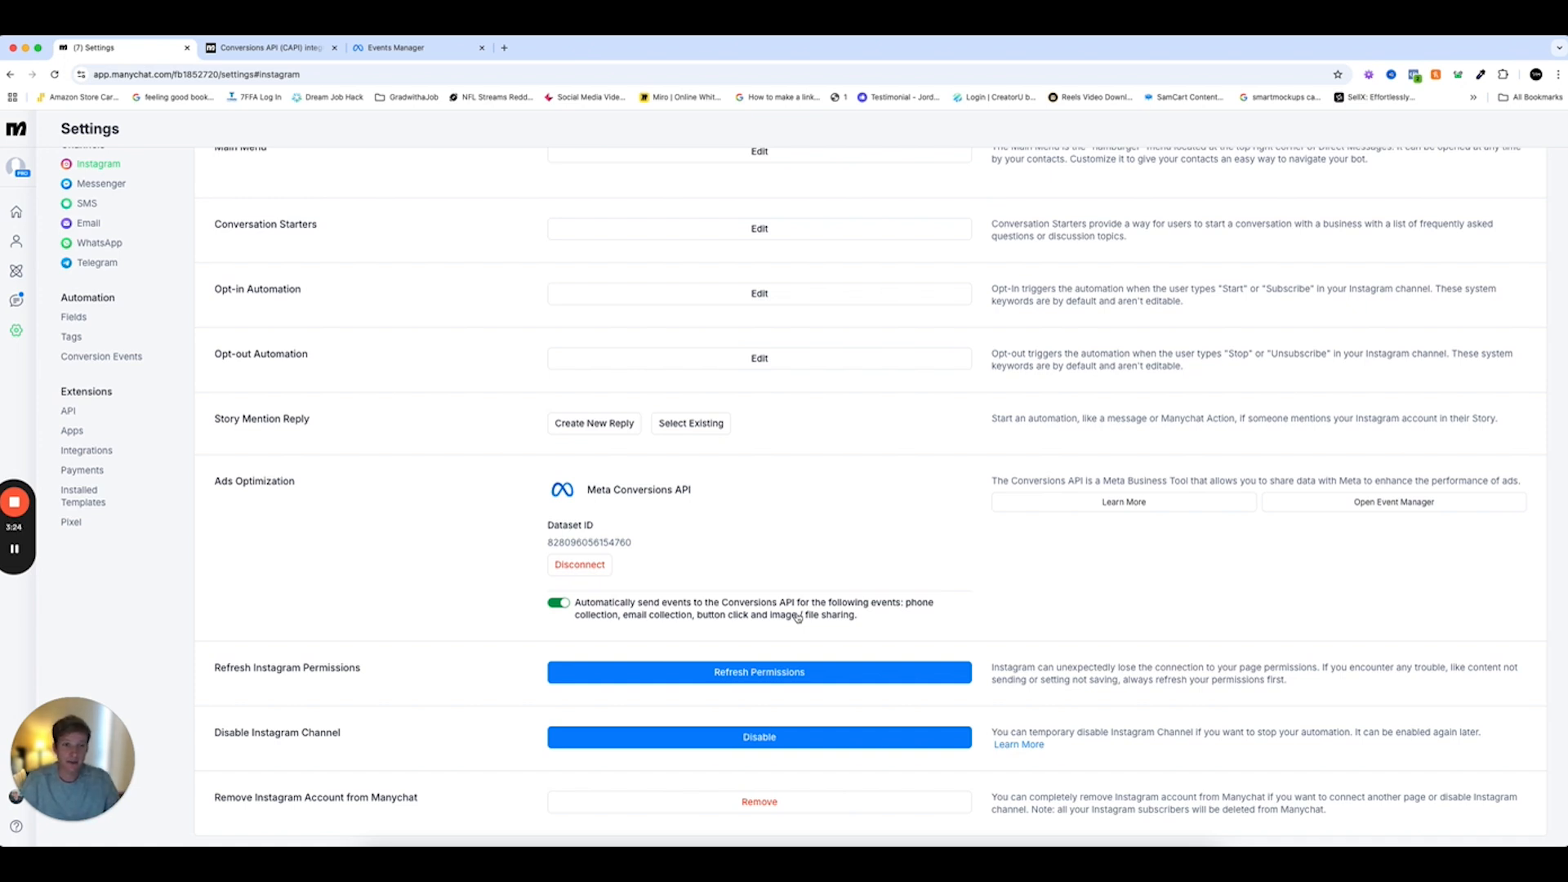
pyautogui.scroll(3)
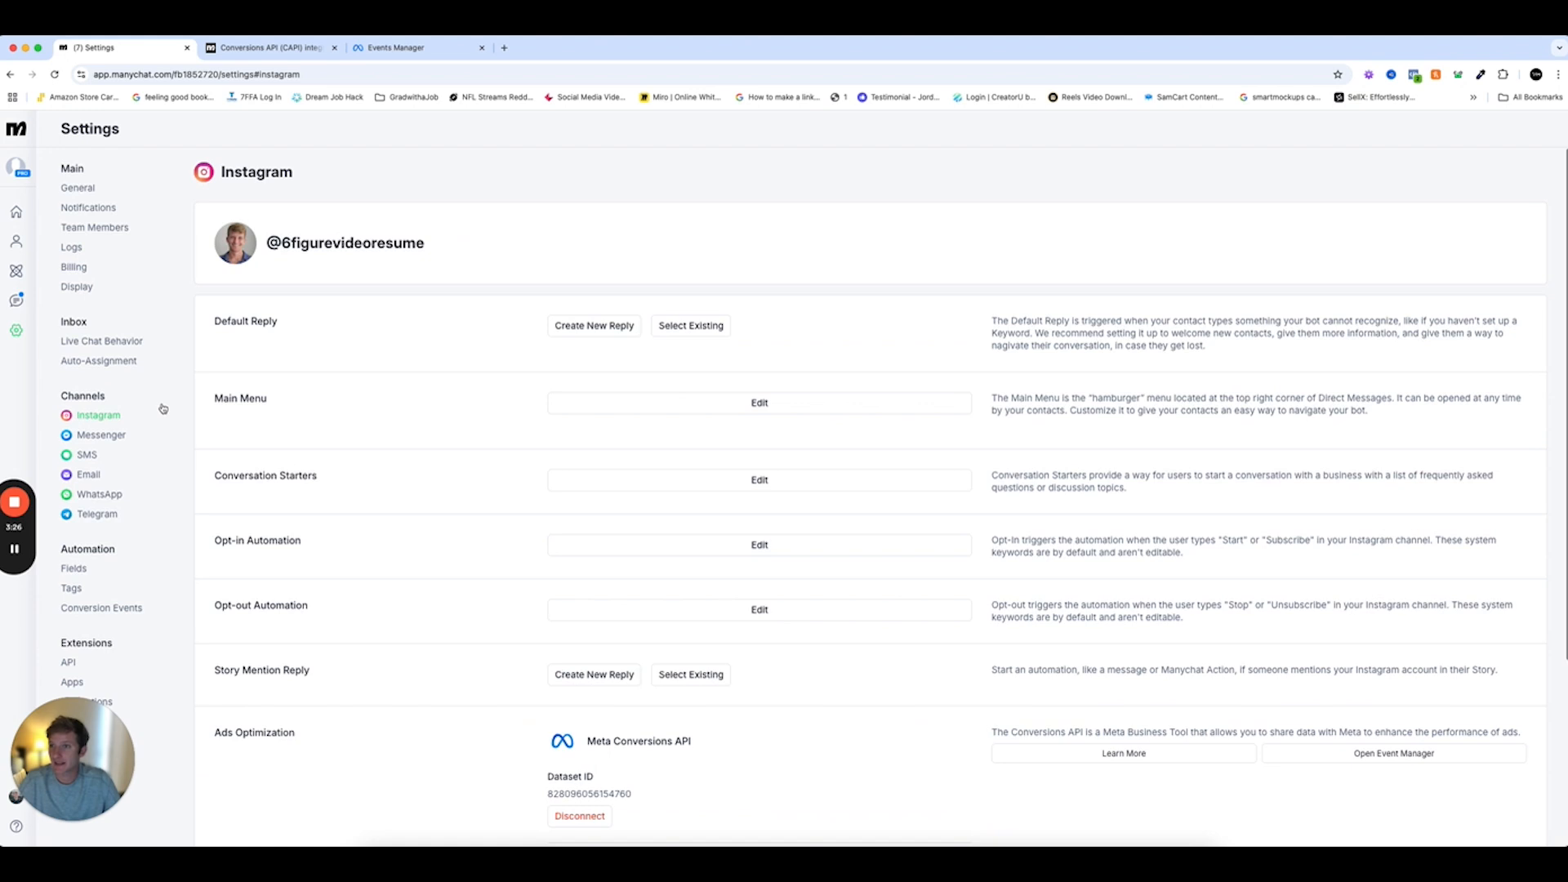
# - Create a from-scratch automation named 'CAPI test' with an Instagram Ads click trigger
pyautogui.click(16, 270)
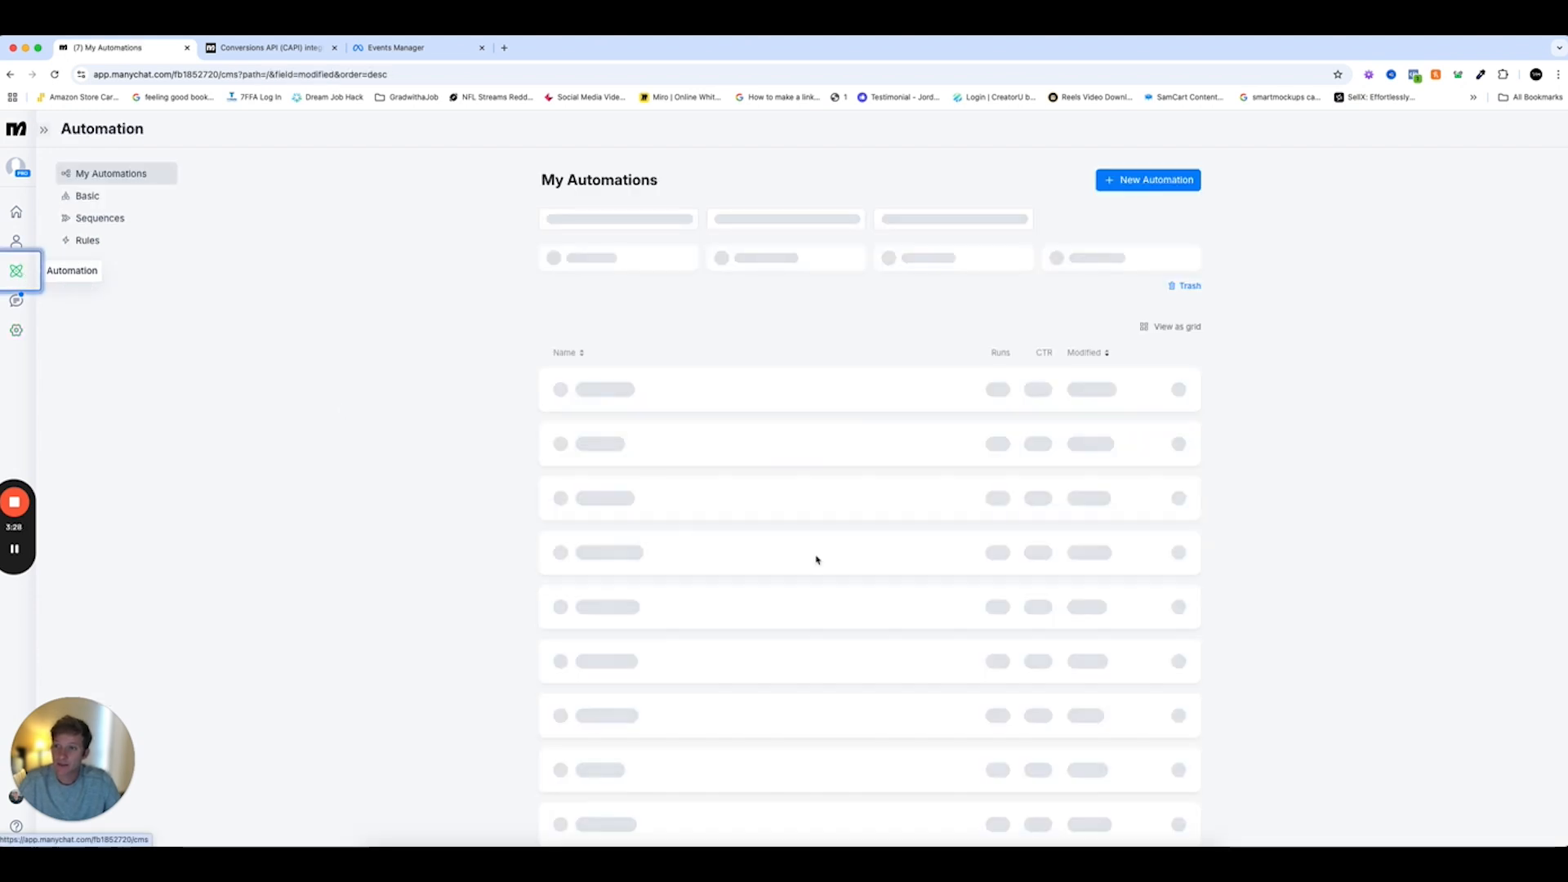
pyautogui.click(1147, 179)
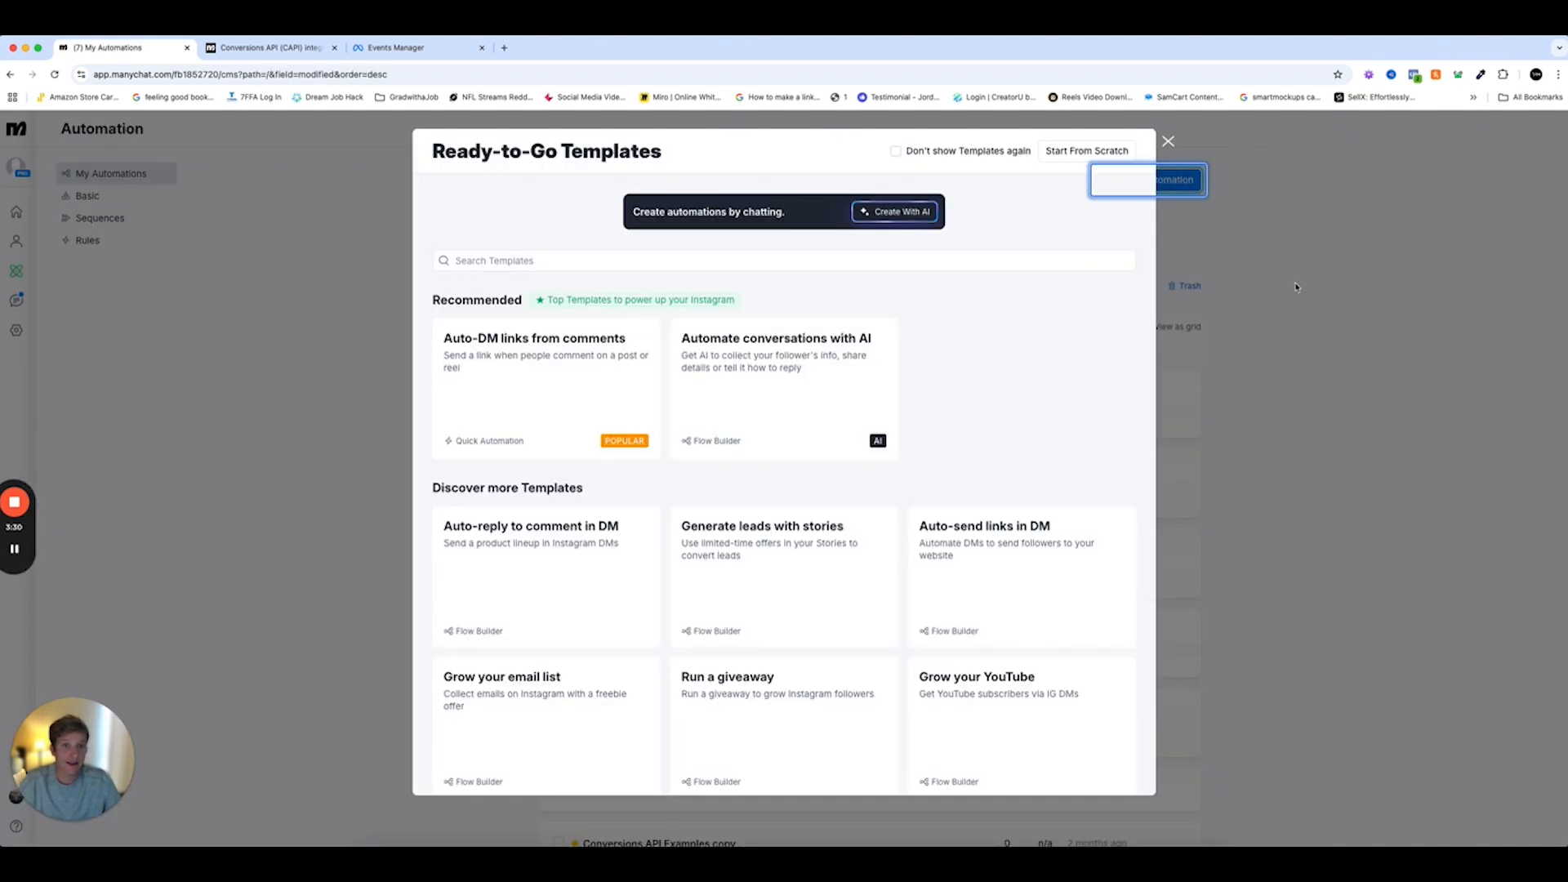
pyautogui.click(1087, 150)
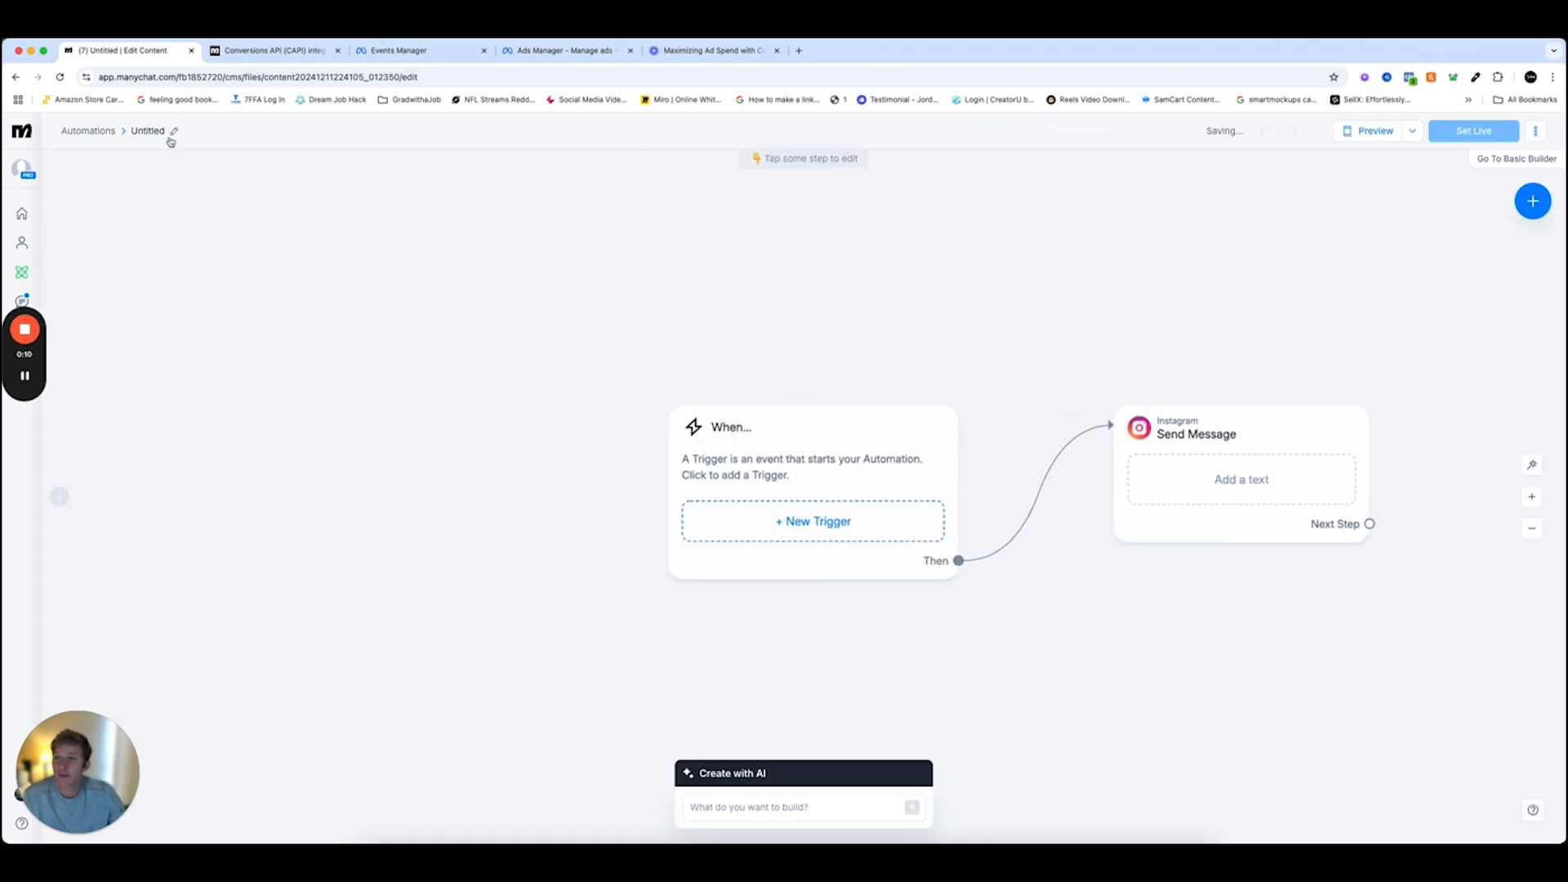
pyautogui.write('CAPI test')
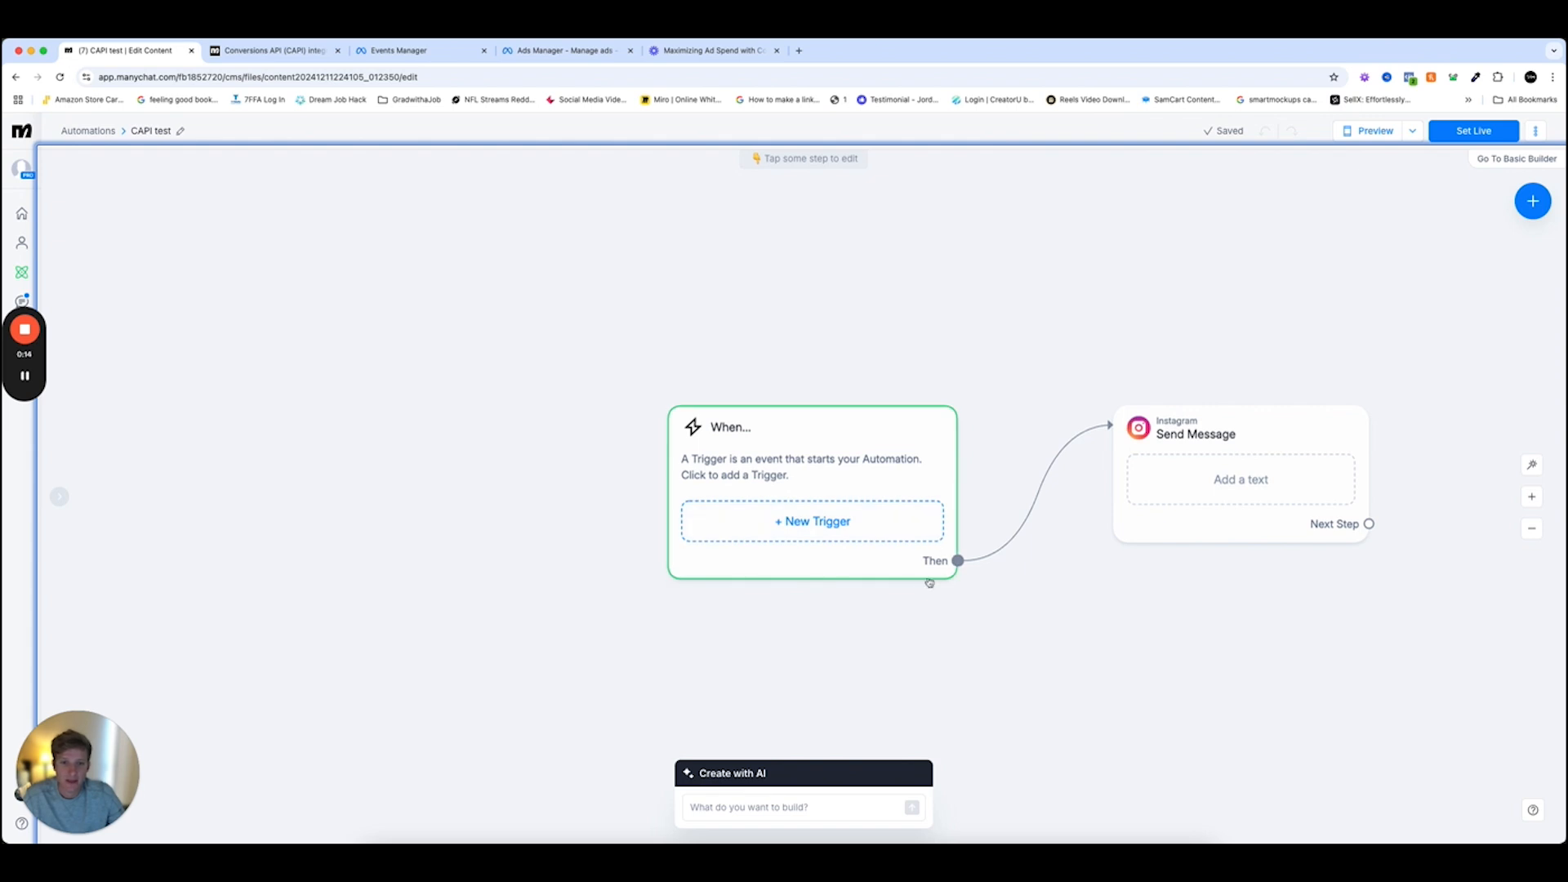
pyautogui.click(811, 521)
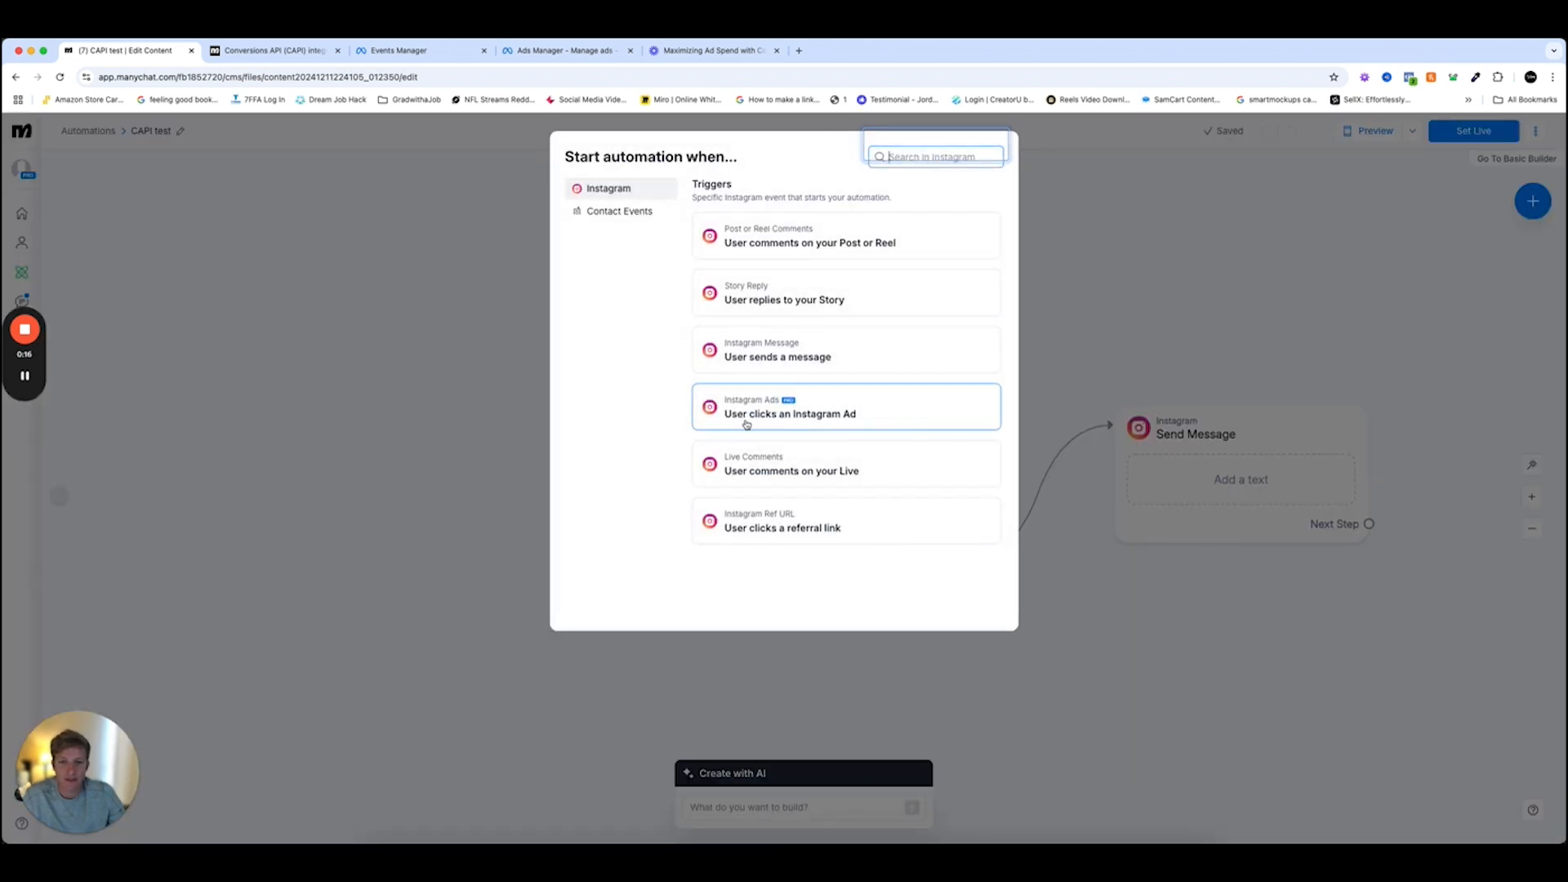
pyautogui.click(845, 413)
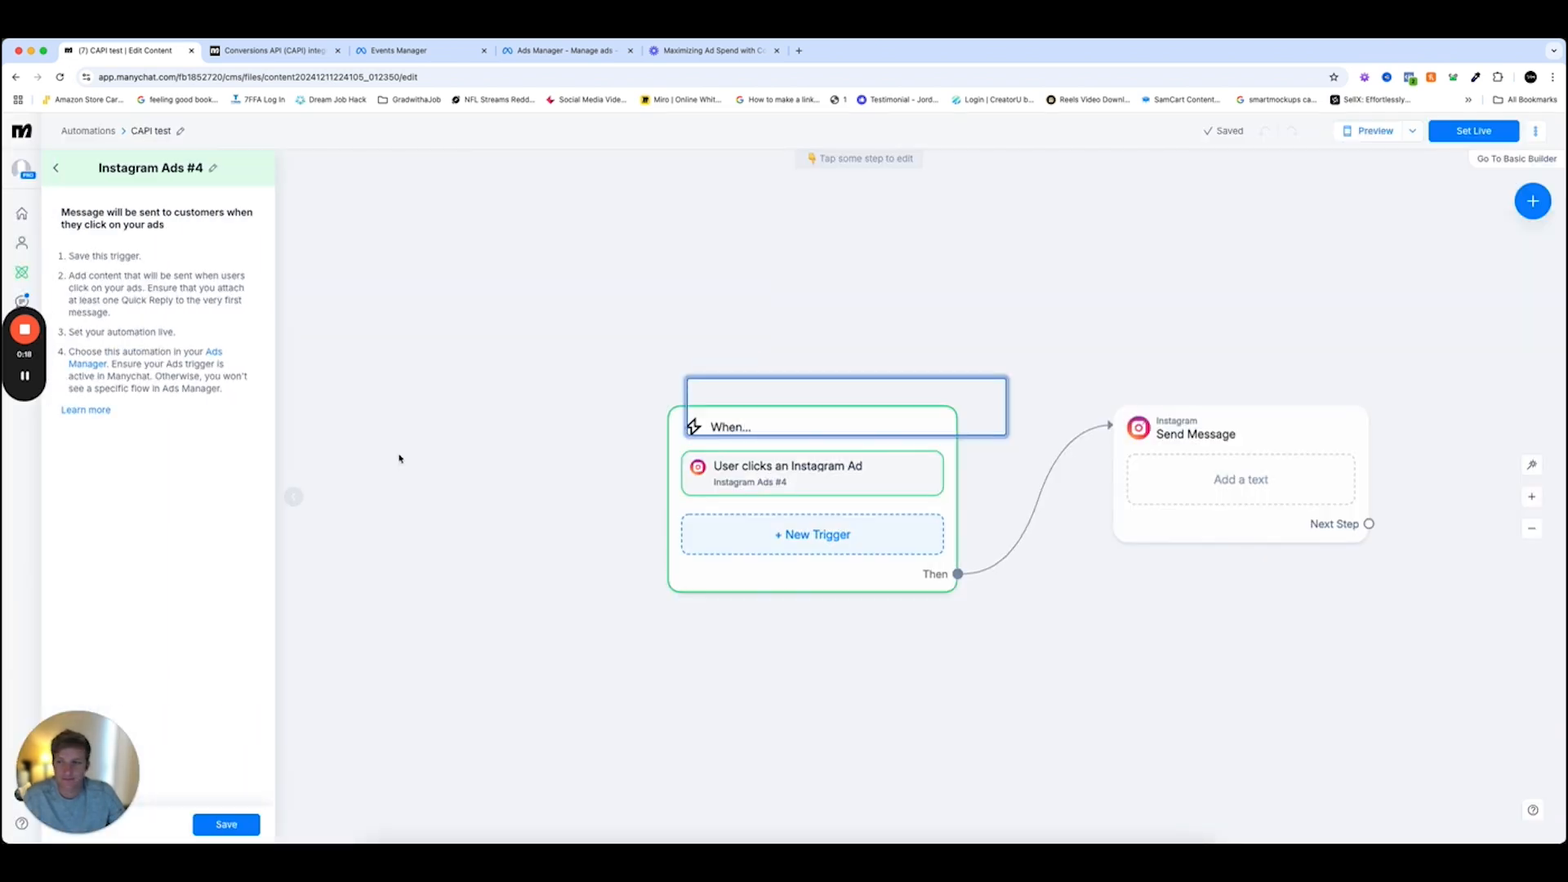
pyautogui.click(227, 824)
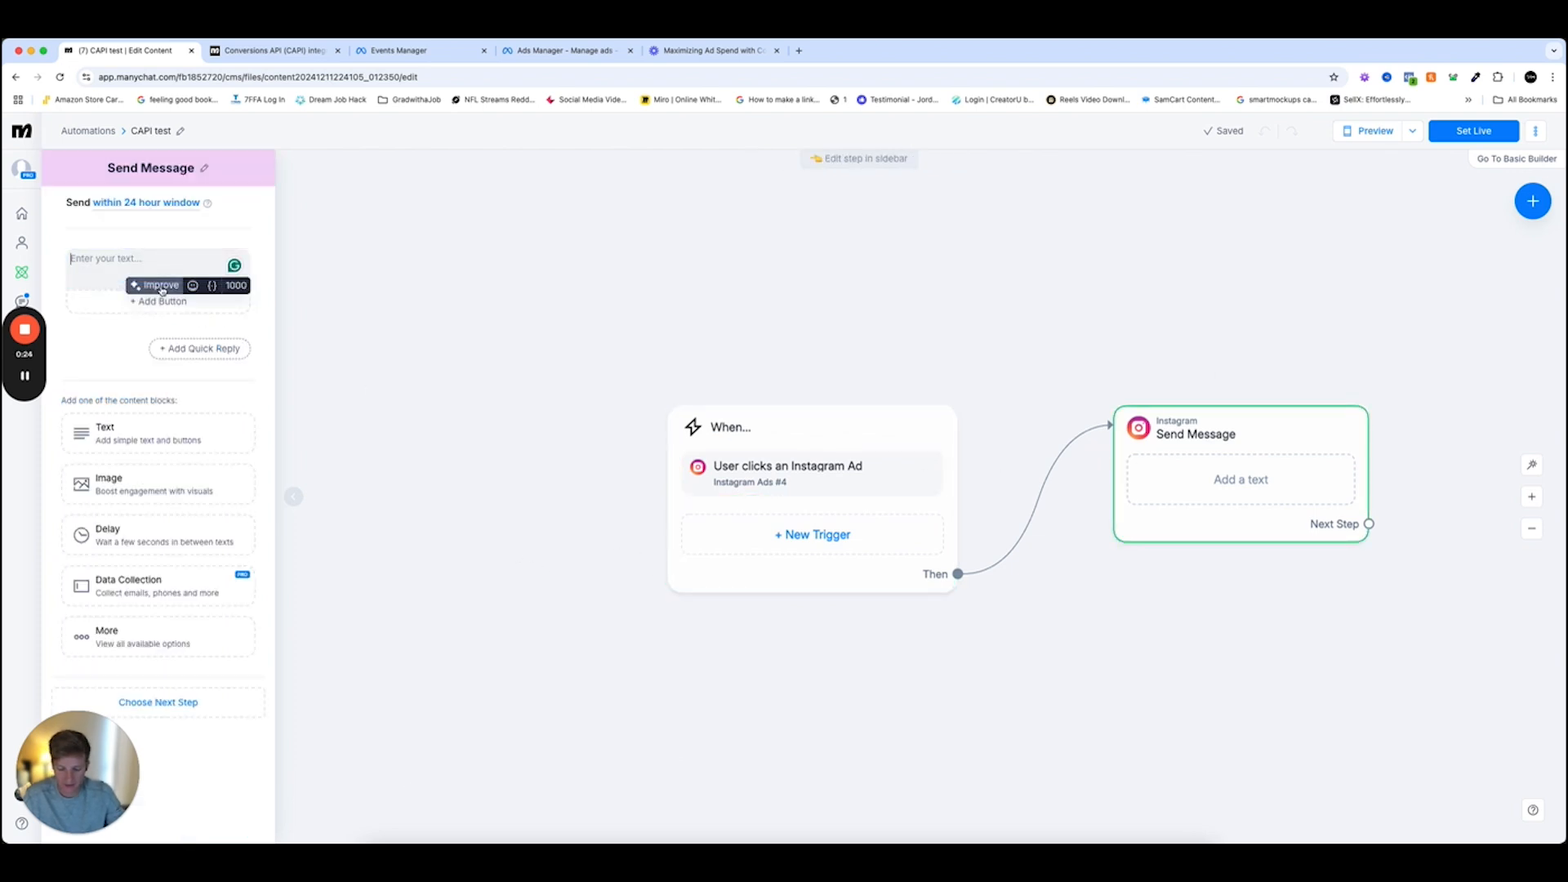
# - Write 'Hey are you interested in a free guide?' with Yes and Especially Yes! quick replies
pyautogui.write('Hey are (')
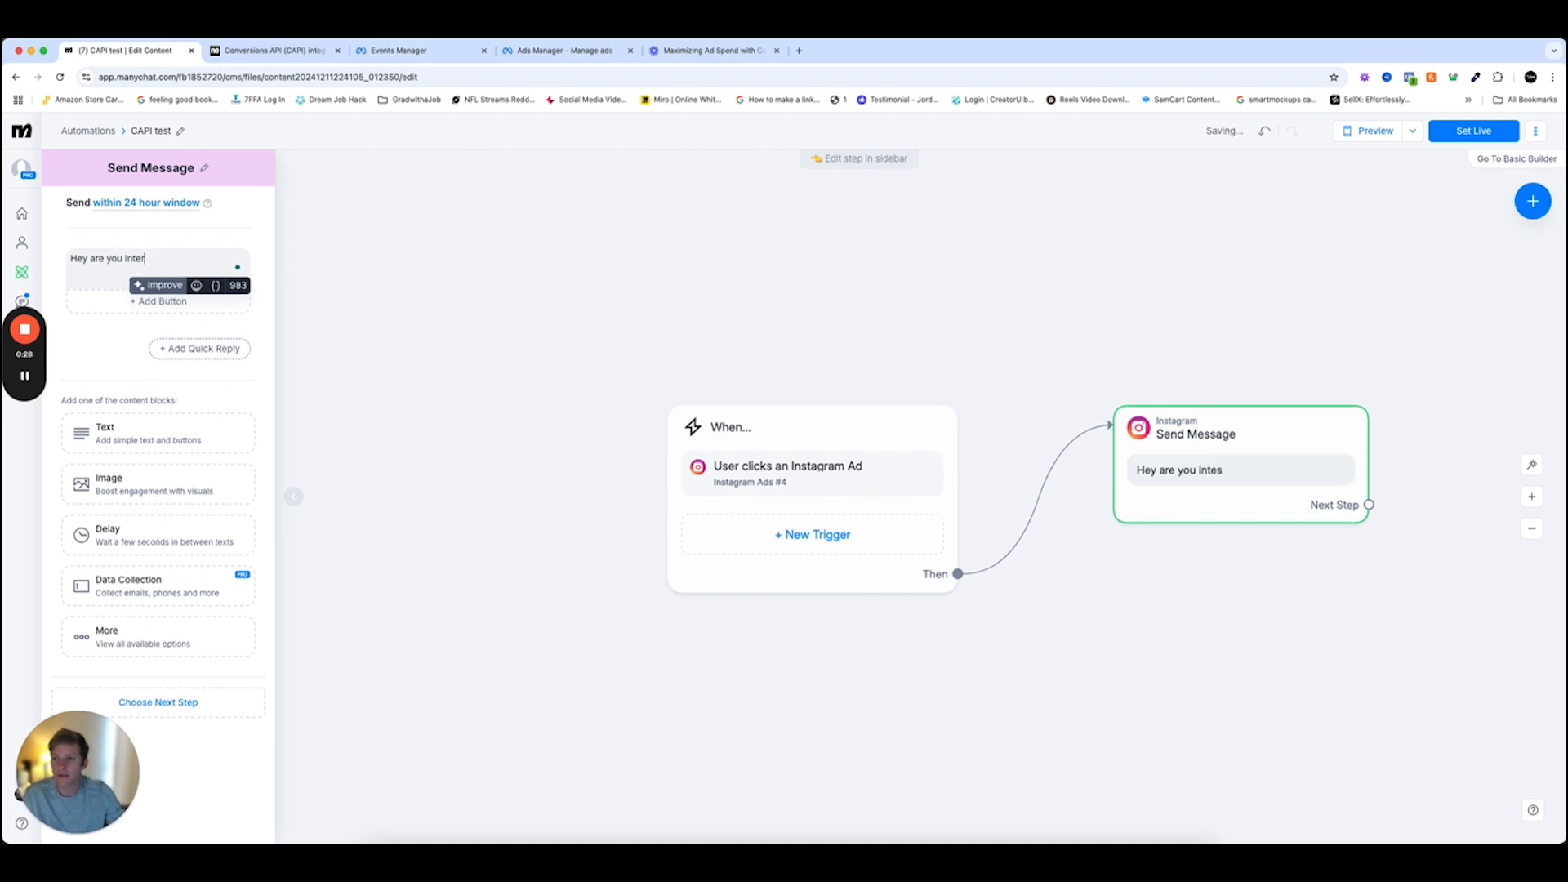
pyautogui.write('ested in a free')
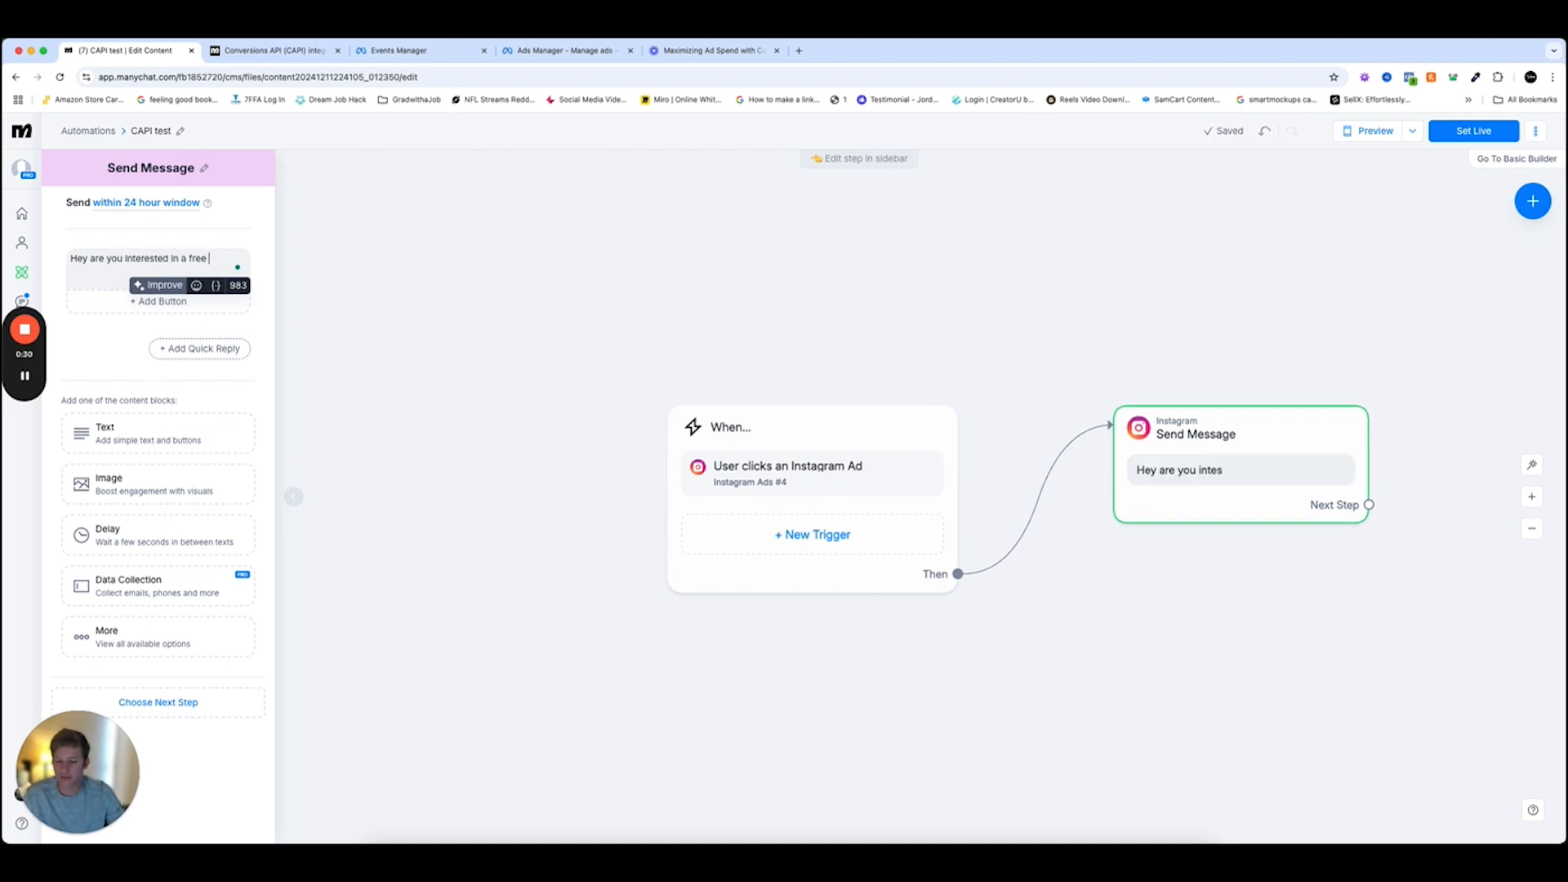
pyautogui.write('guide?')
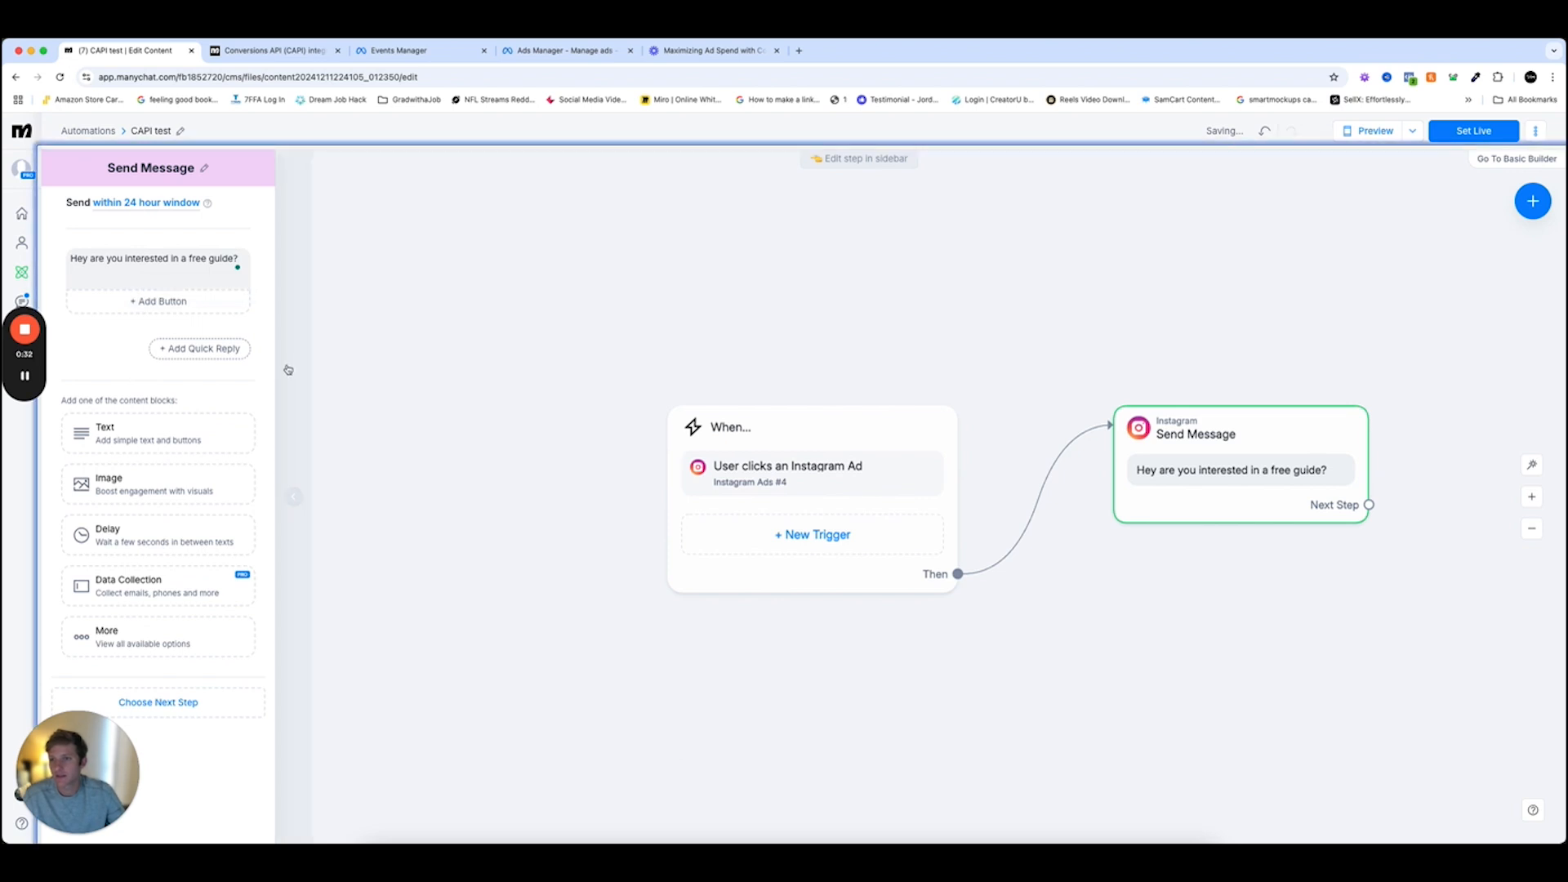
pyautogui.click(199, 348)
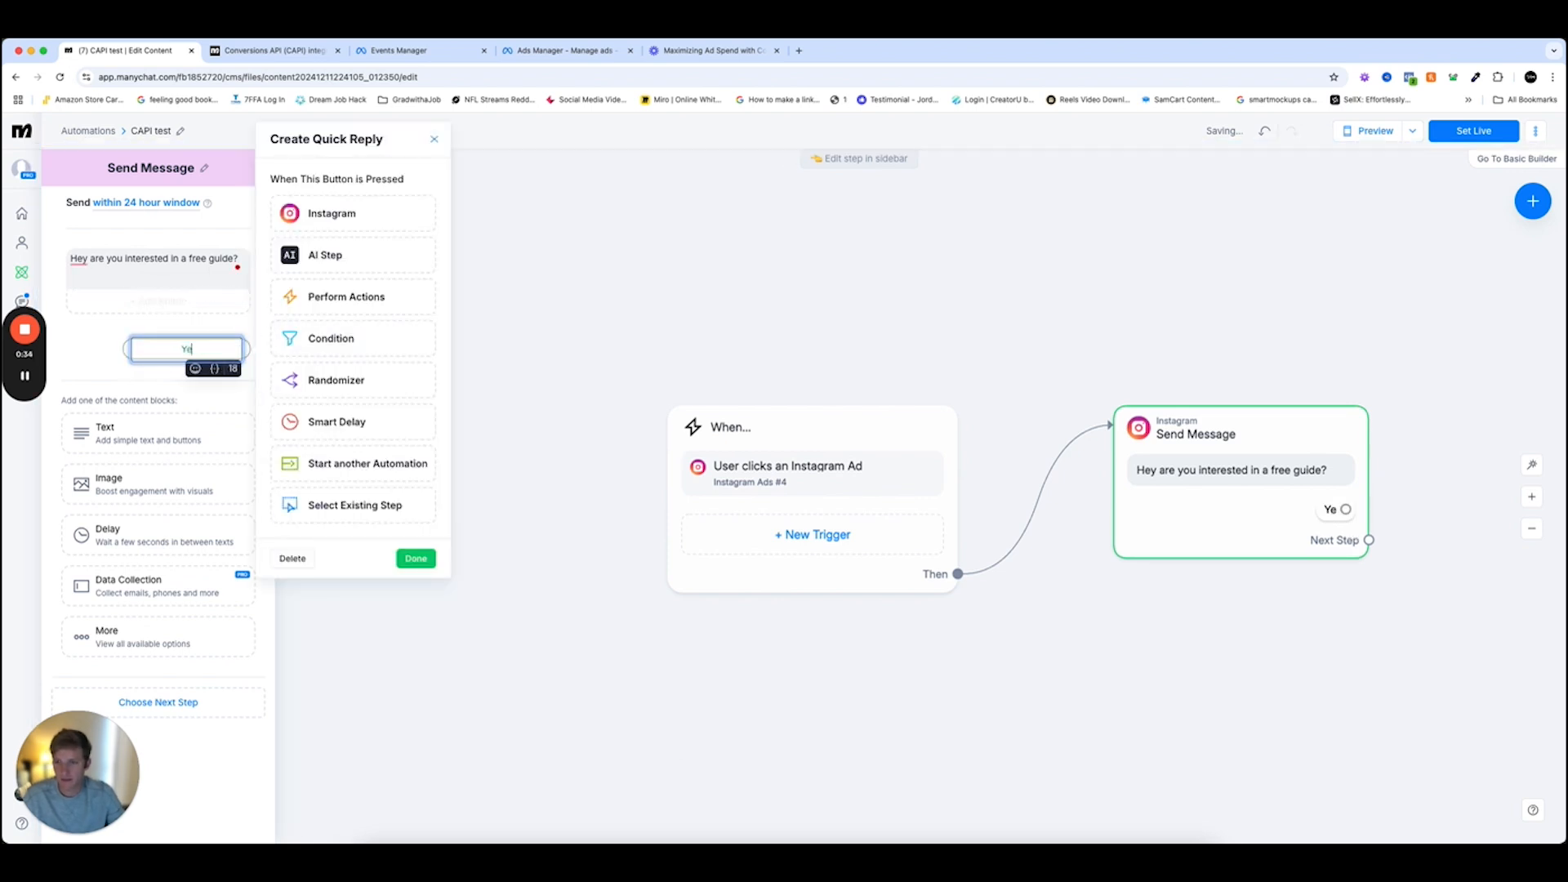
pyautogui.click(415, 558)
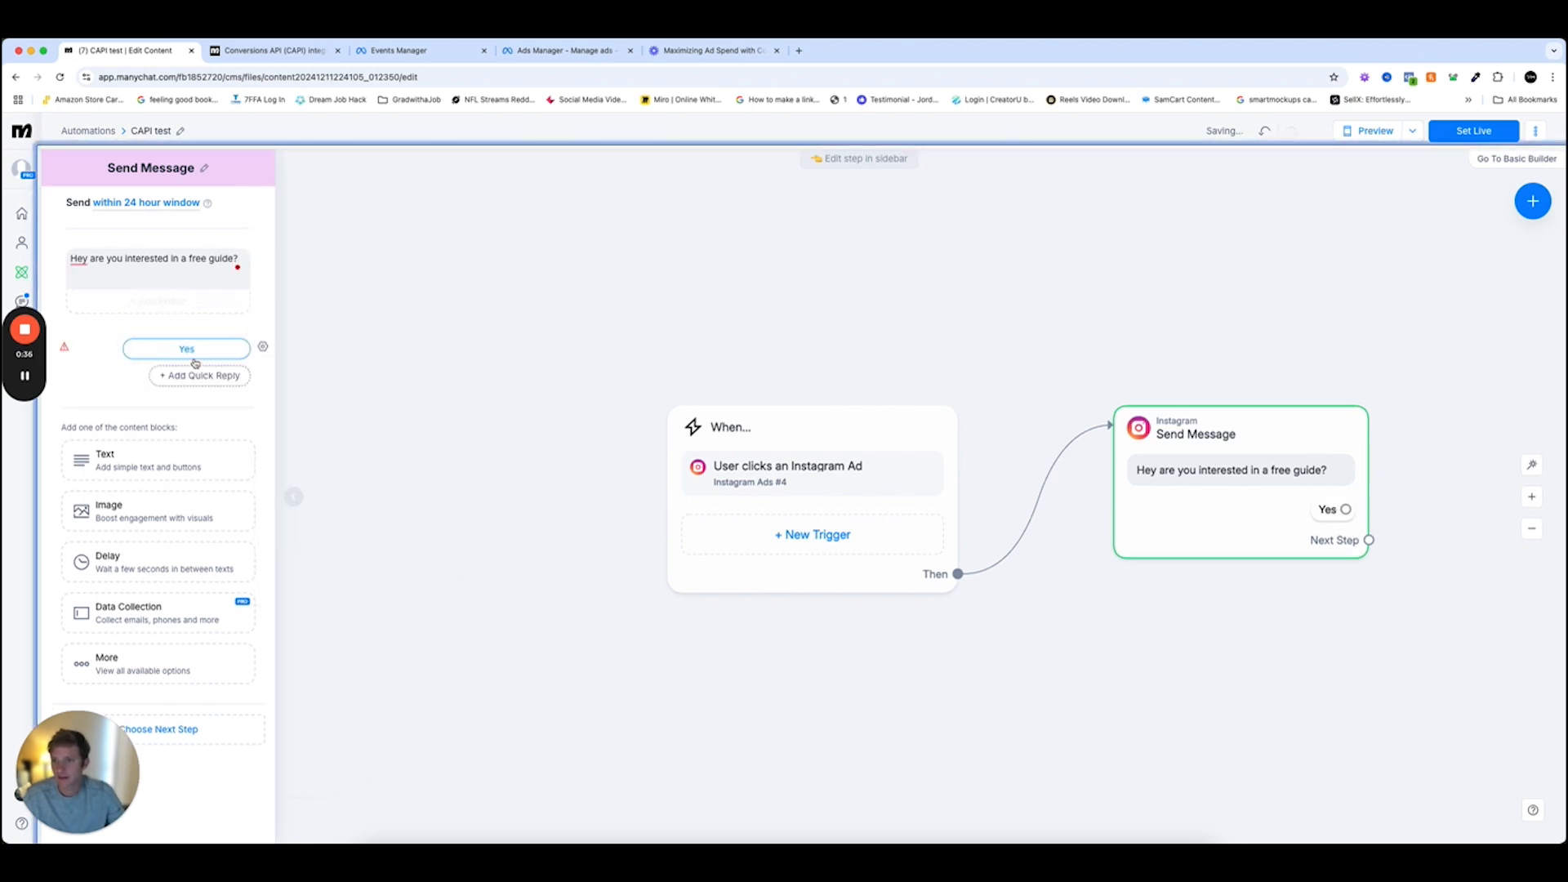
pyautogui.click(199, 375)
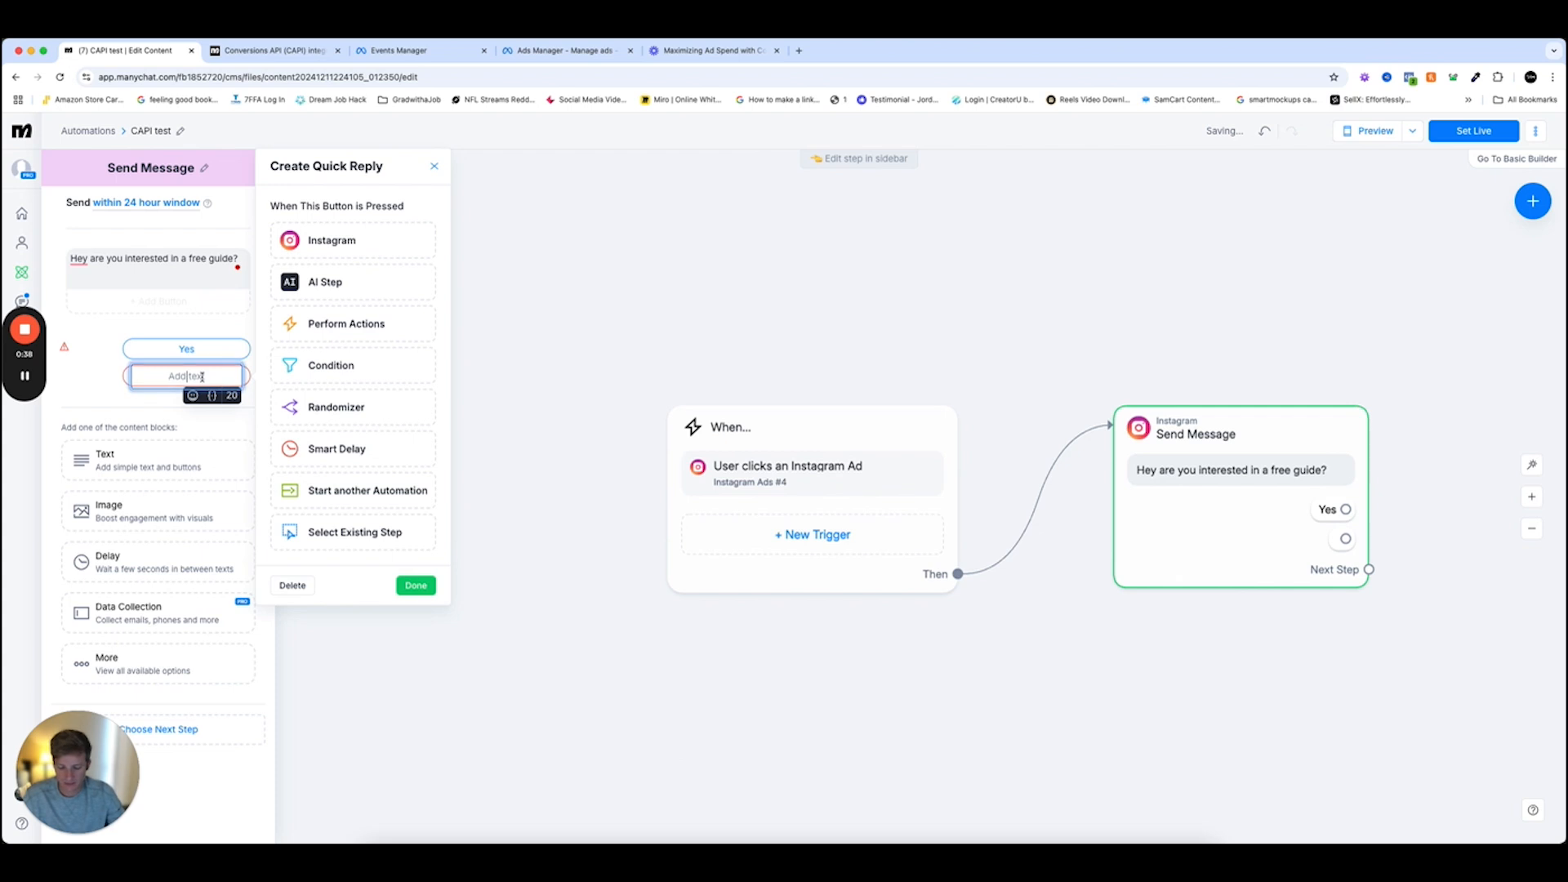
pyautogui.write('Especial')
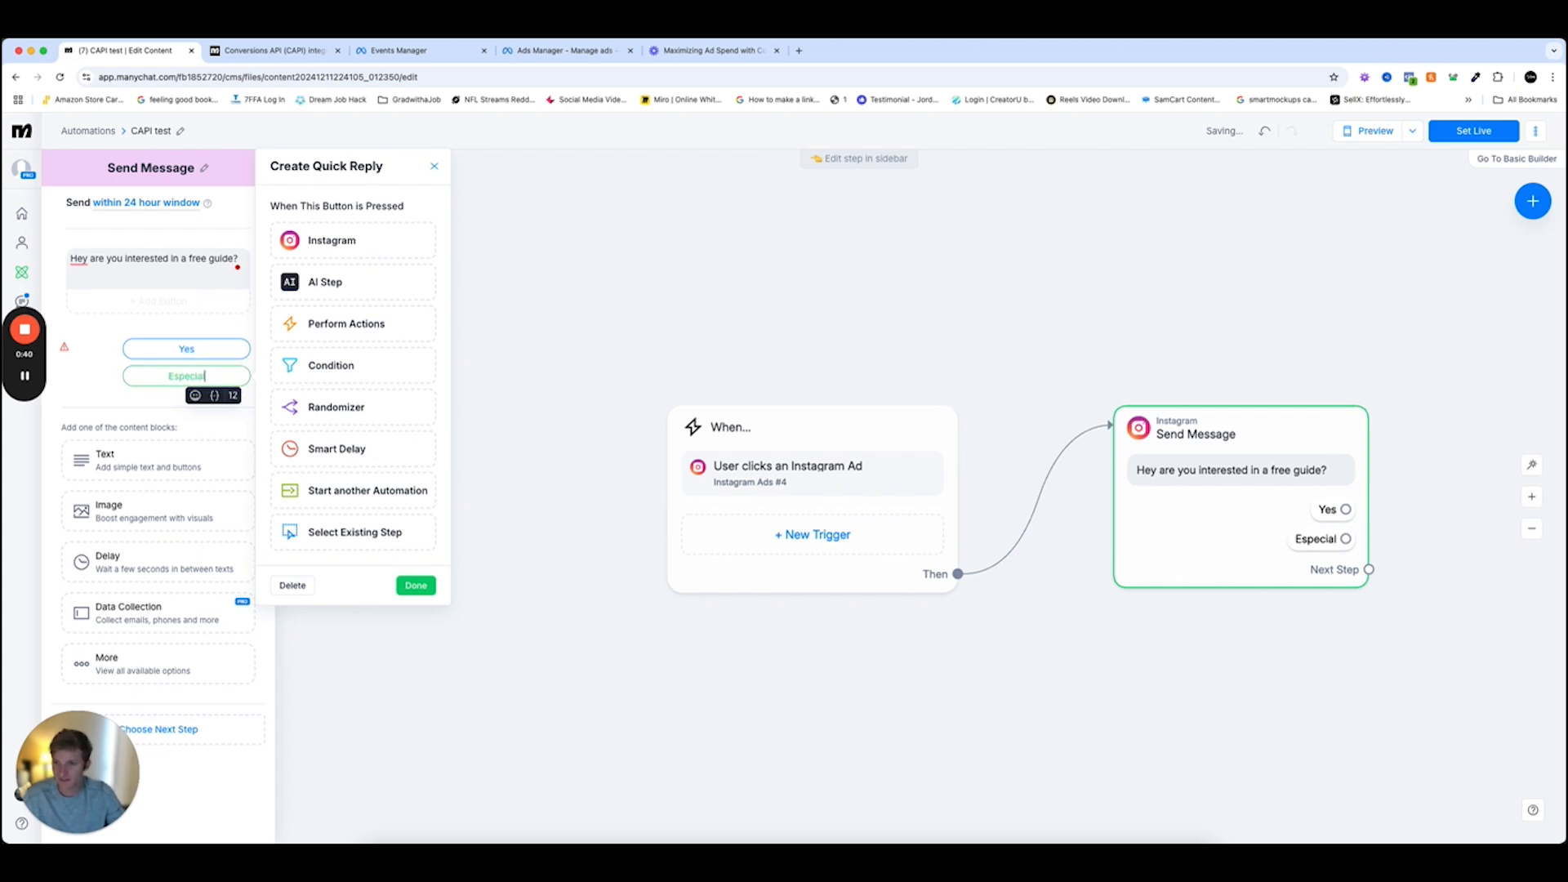
pyautogui.write('Especially Yes!')
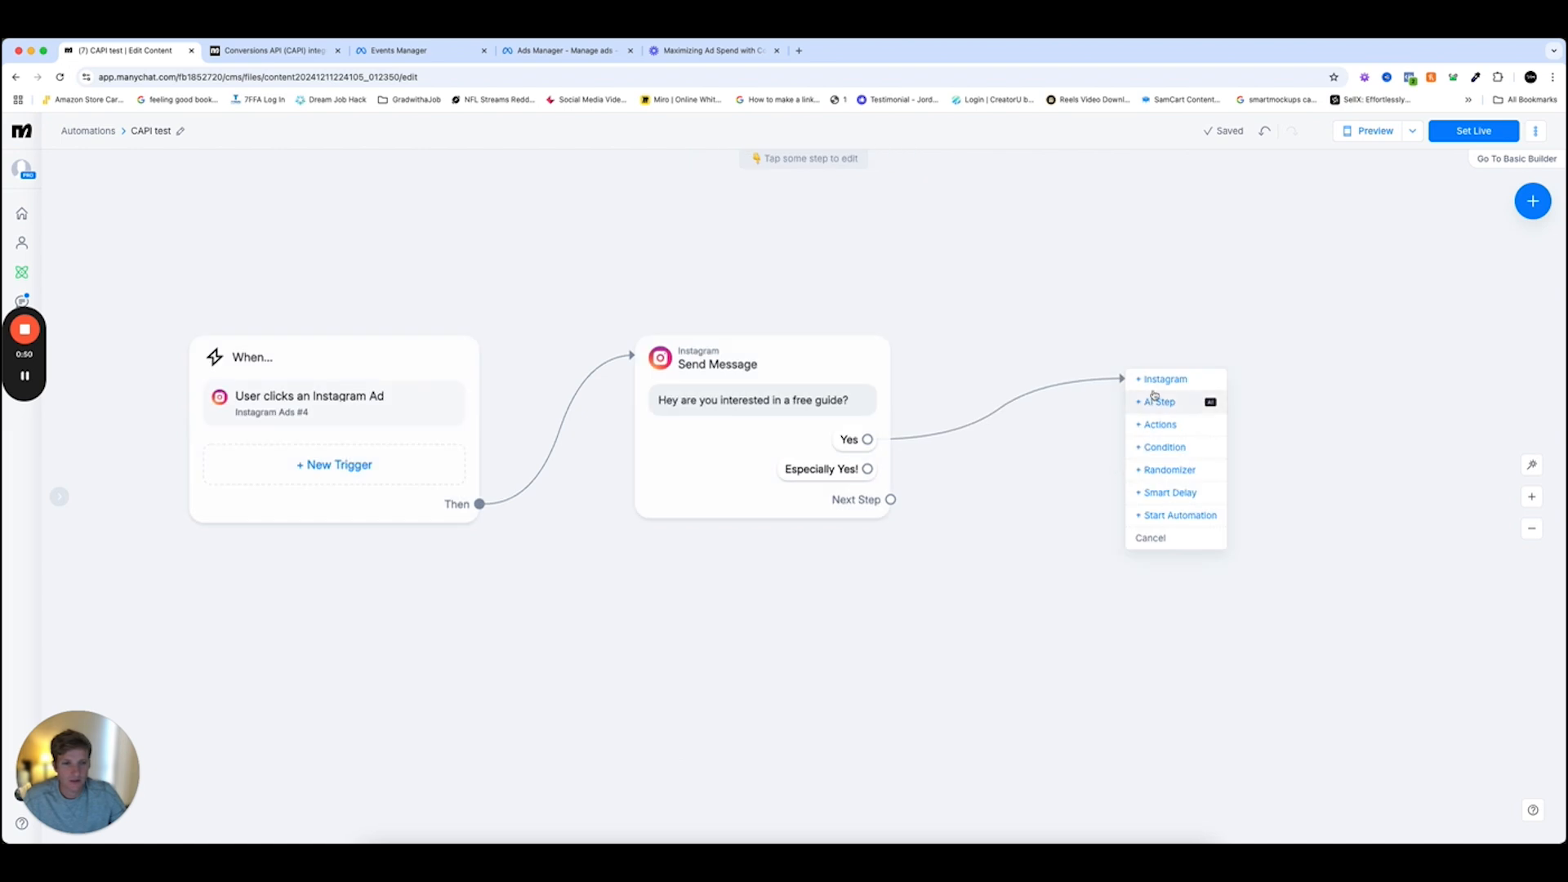
# - Add a message after Yes saying 'Awesome! Send me your email. :)' expecting an Email reply
pyautogui.click(1165, 378)
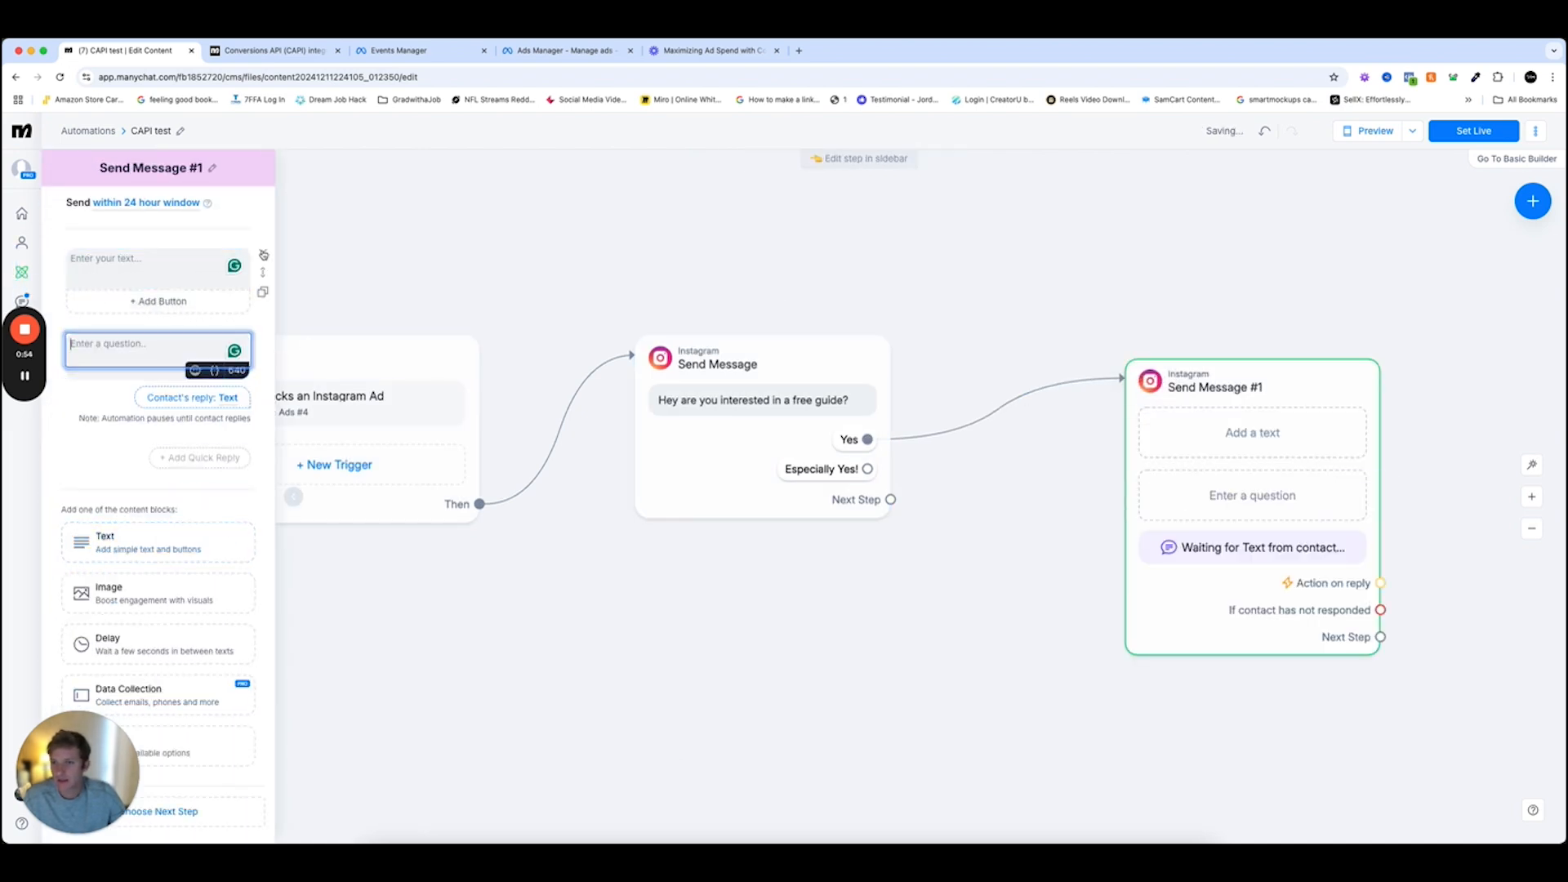
pyautogui.click(262, 252)
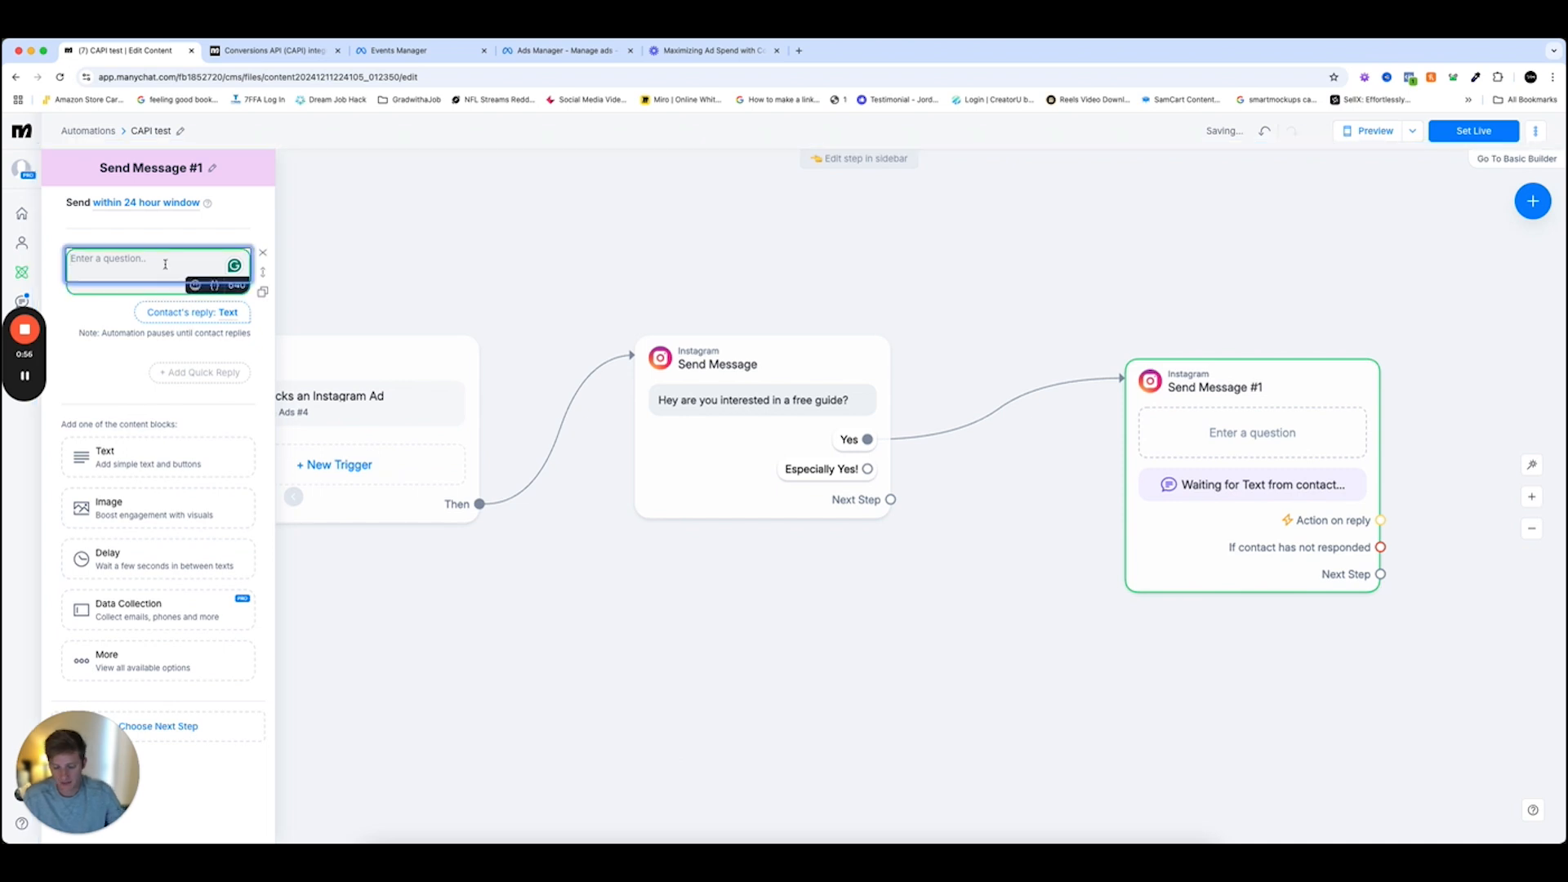
pyautogui.write('Awesome! Se')
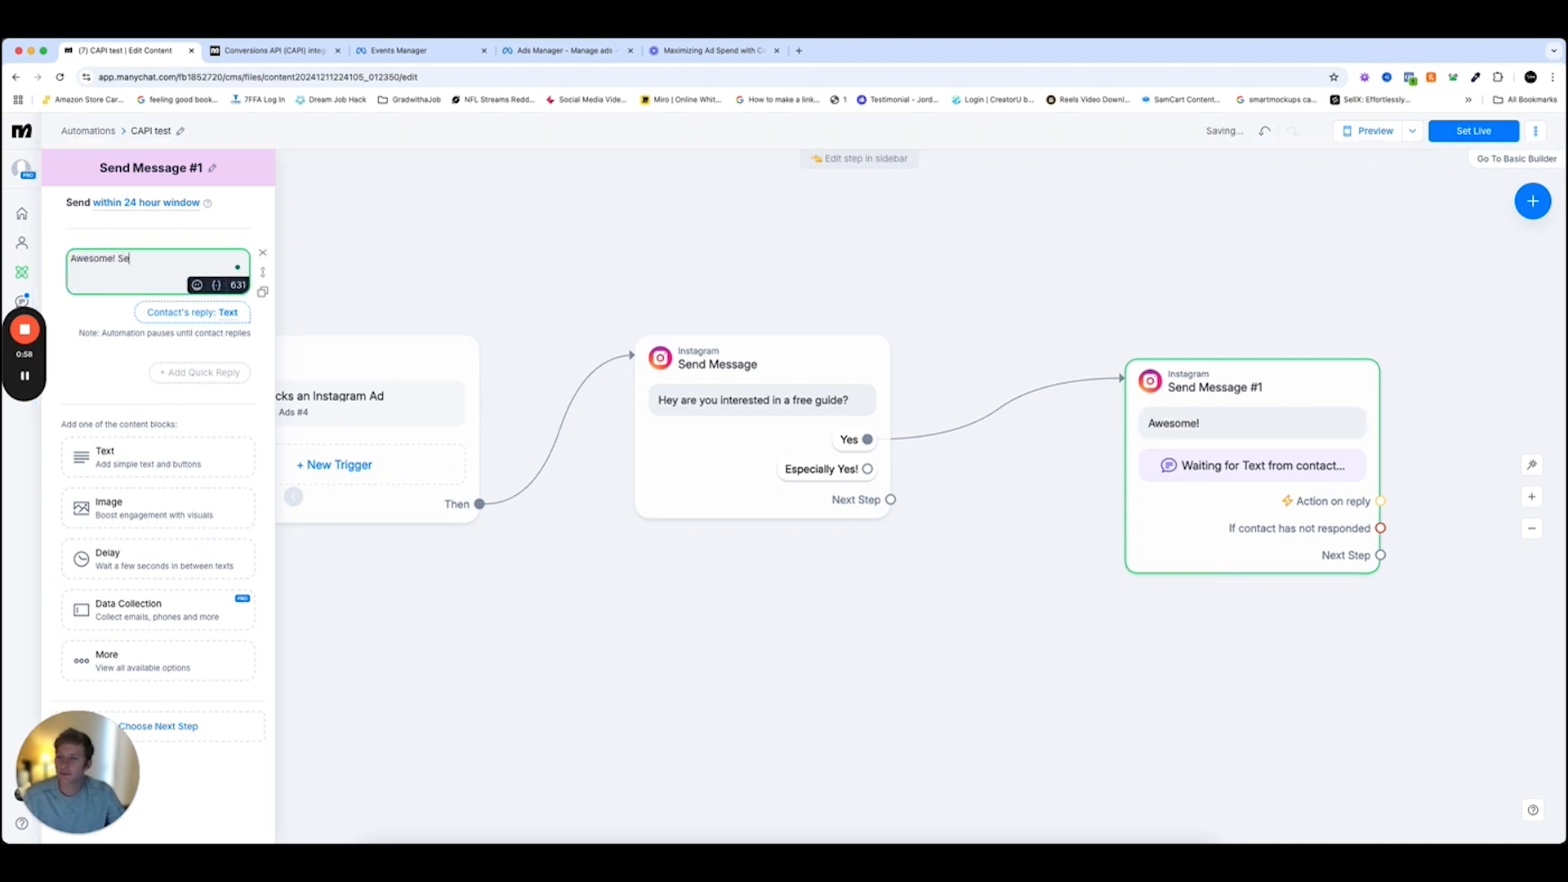
pyautogui.write('nd me your email. :')
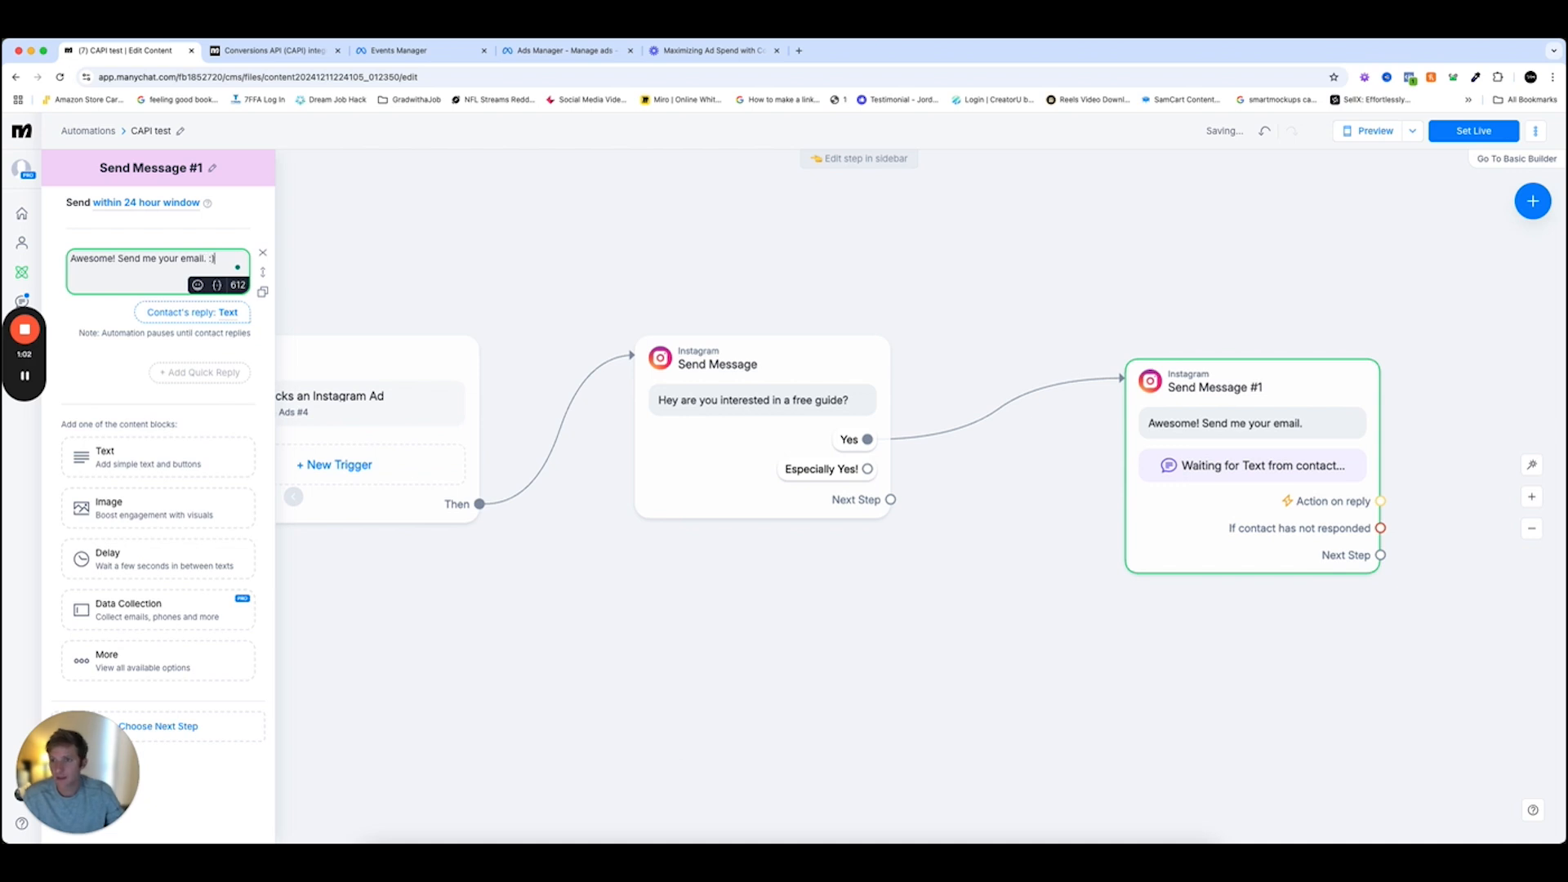
pyautogui.click(191, 312)
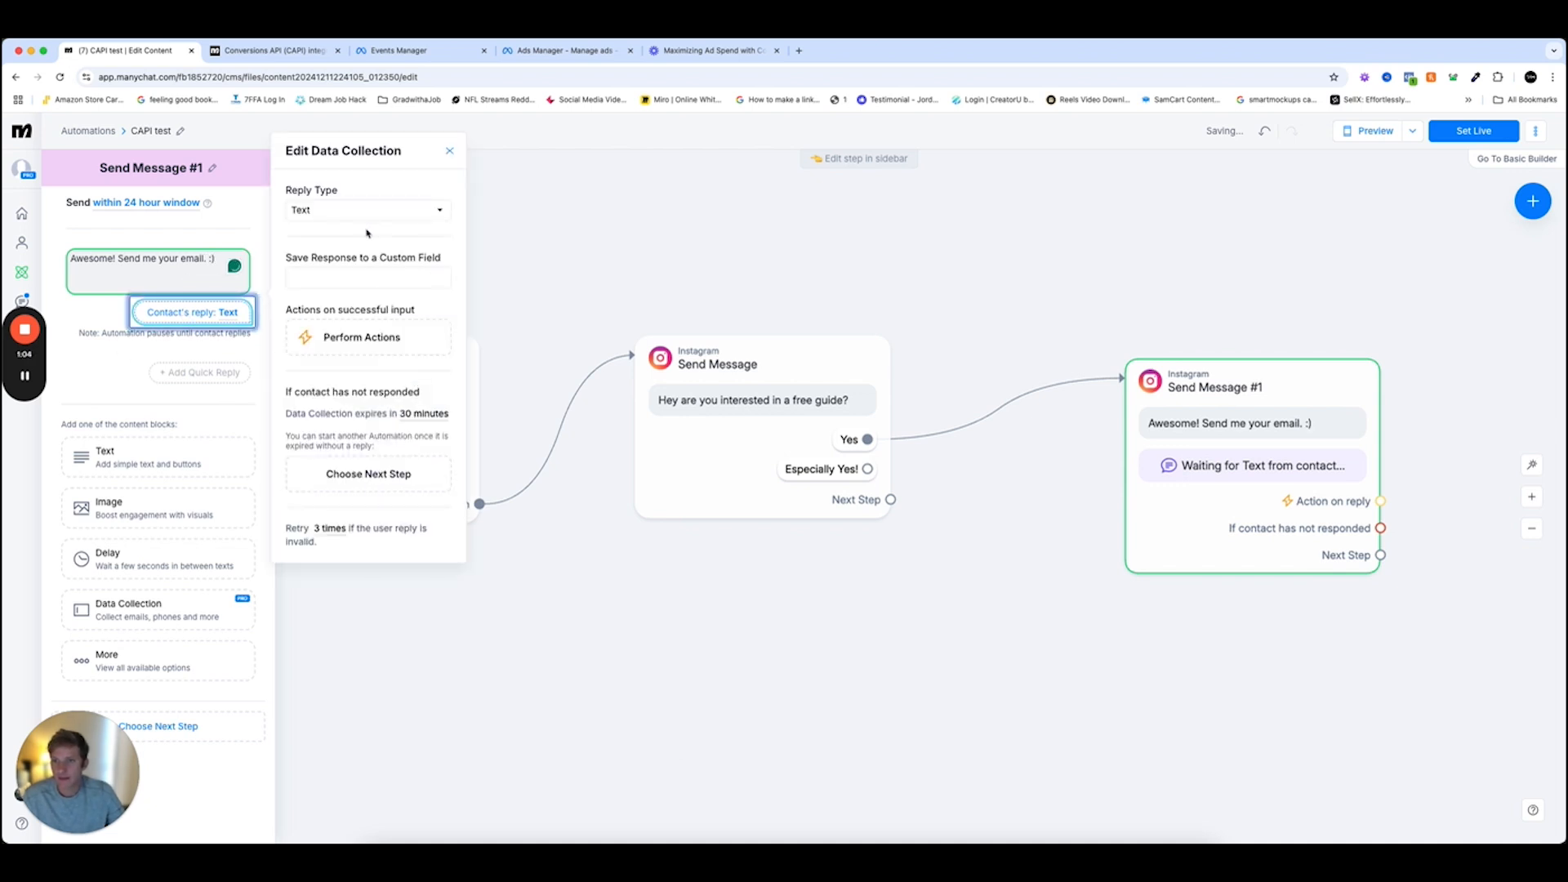
pyautogui.click(367, 209)
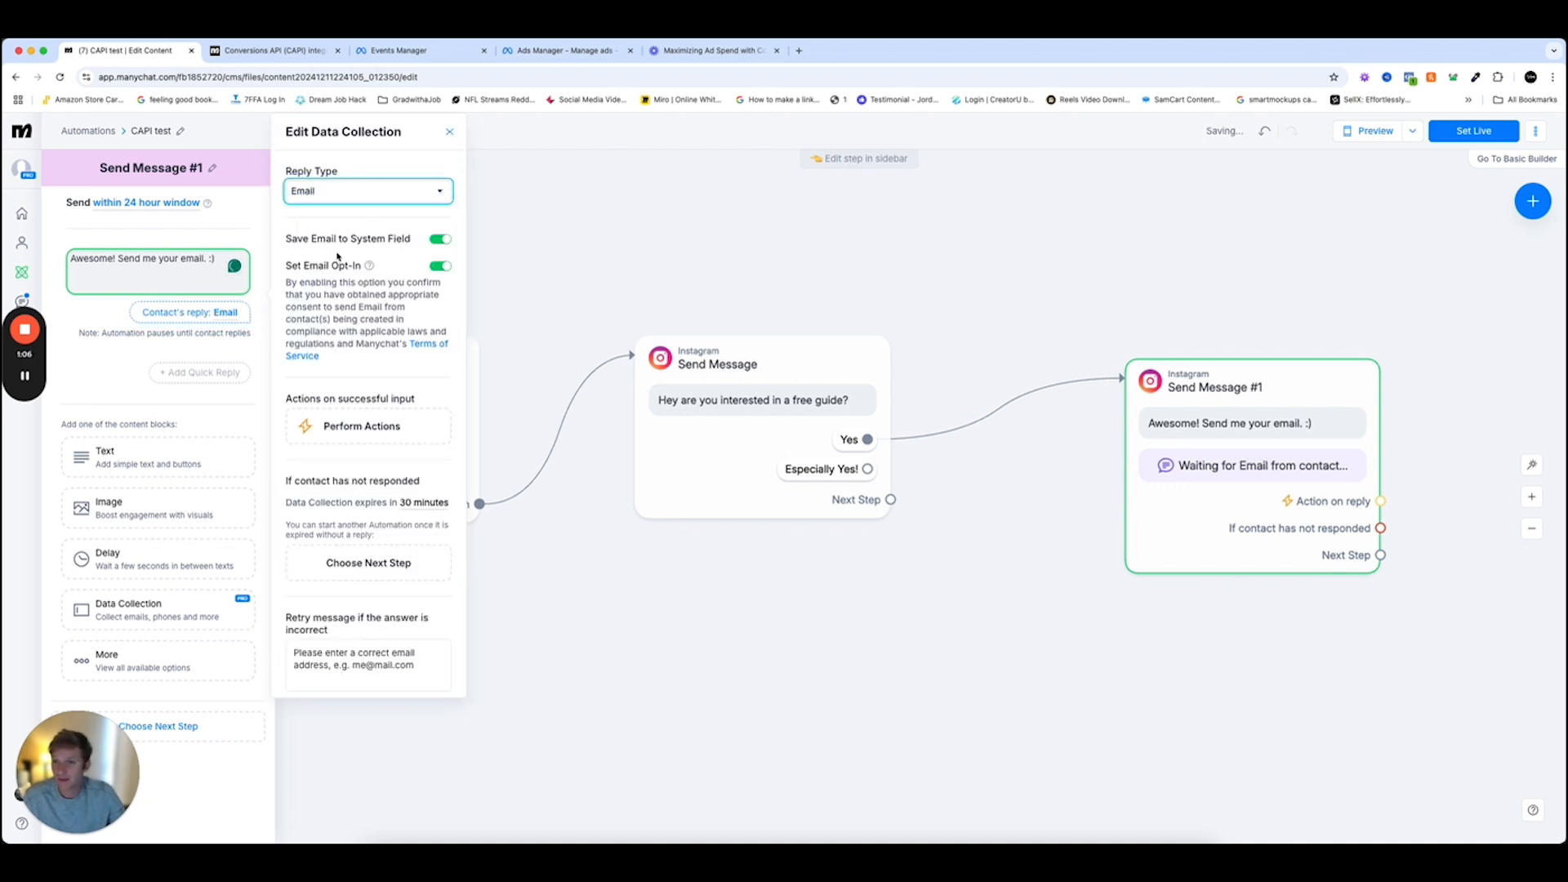
pyautogui.click(450, 131)
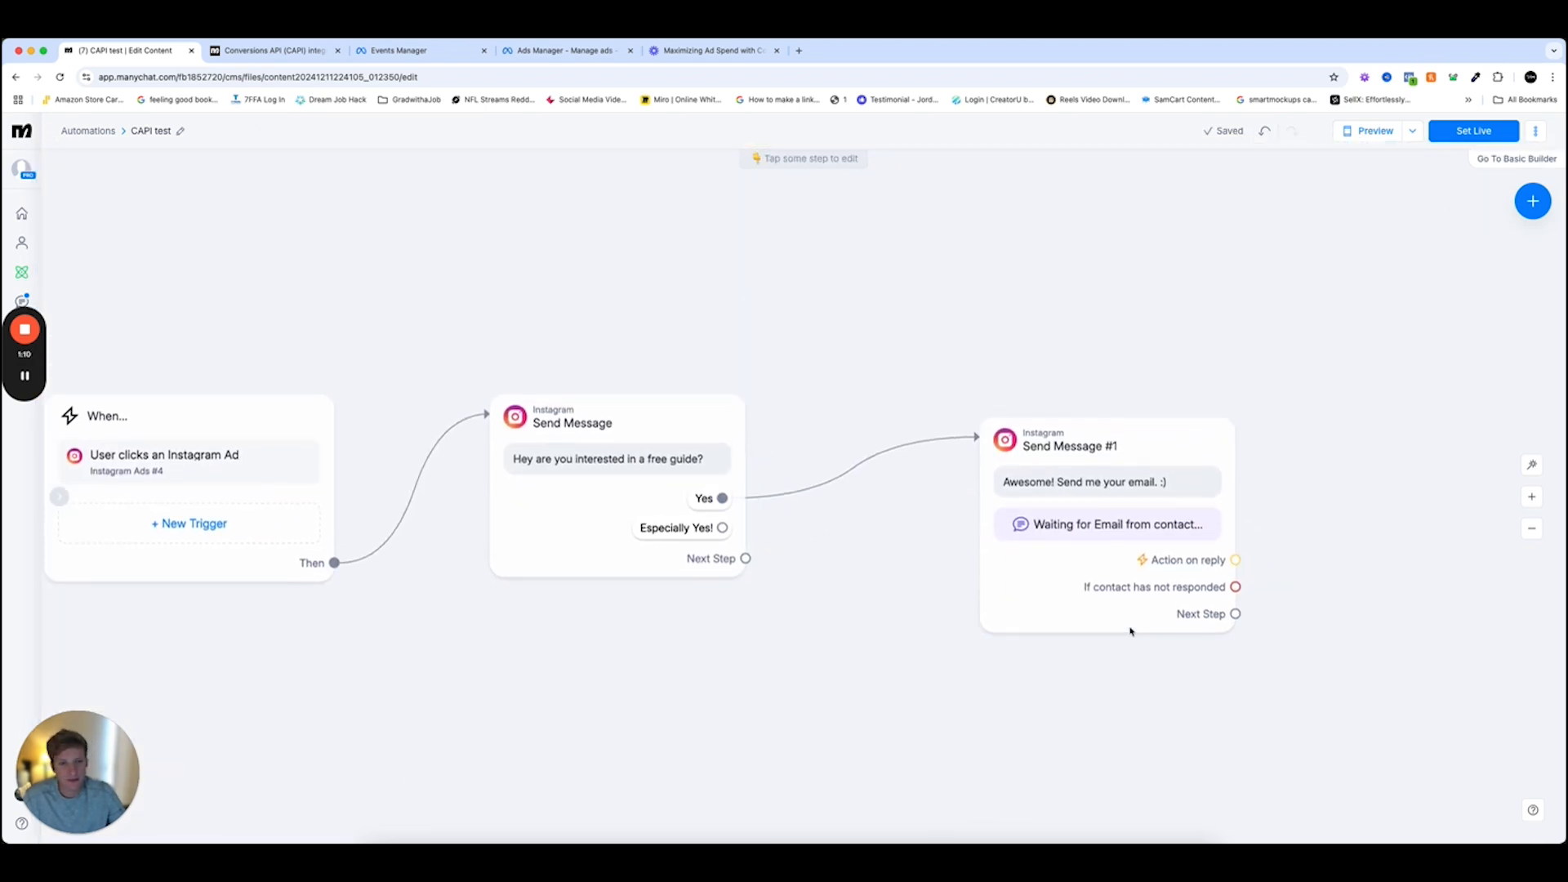
# - Add an Actions step after the email reply with the Send event to Meta Conversions API action
pyautogui.click(1235, 561)
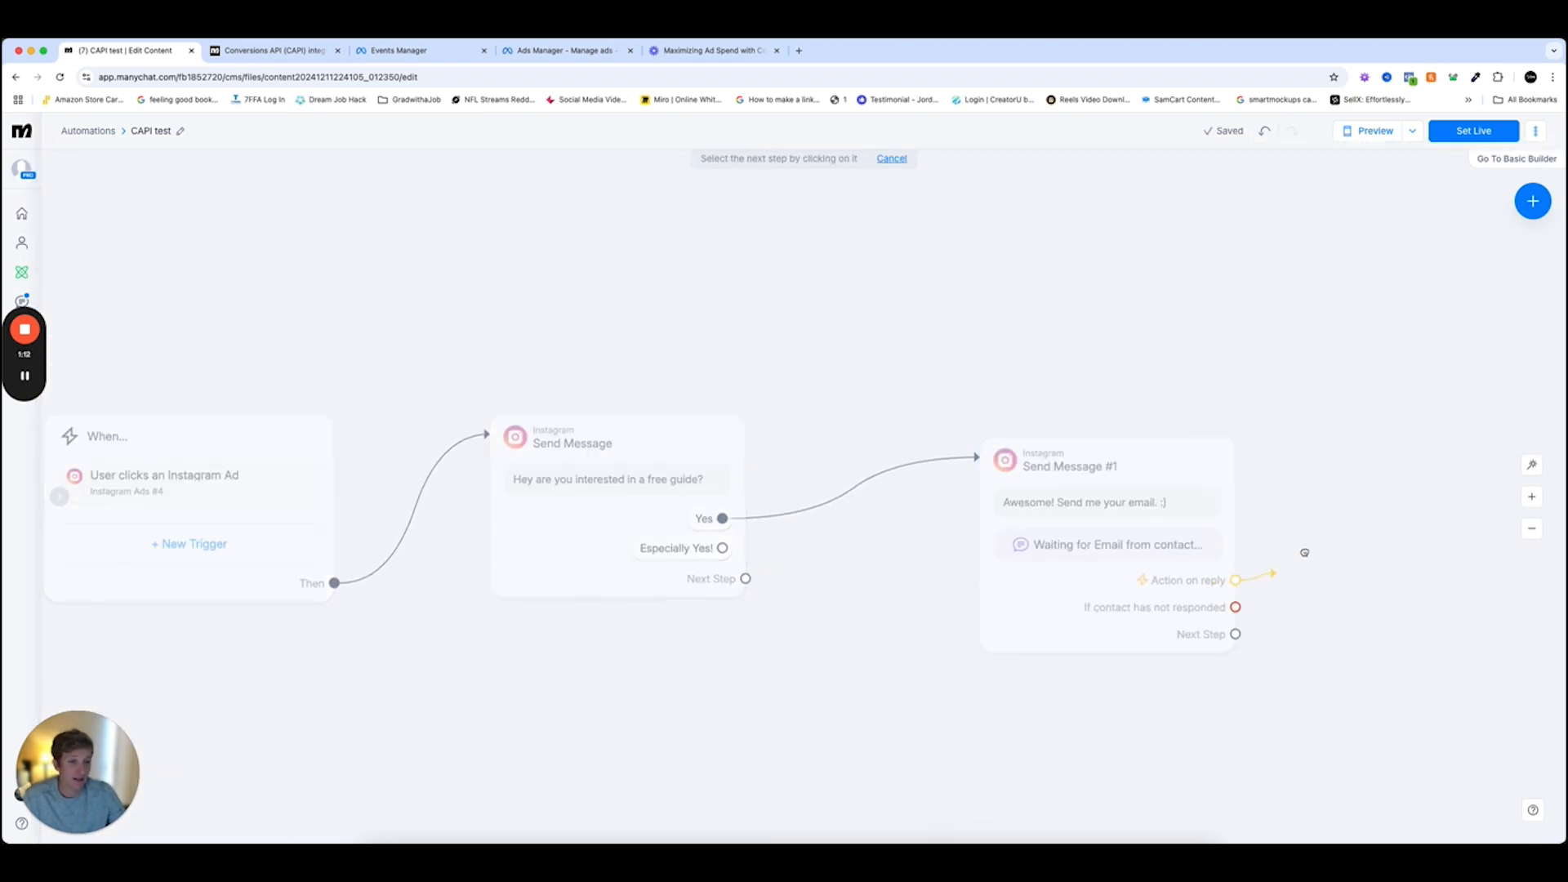
pyautogui.click(1234, 581)
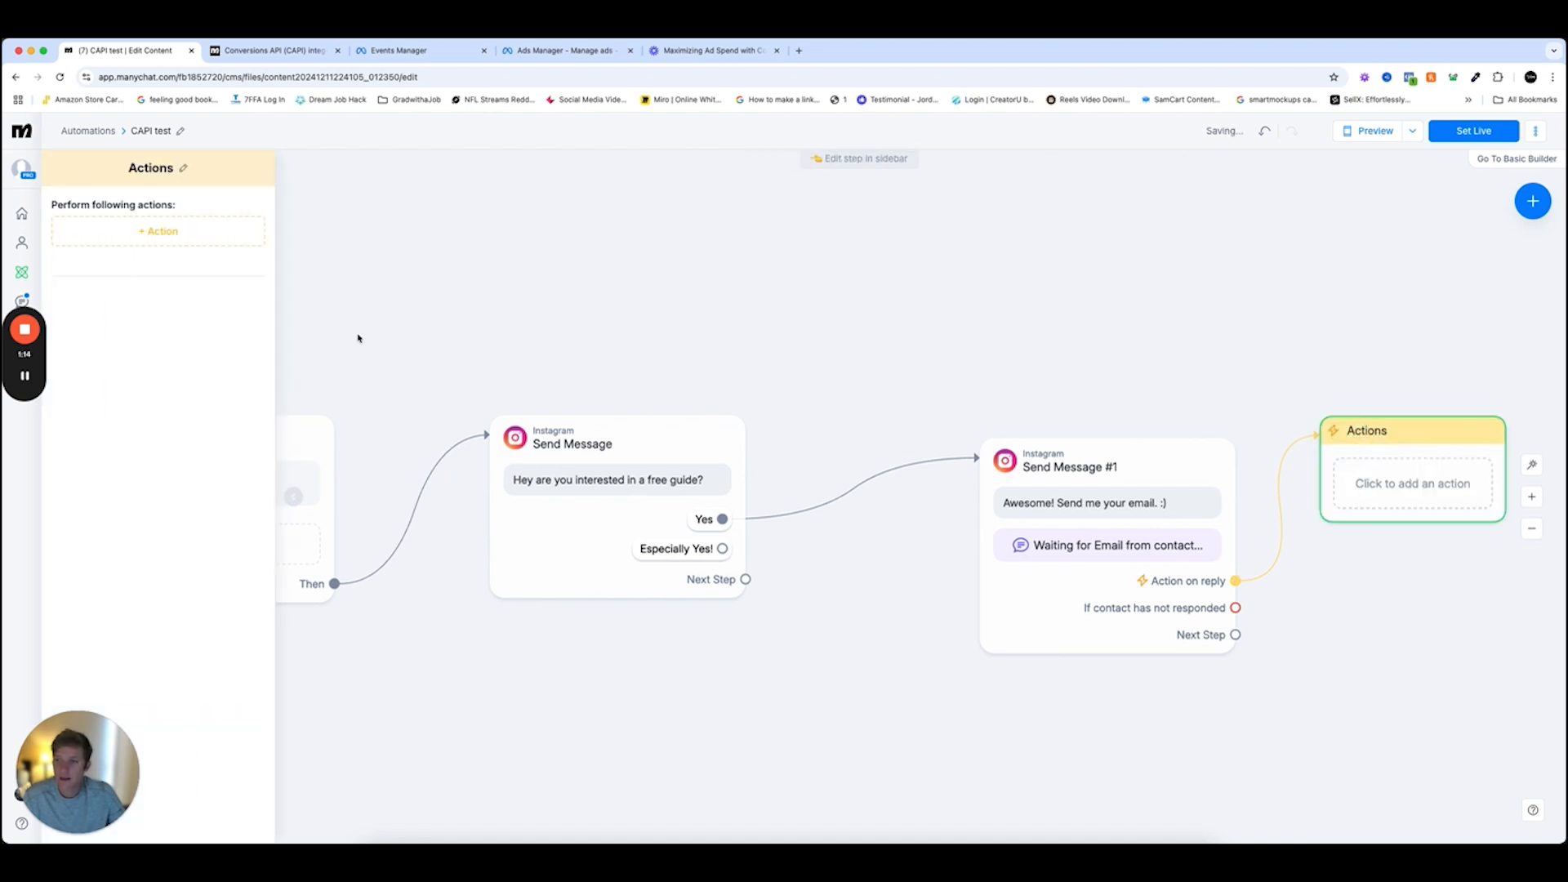
pyautogui.click(157, 231)
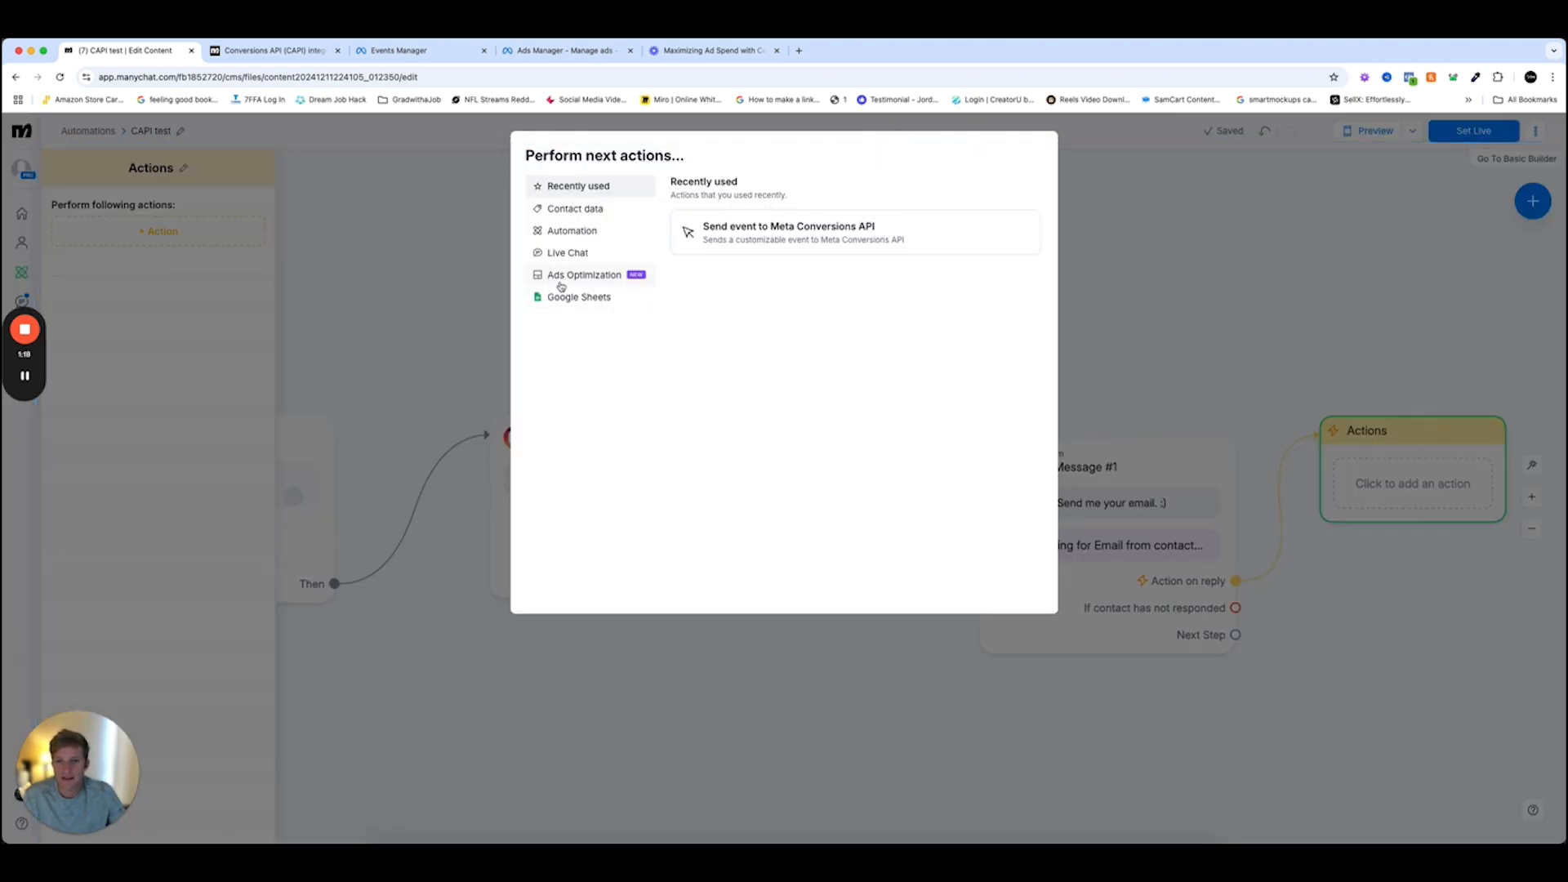
pyautogui.click(584, 275)
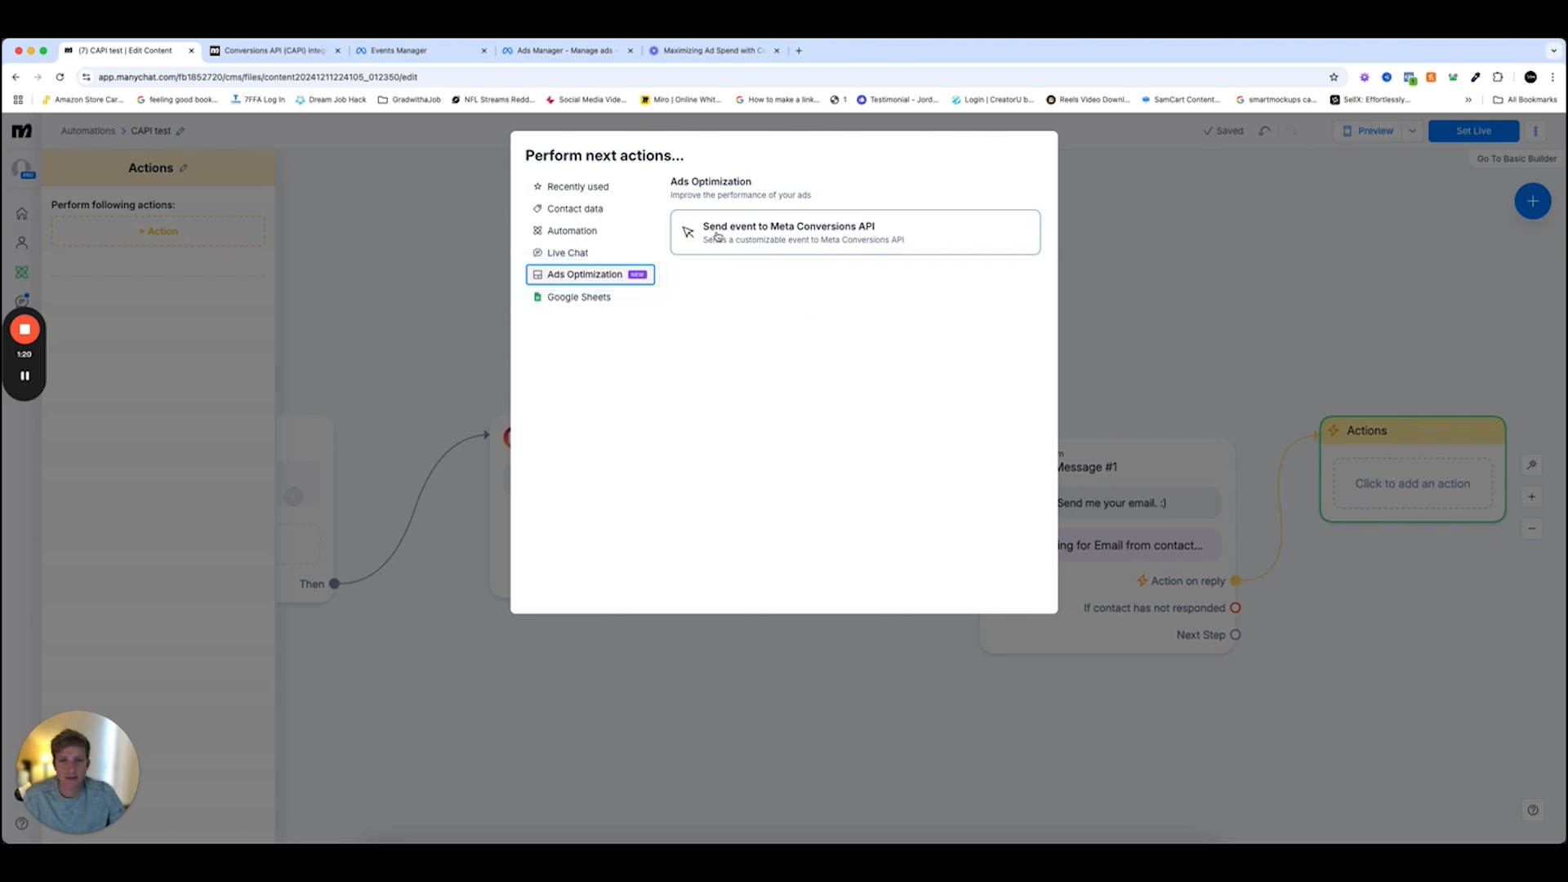
pyautogui.click(855, 231)
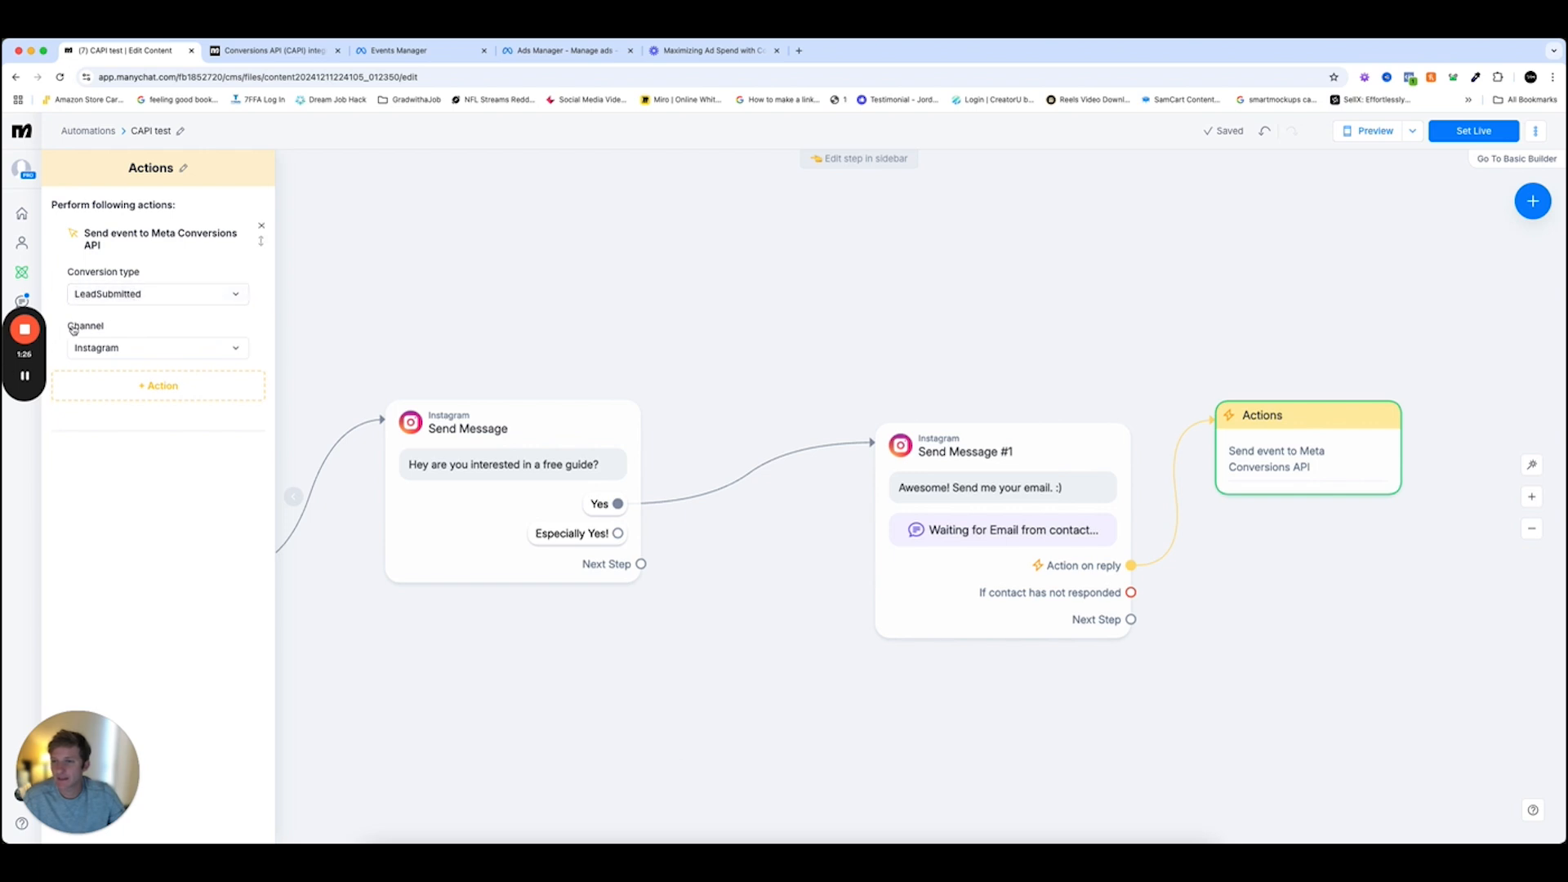
# - Switch the Conversions API event to Purchase with a price of 34532
pyautogui.click(157, 347)
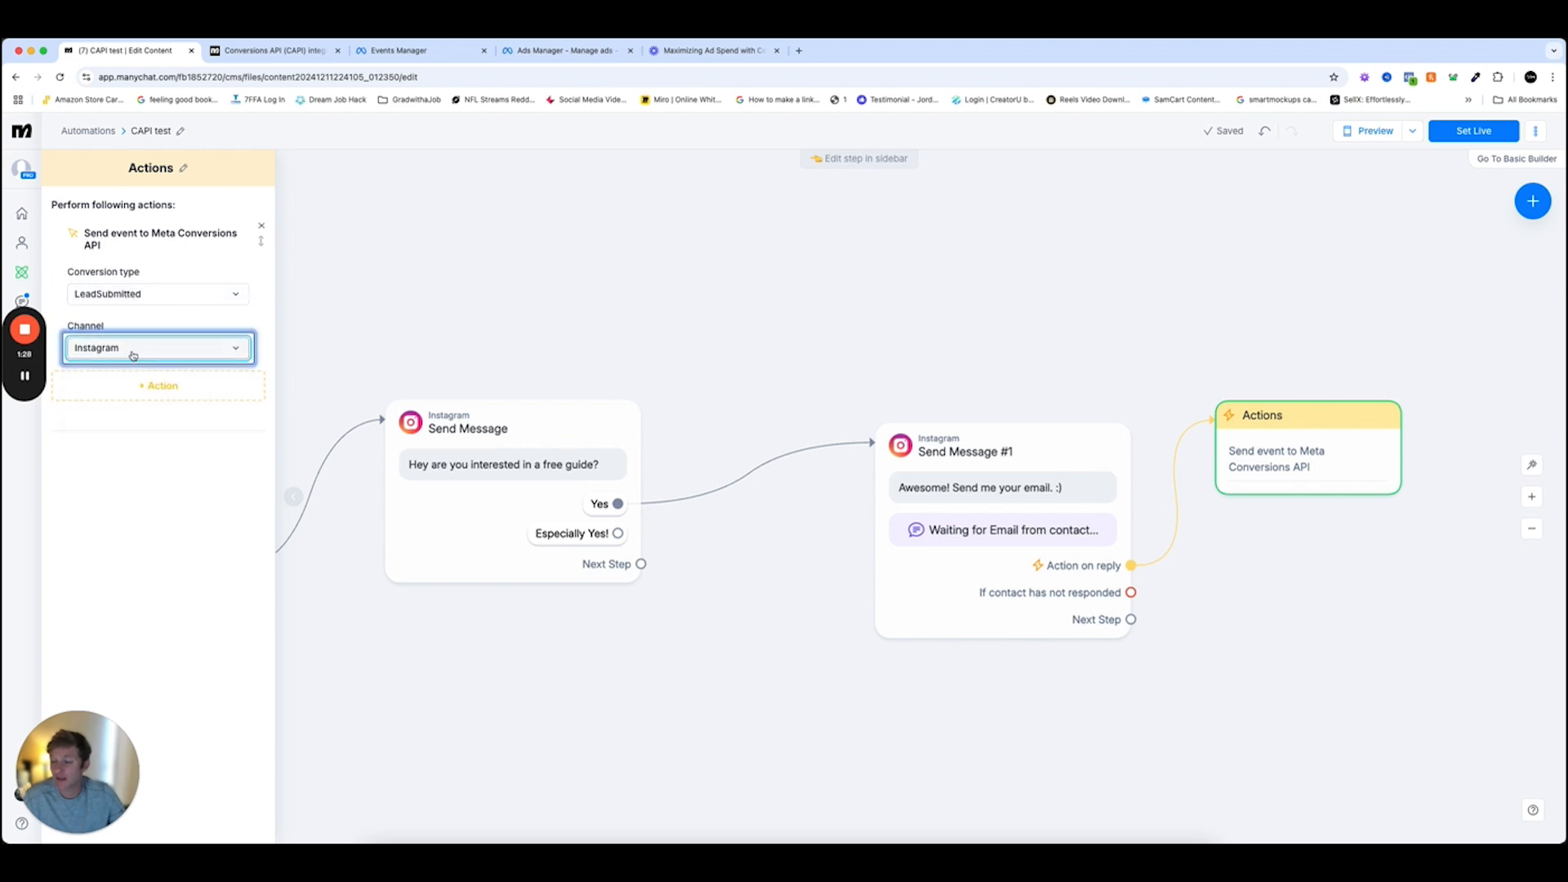
pyautogui.click(156, 347)
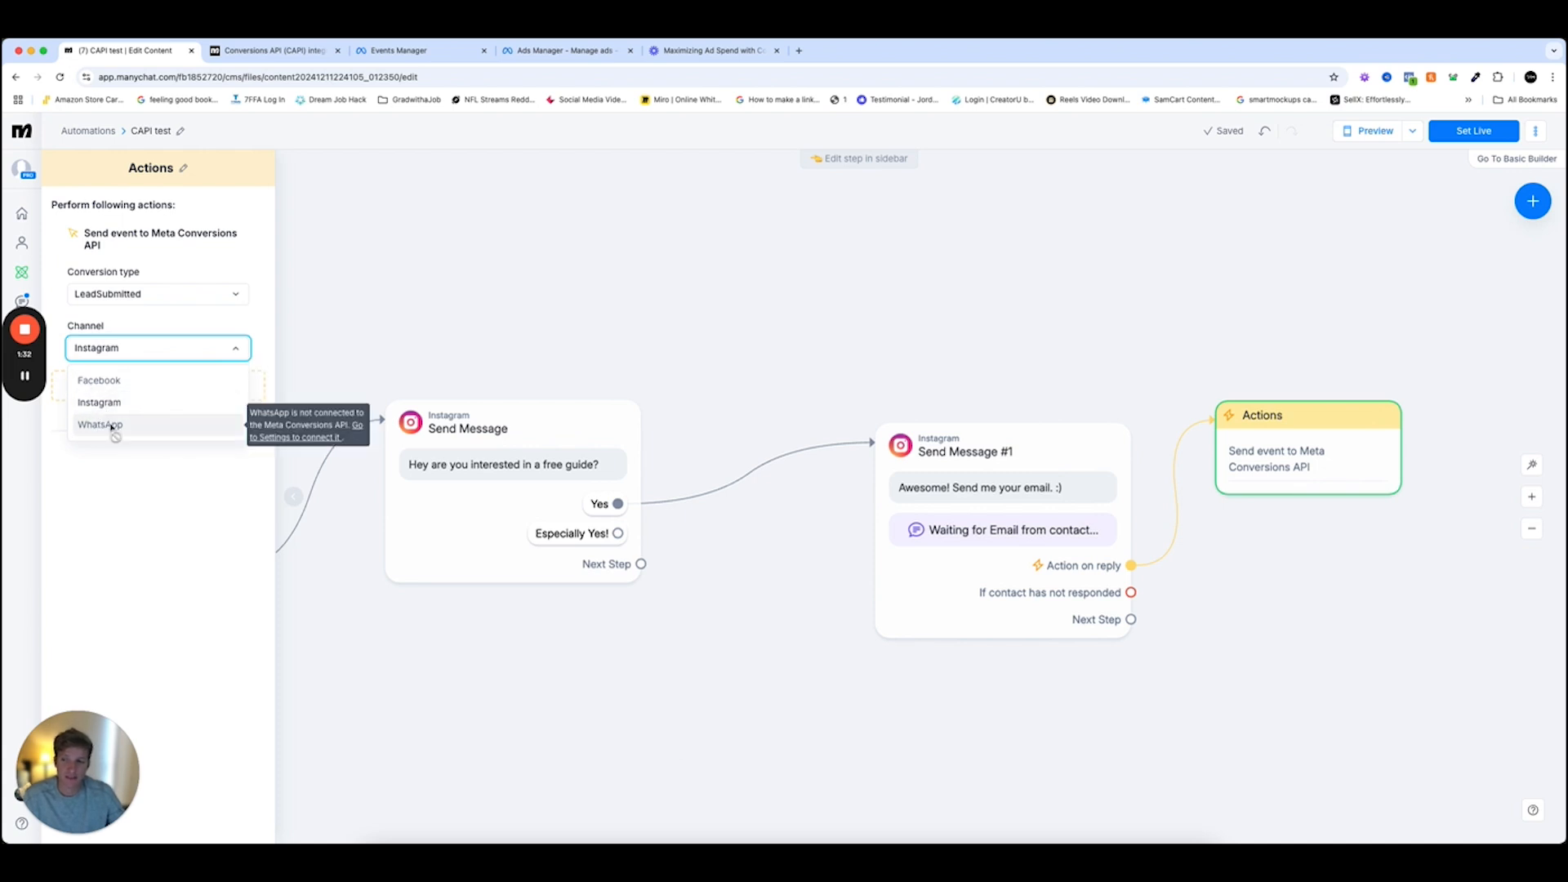
pyautogui.click(157, 294)
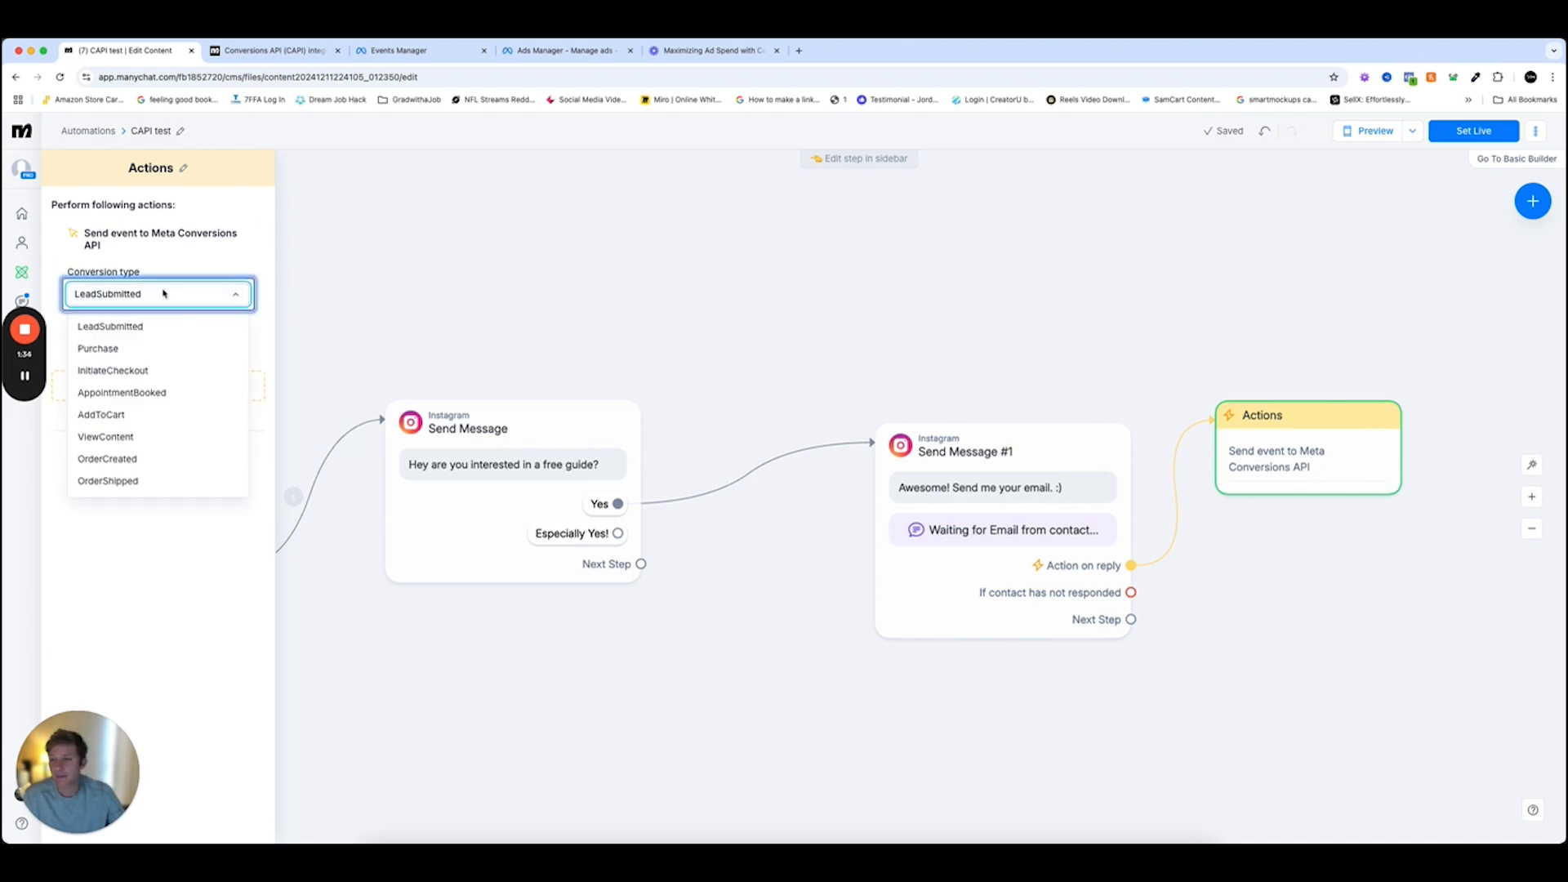
pyautogui.moveTo(130, 330)
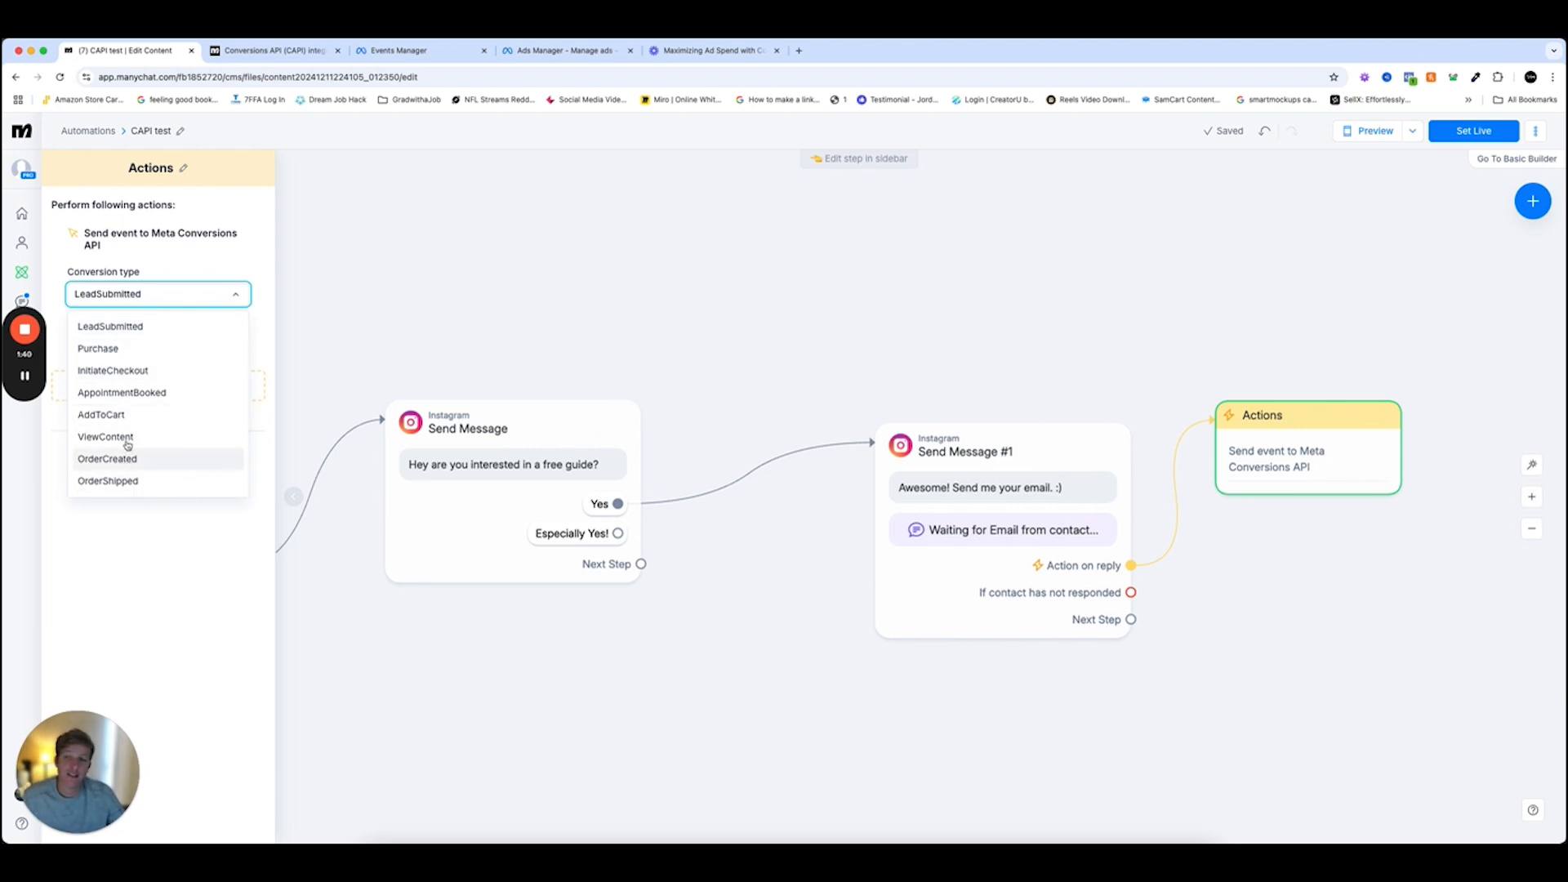
pyautogui.click(98, 348)
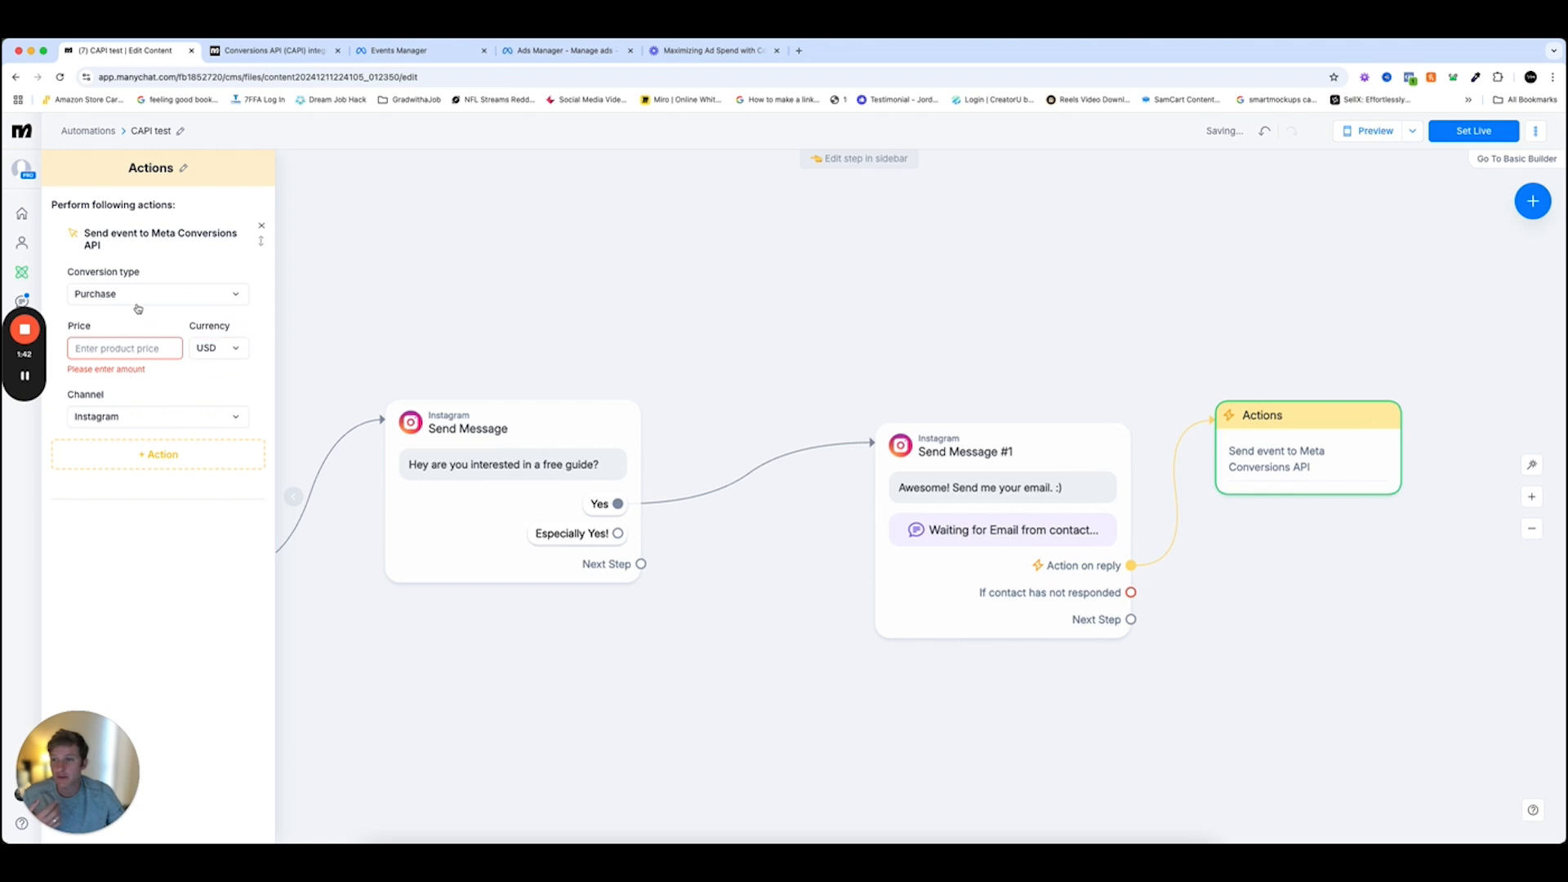
pyautogui.write('34532')
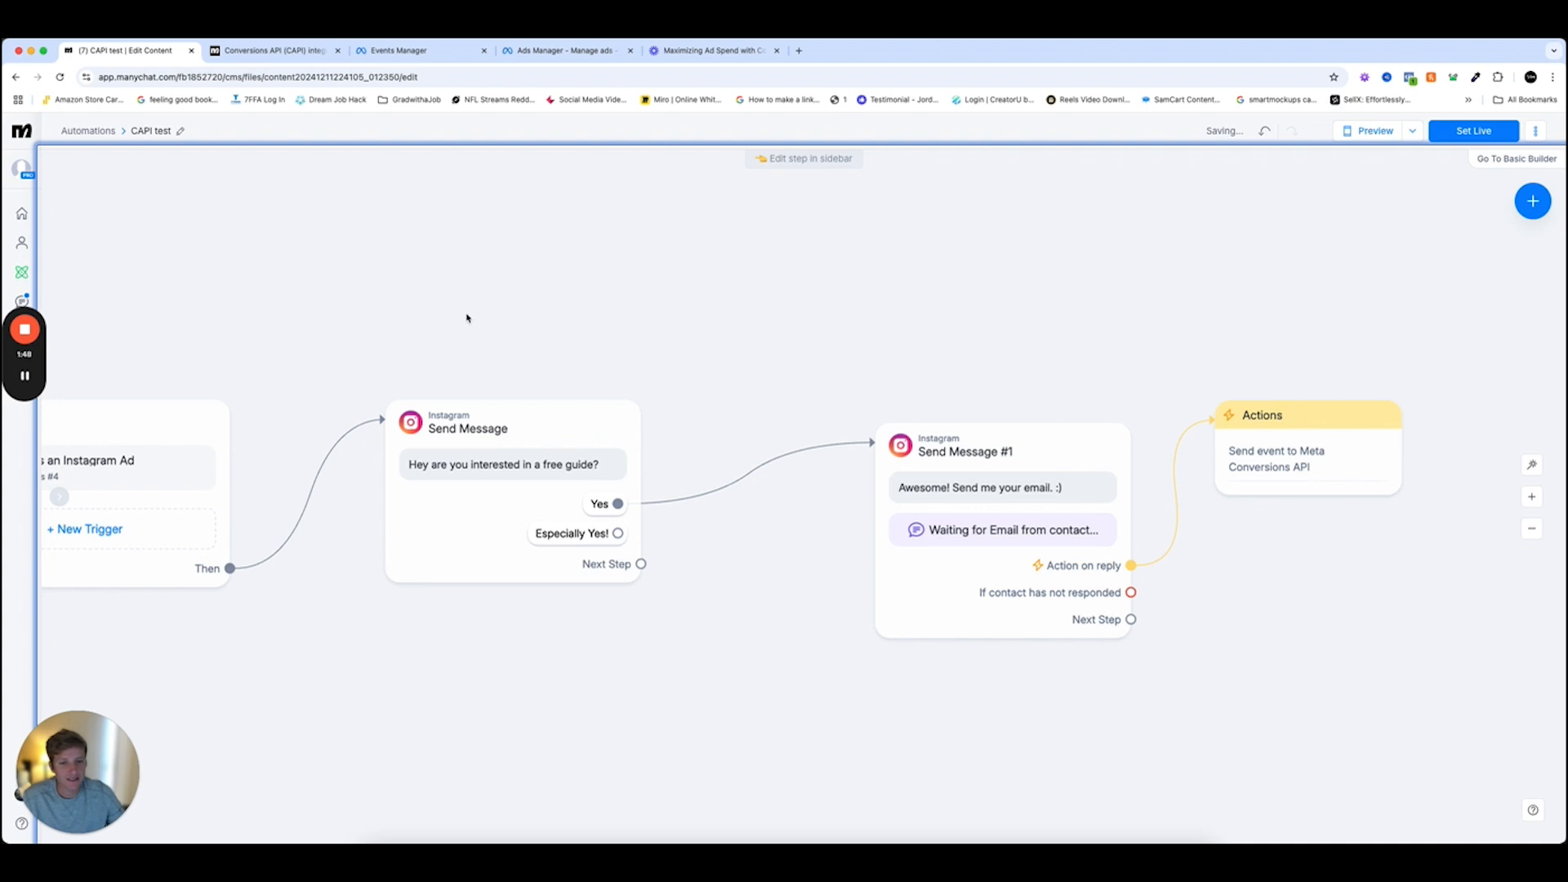
# - Connect the Especially Yes quick reply to the email message and set the CAPI test flow live
pyautogui.click(1474, 129)
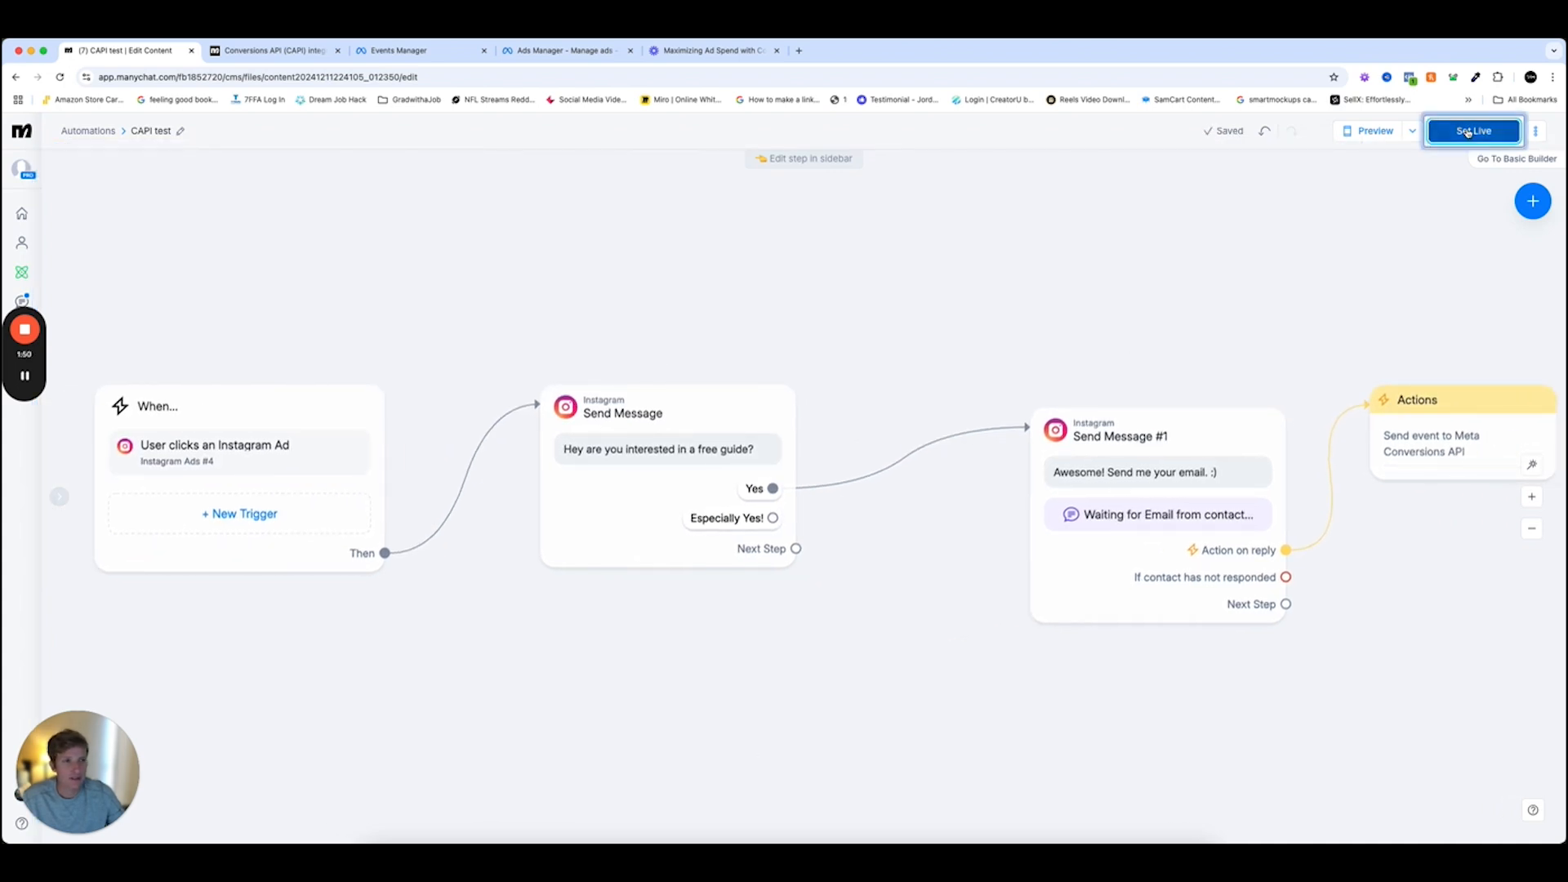
pyautogui.click(727, 517)
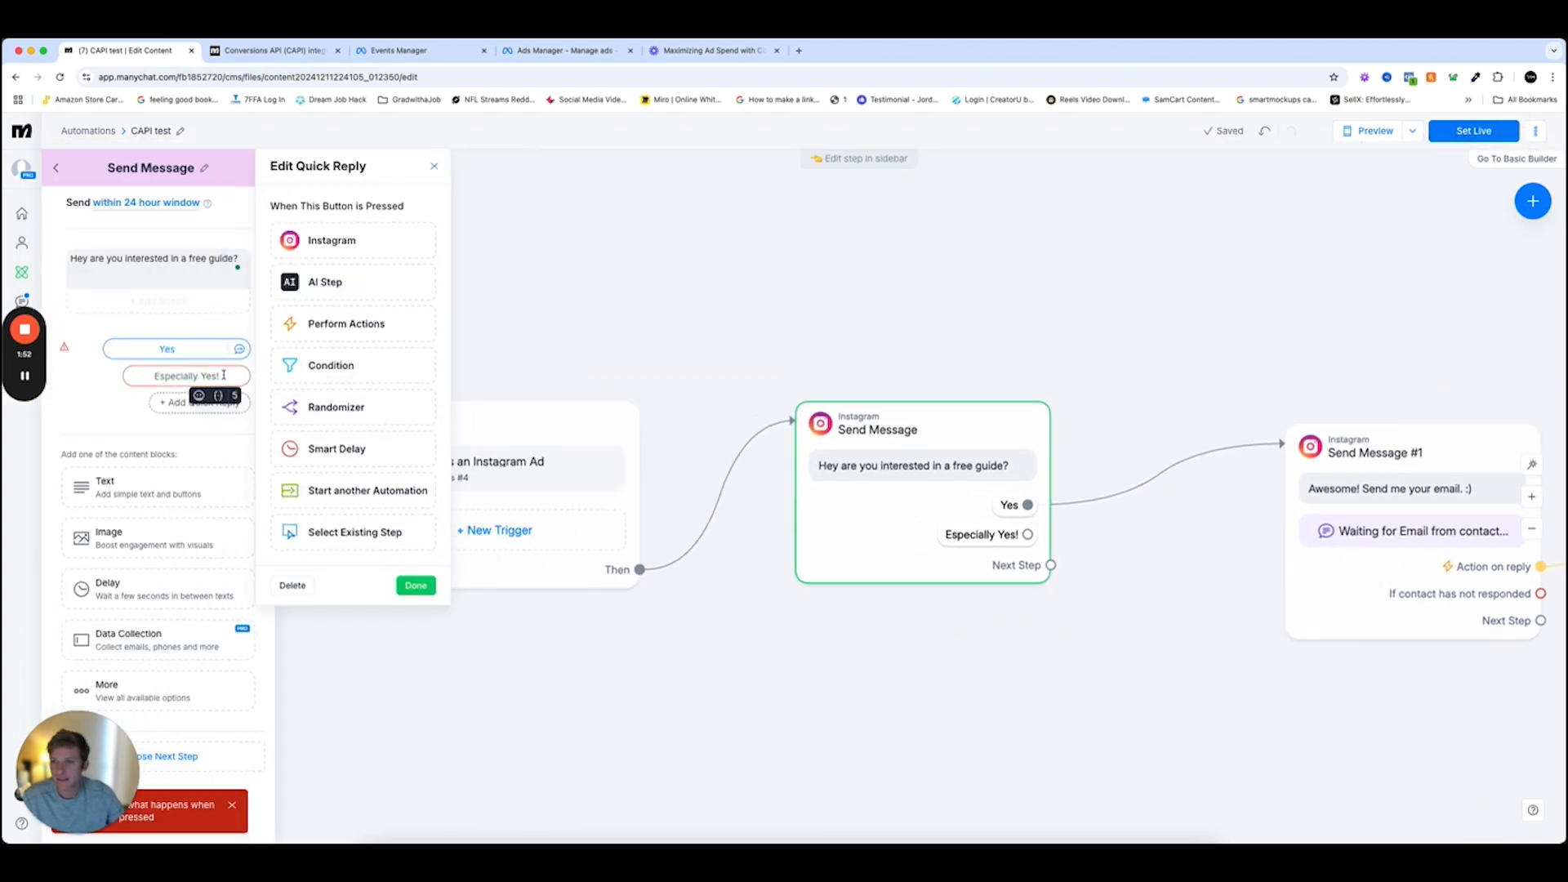
pyautogui.click(415, 585)
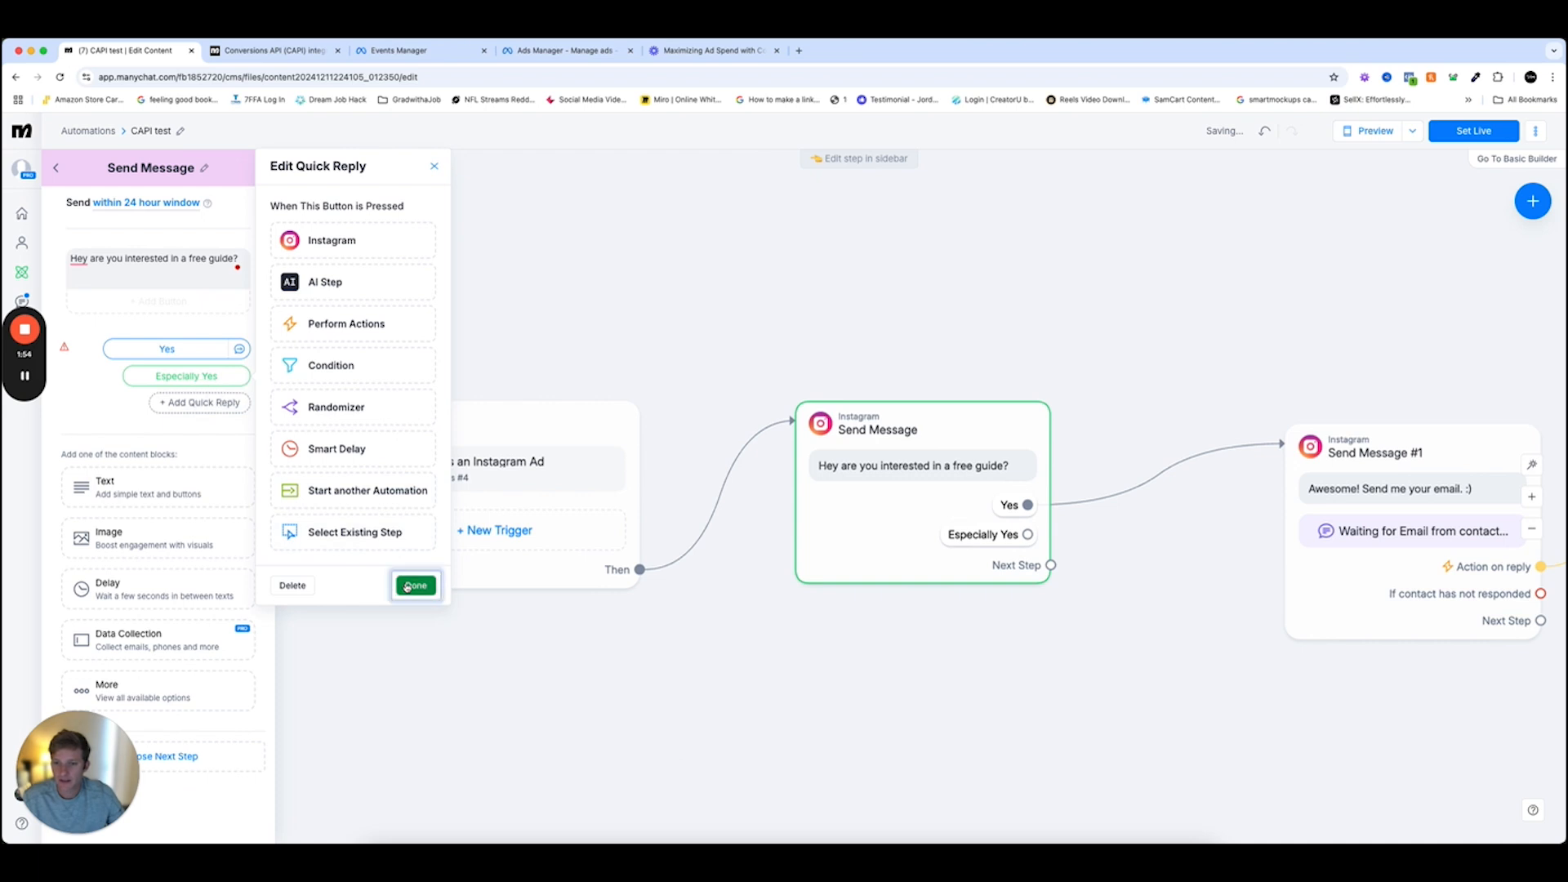
pyautogui.click(415, 585)
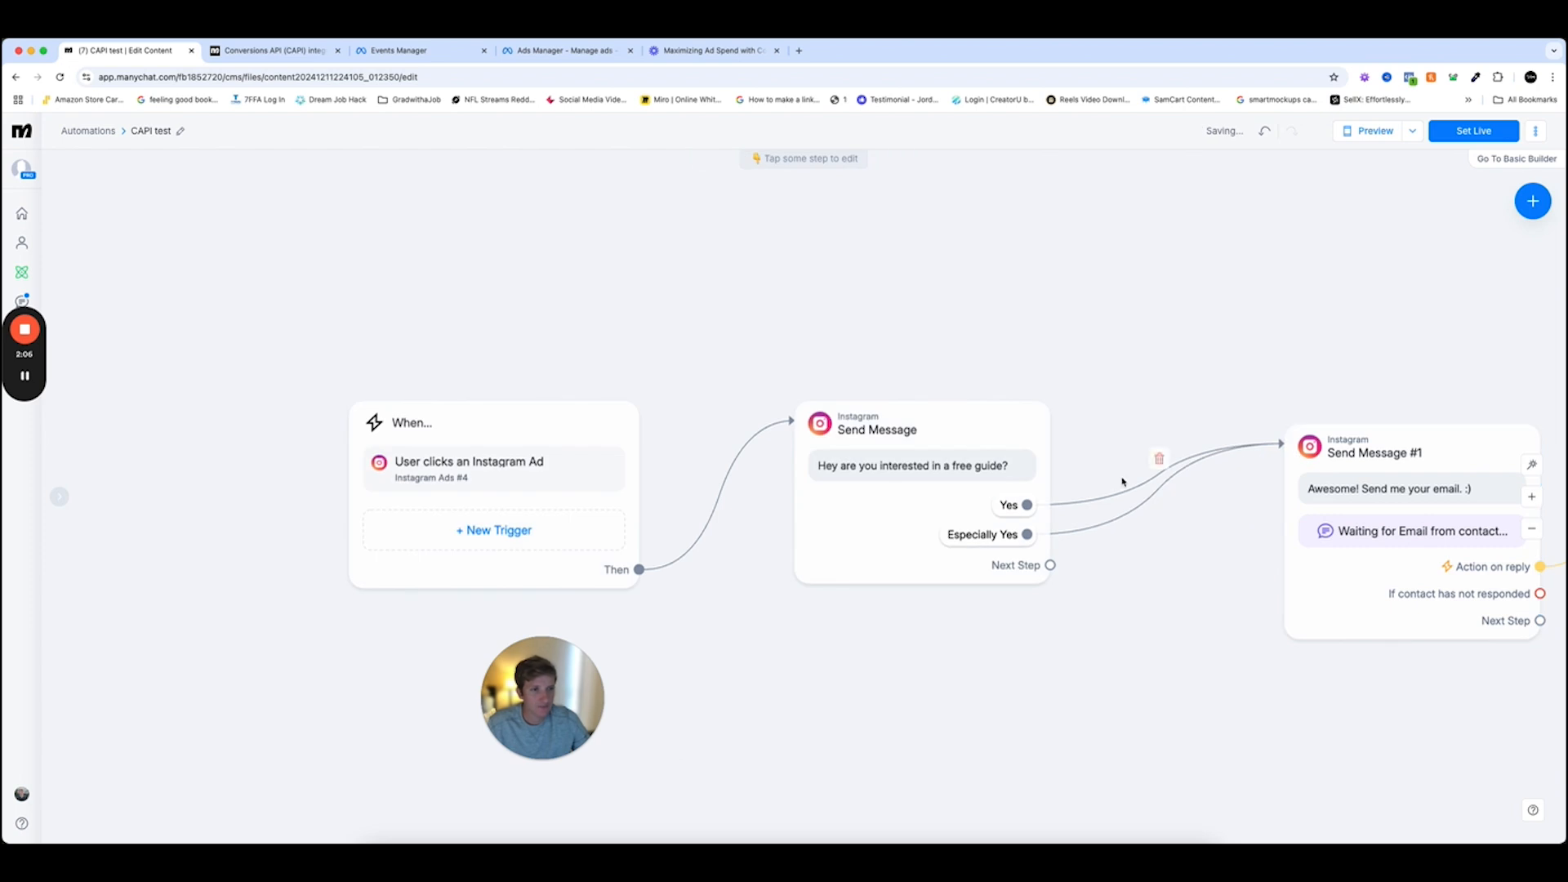
pyautogui.click(1472, 130)
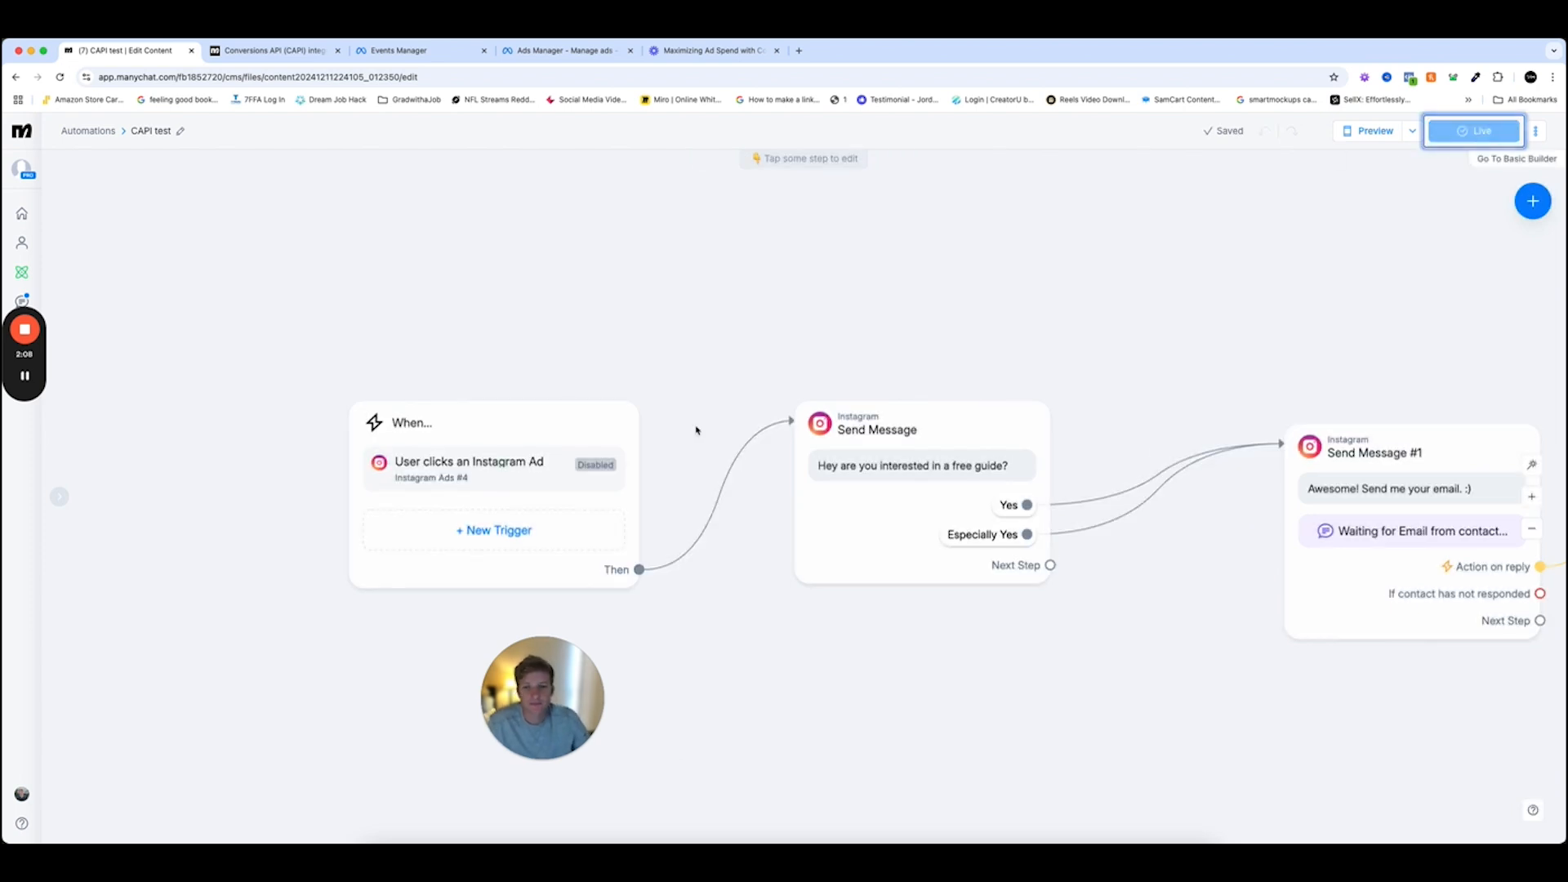
pyautogui.click(468, 468)
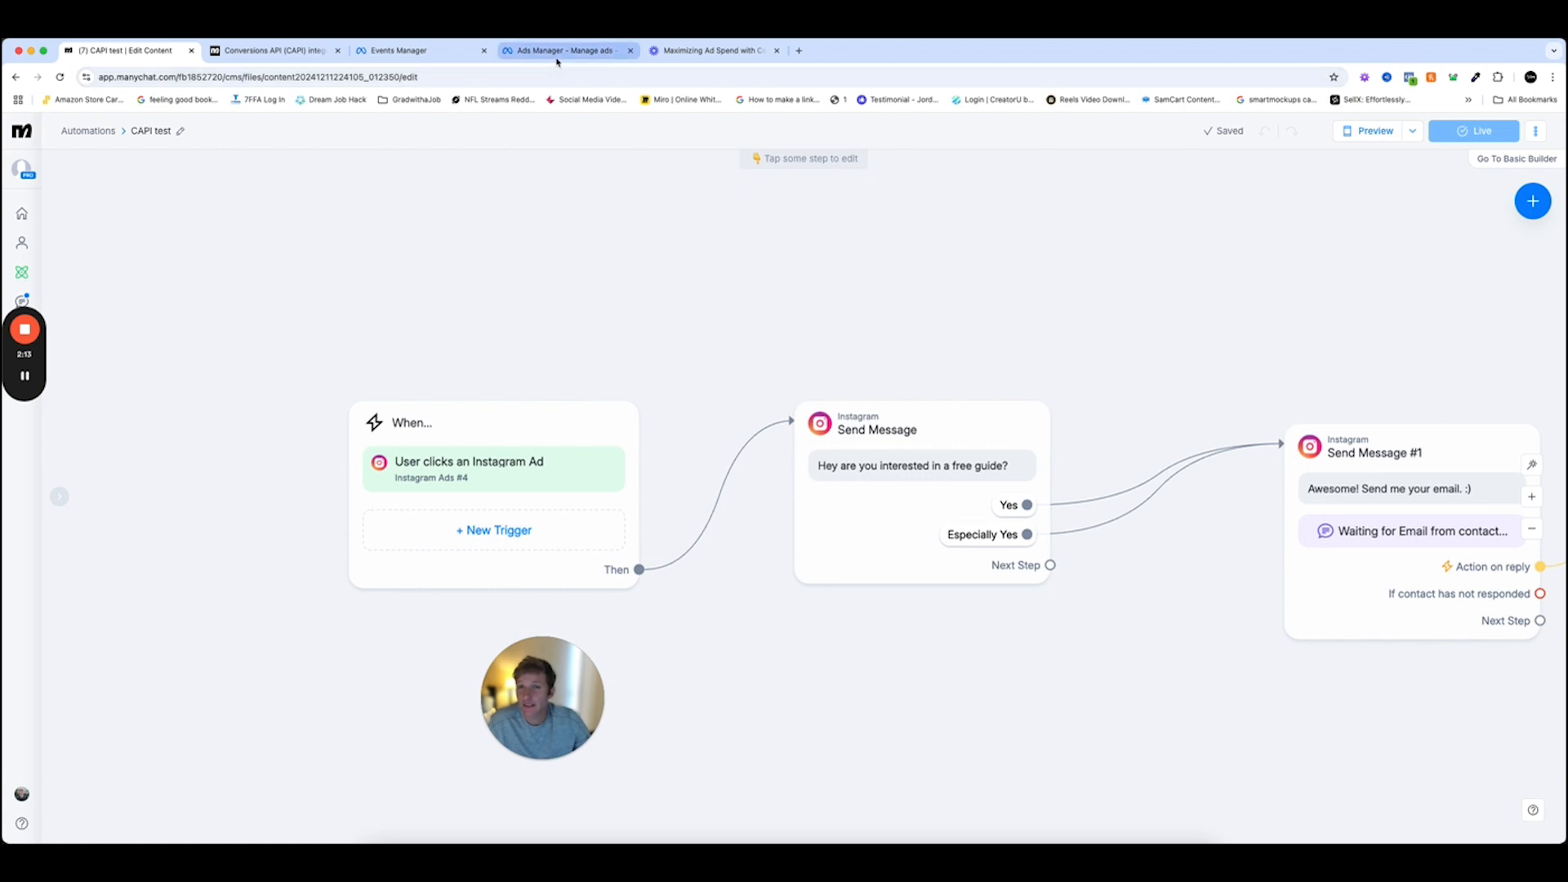
# - Create a new campaign in Ads Manager with the Engagement objective and manual setup
pyautogui.click(567, 50)
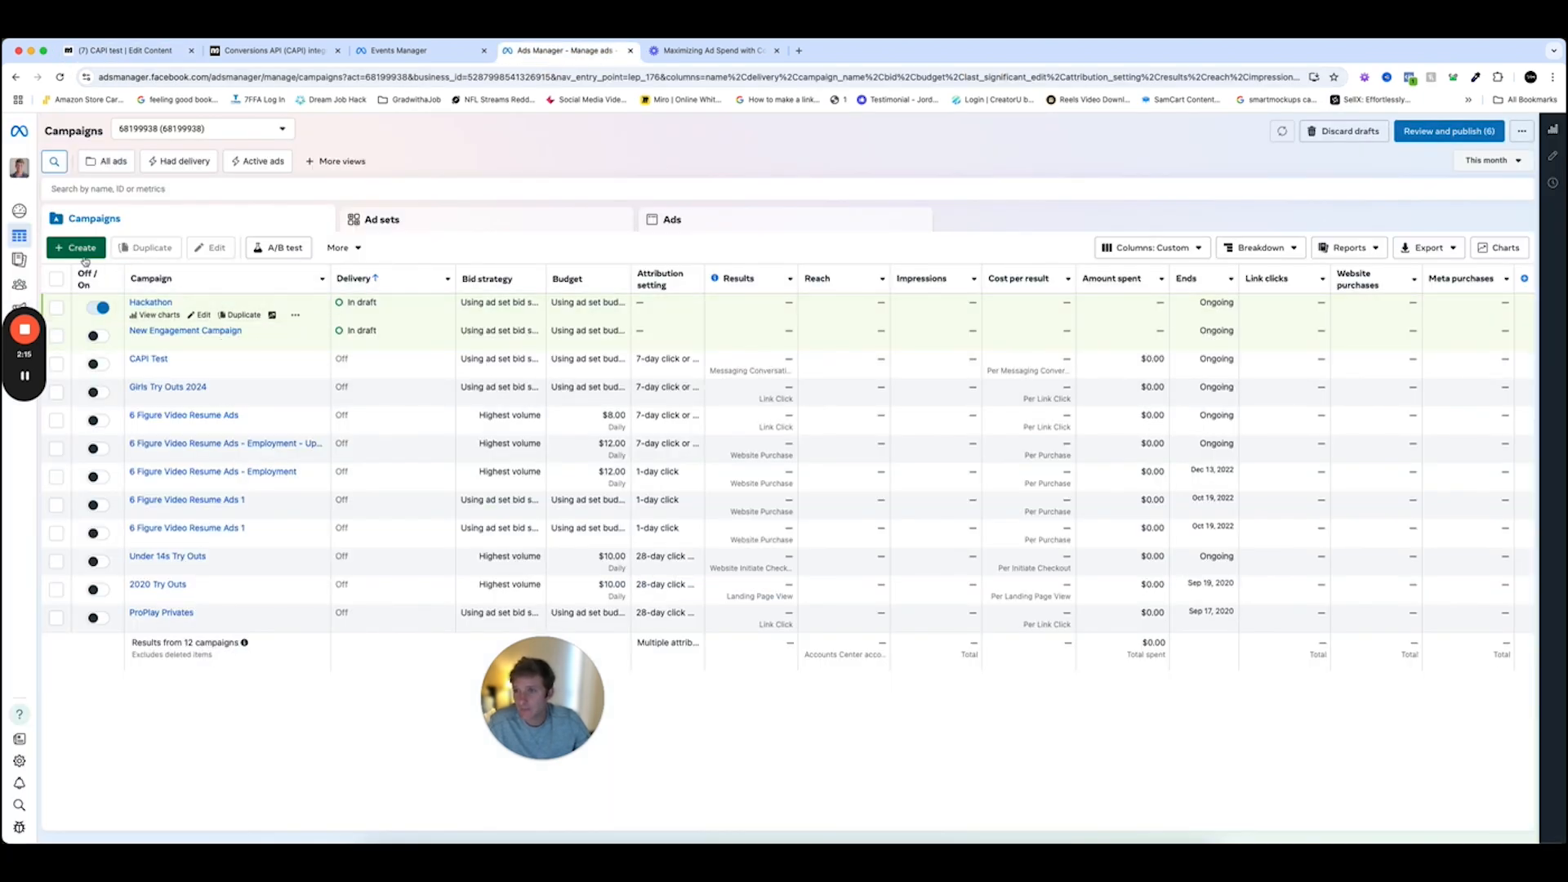
pyautogui.click(19, 169)
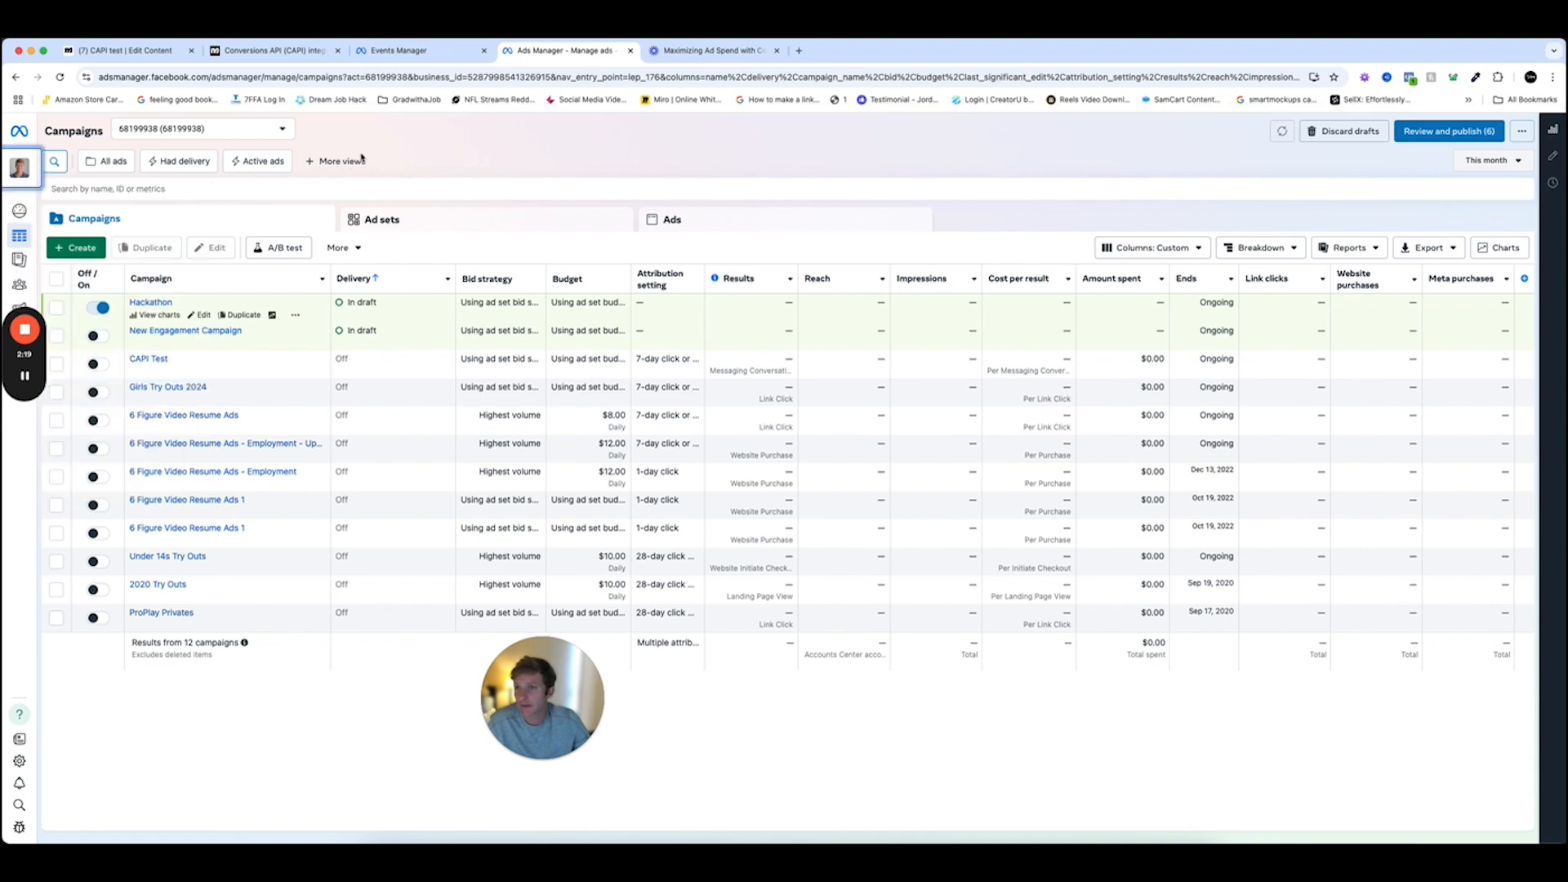
pyautogui.click(75, 247)
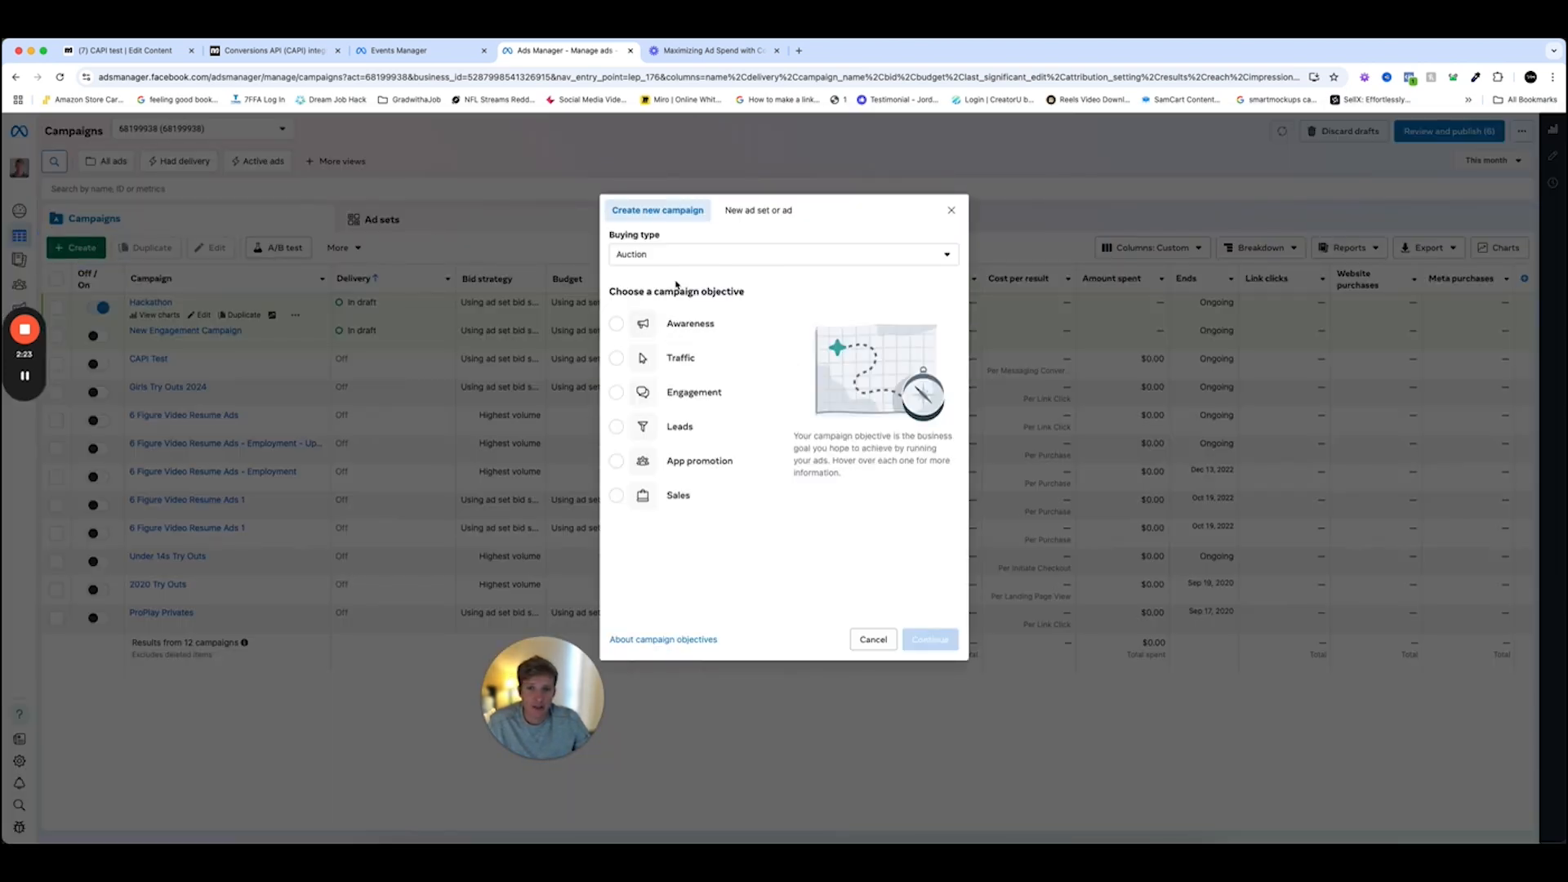
pyautogui.moveTo(680, 358)
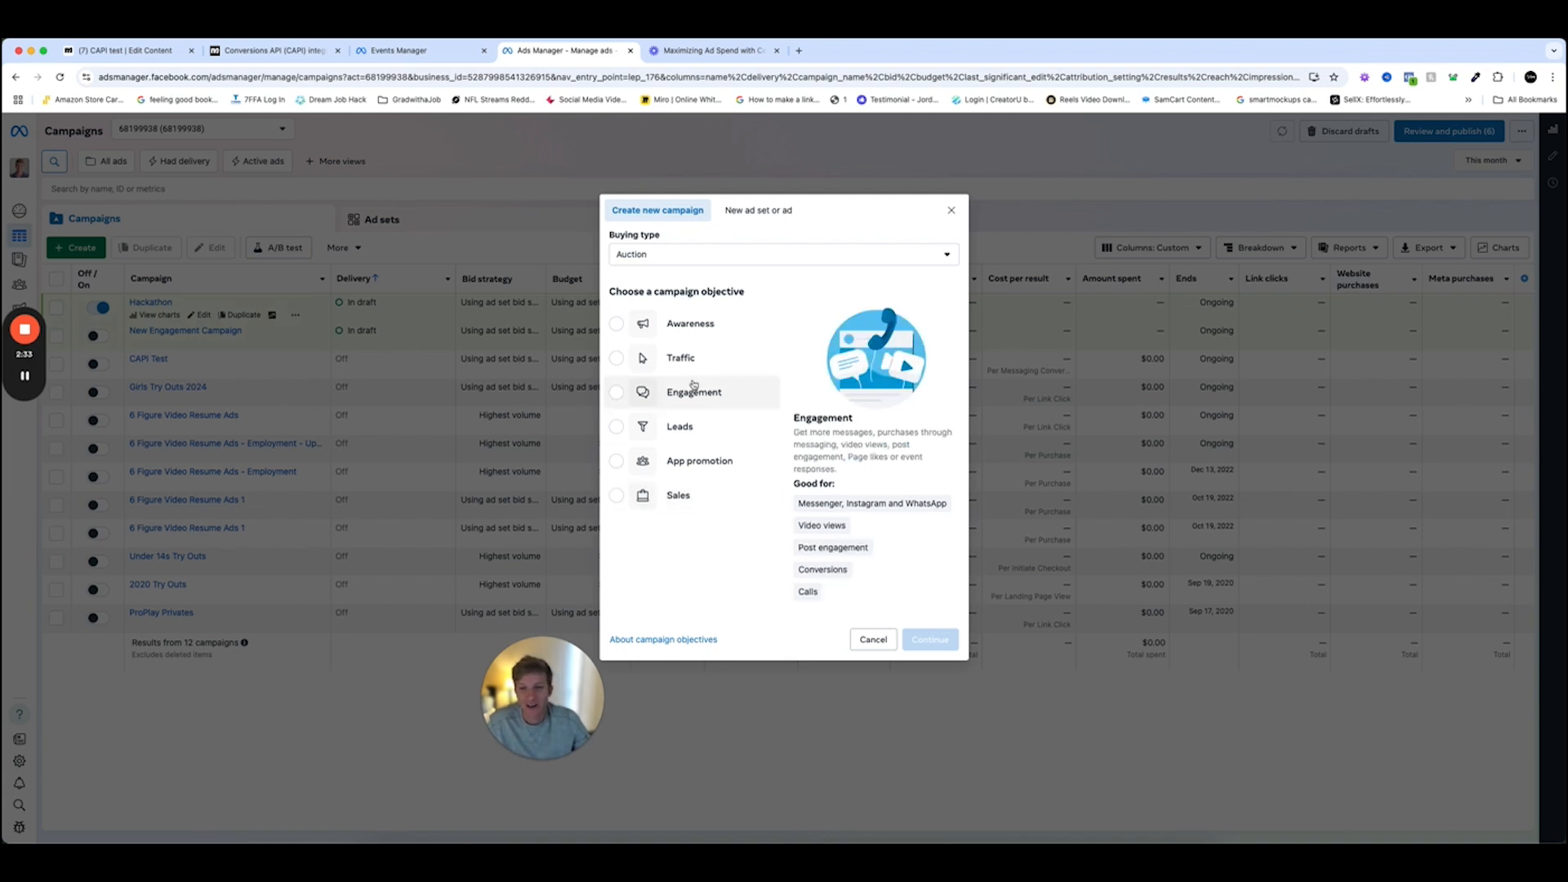
pyautogui.click(927, 638)
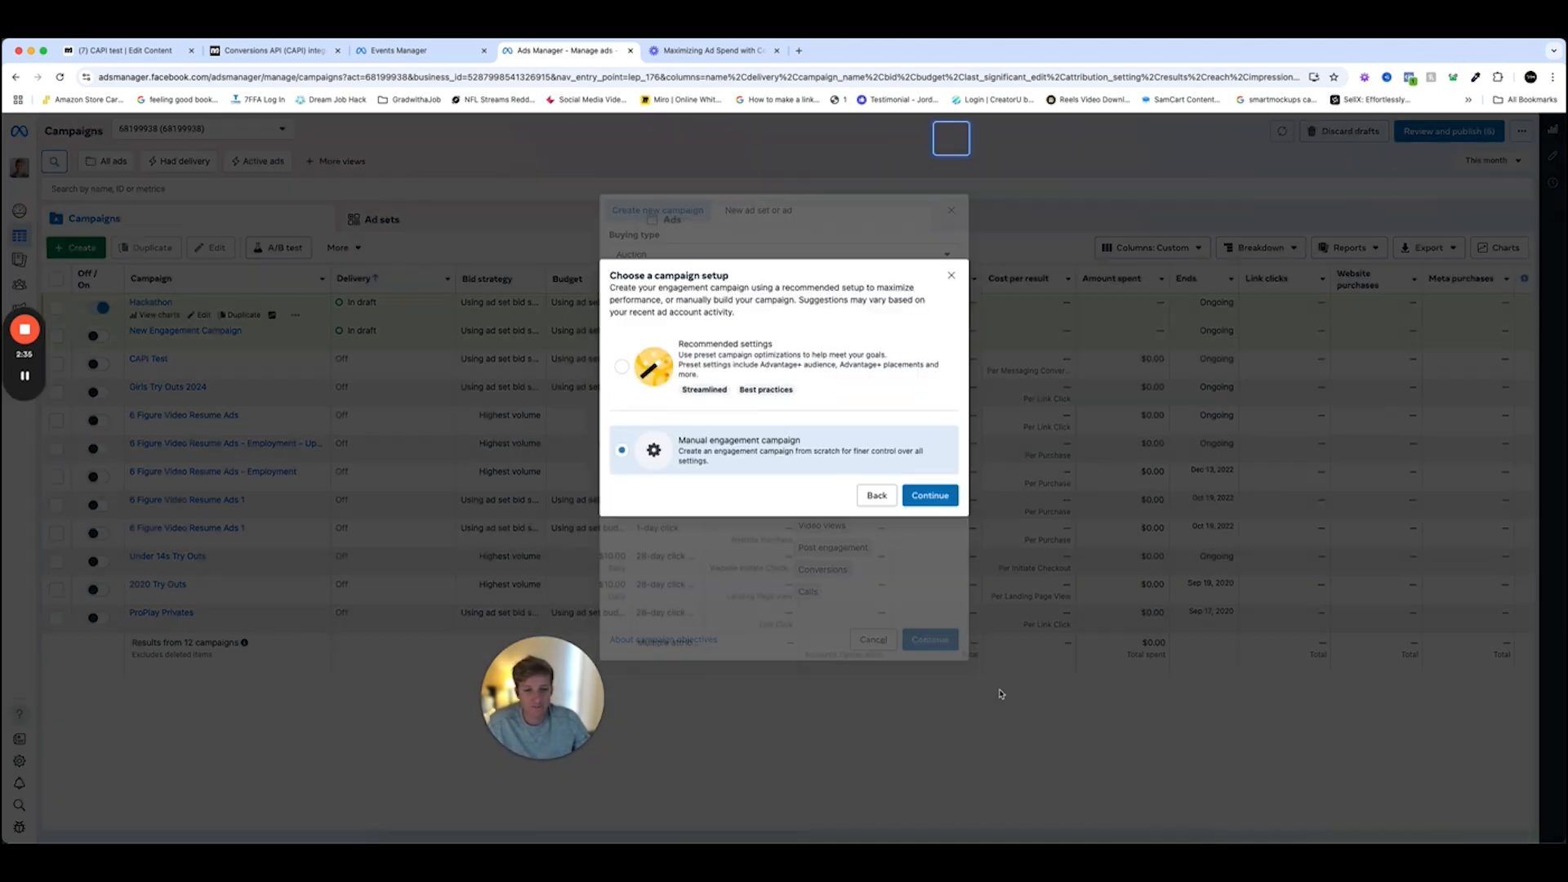
pyautogui.click(928, 495)
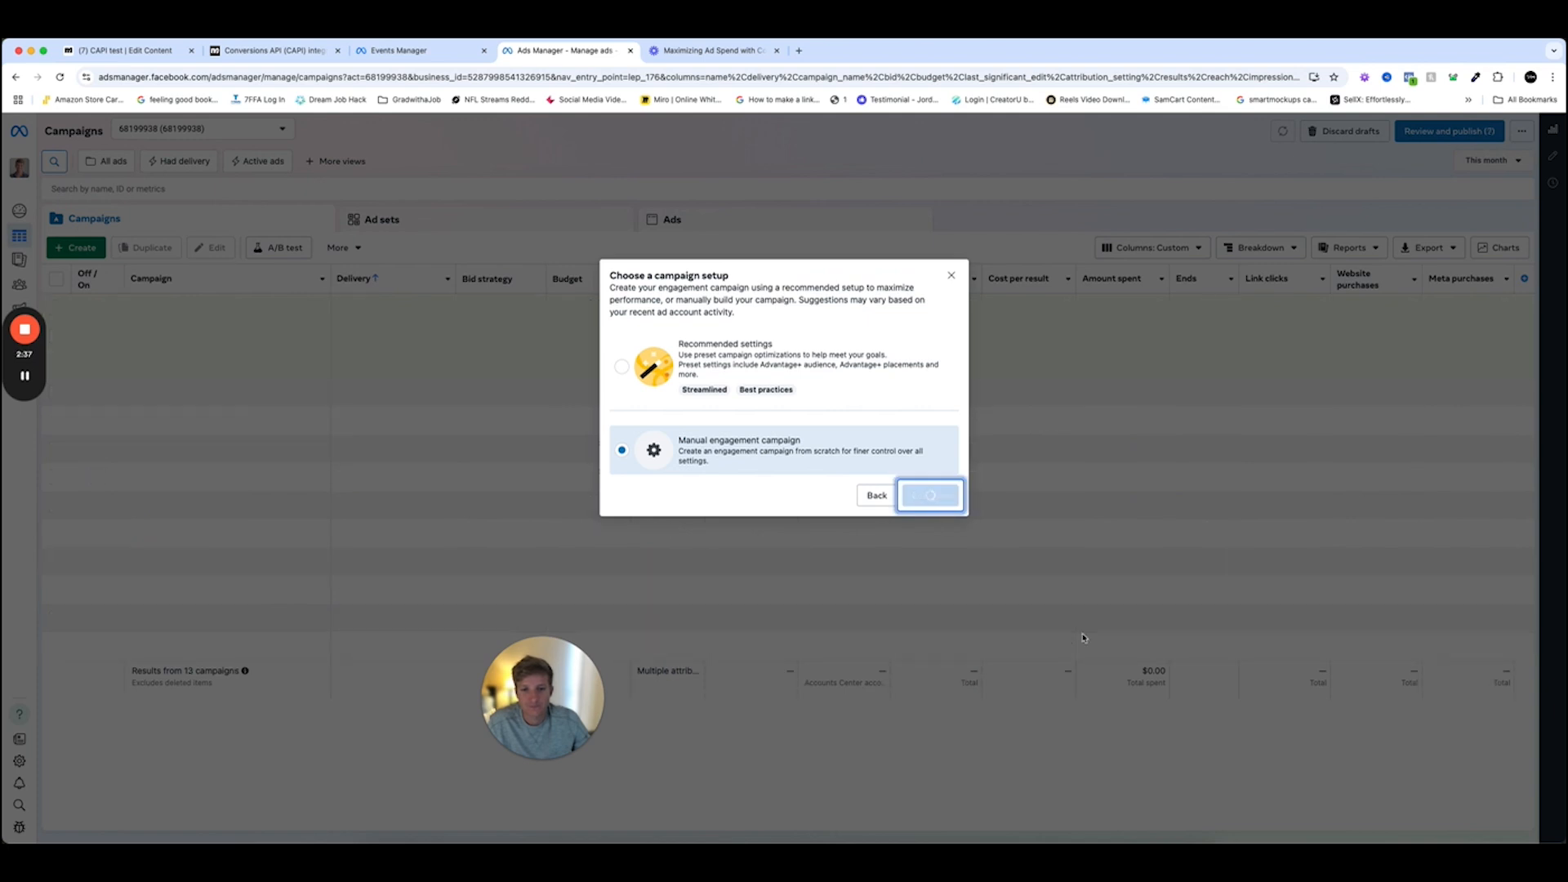
pyautogui.click(928, 495)
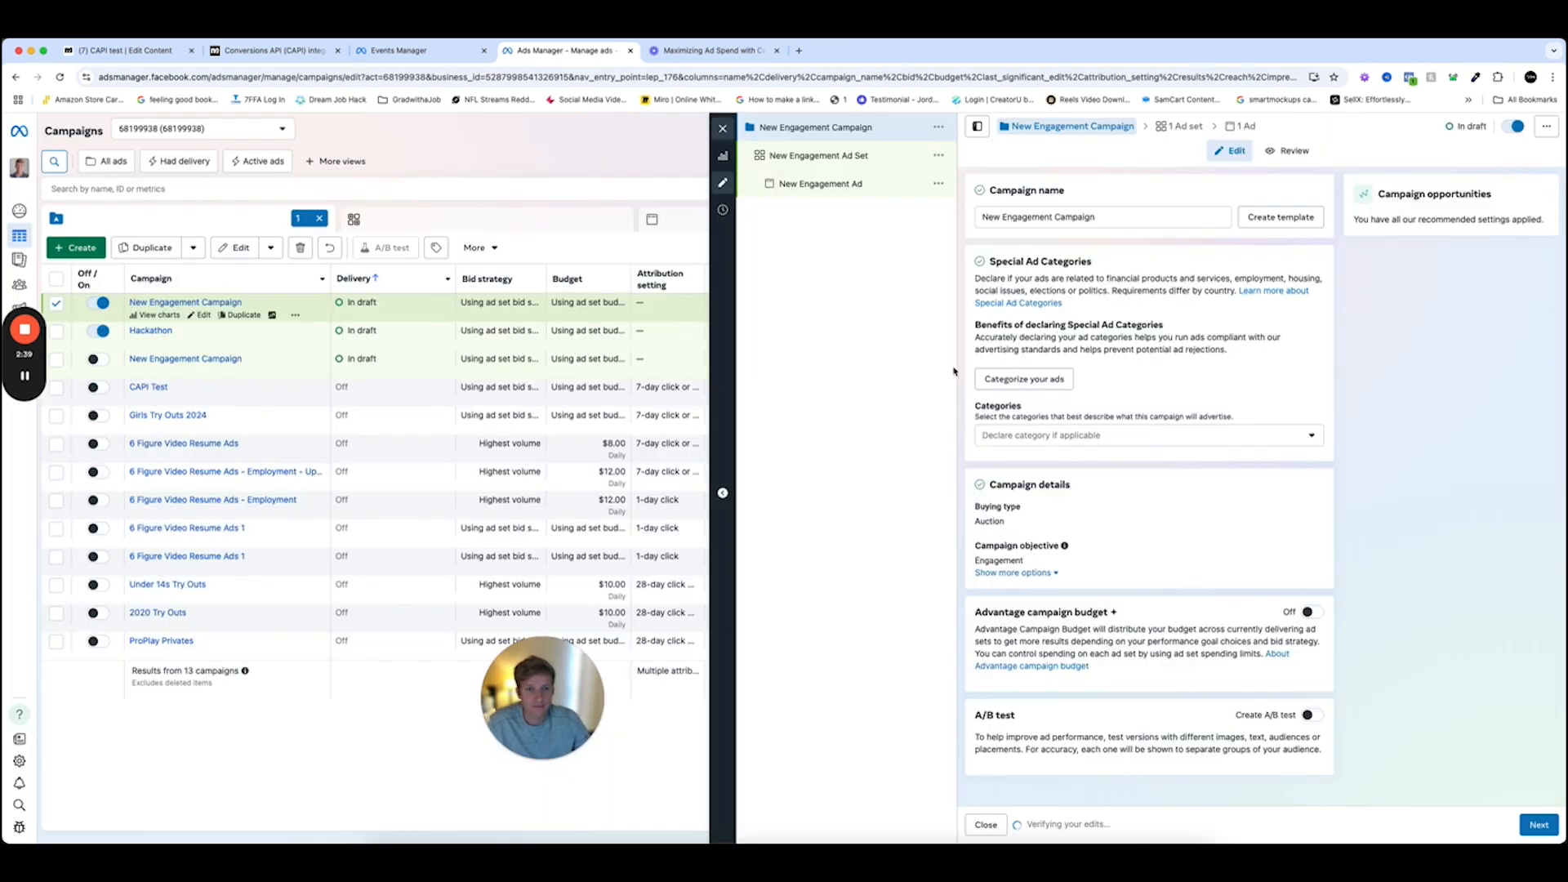
# - Rename the campaign to 'CAPI test 1'
pyautogui.click(1100, 217)
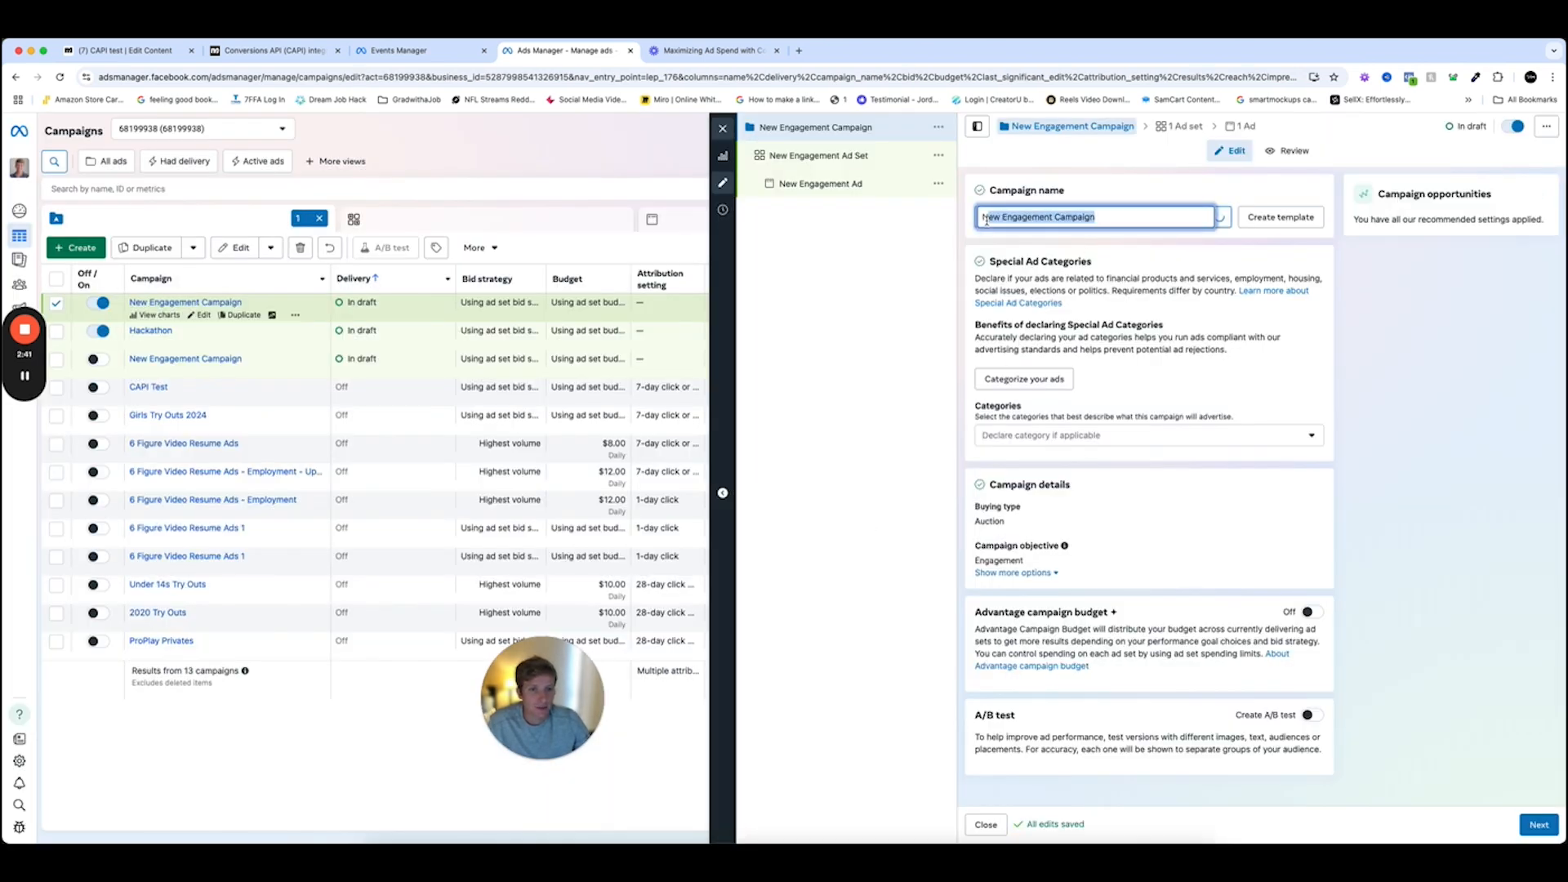
pyautogui.write('CAPI t')
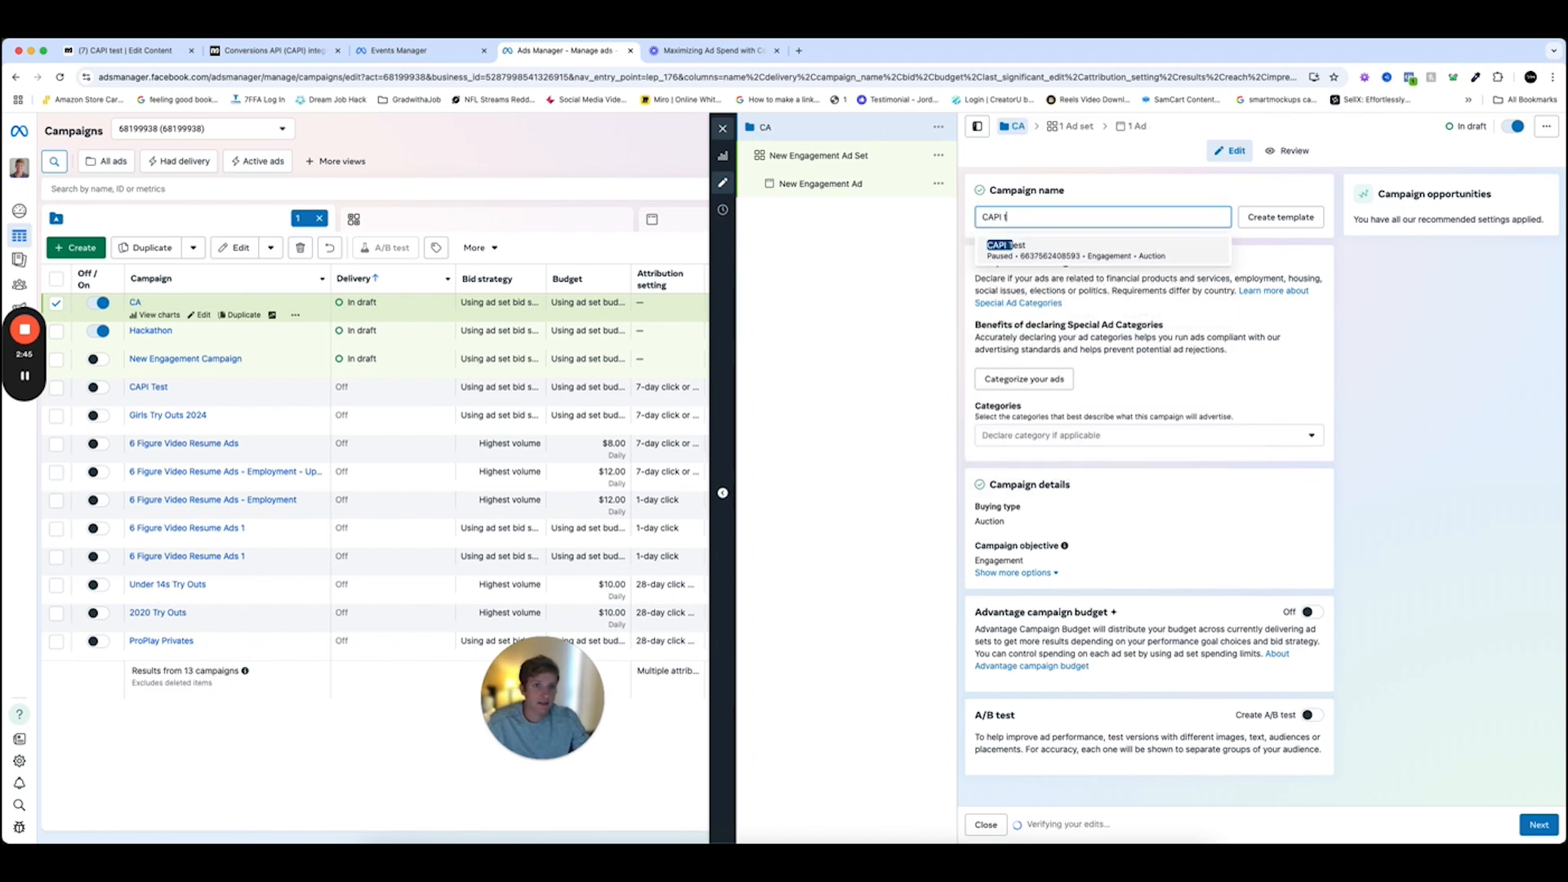
pyautogui.write('est 1')
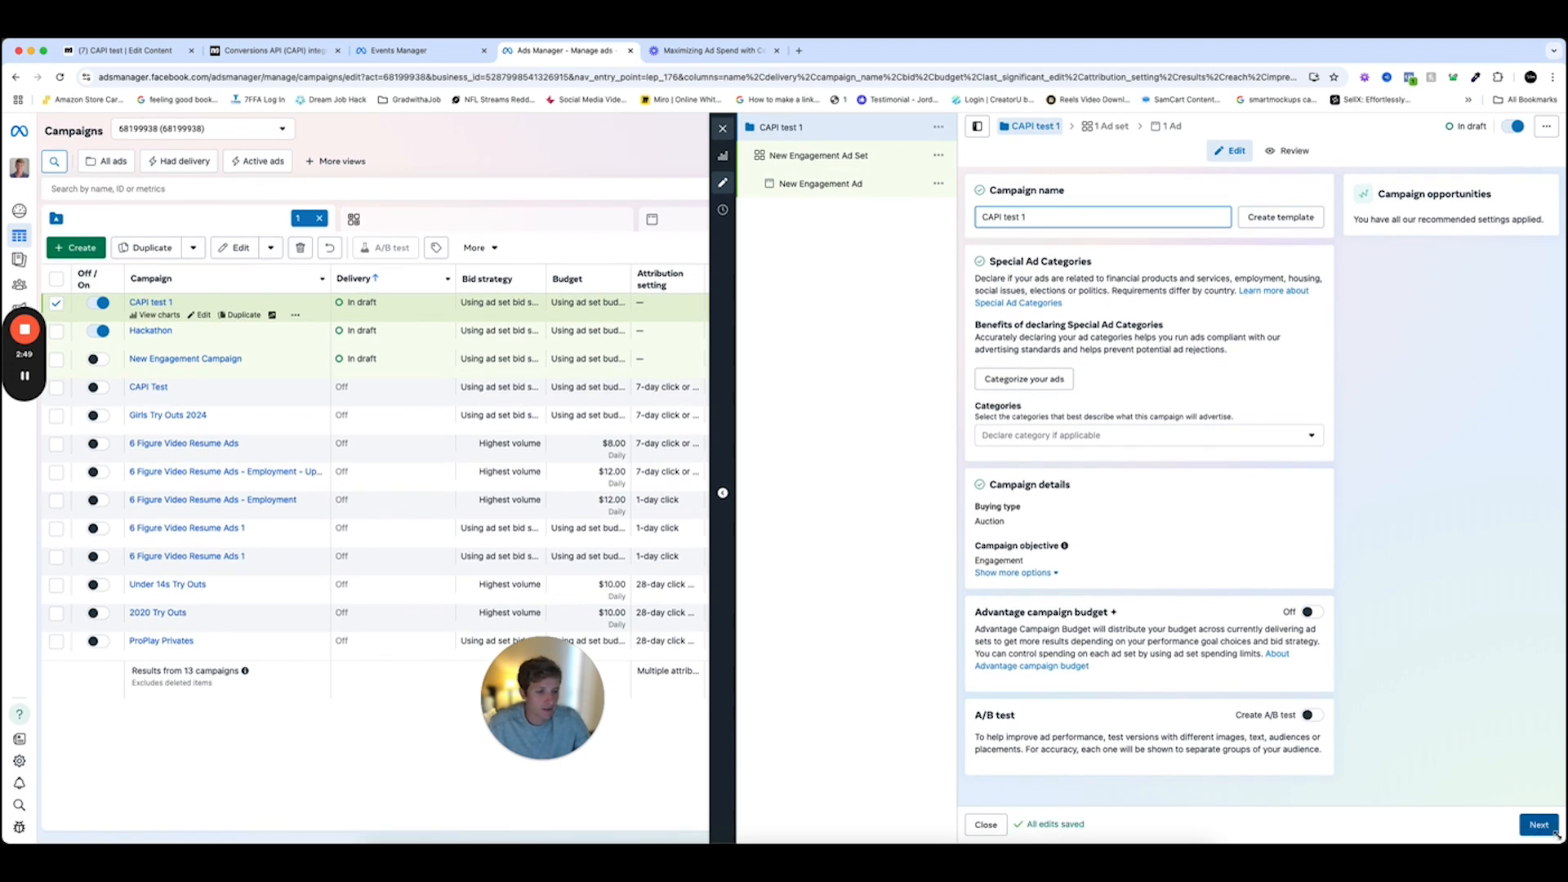
pyautogui.click(1537, 824)
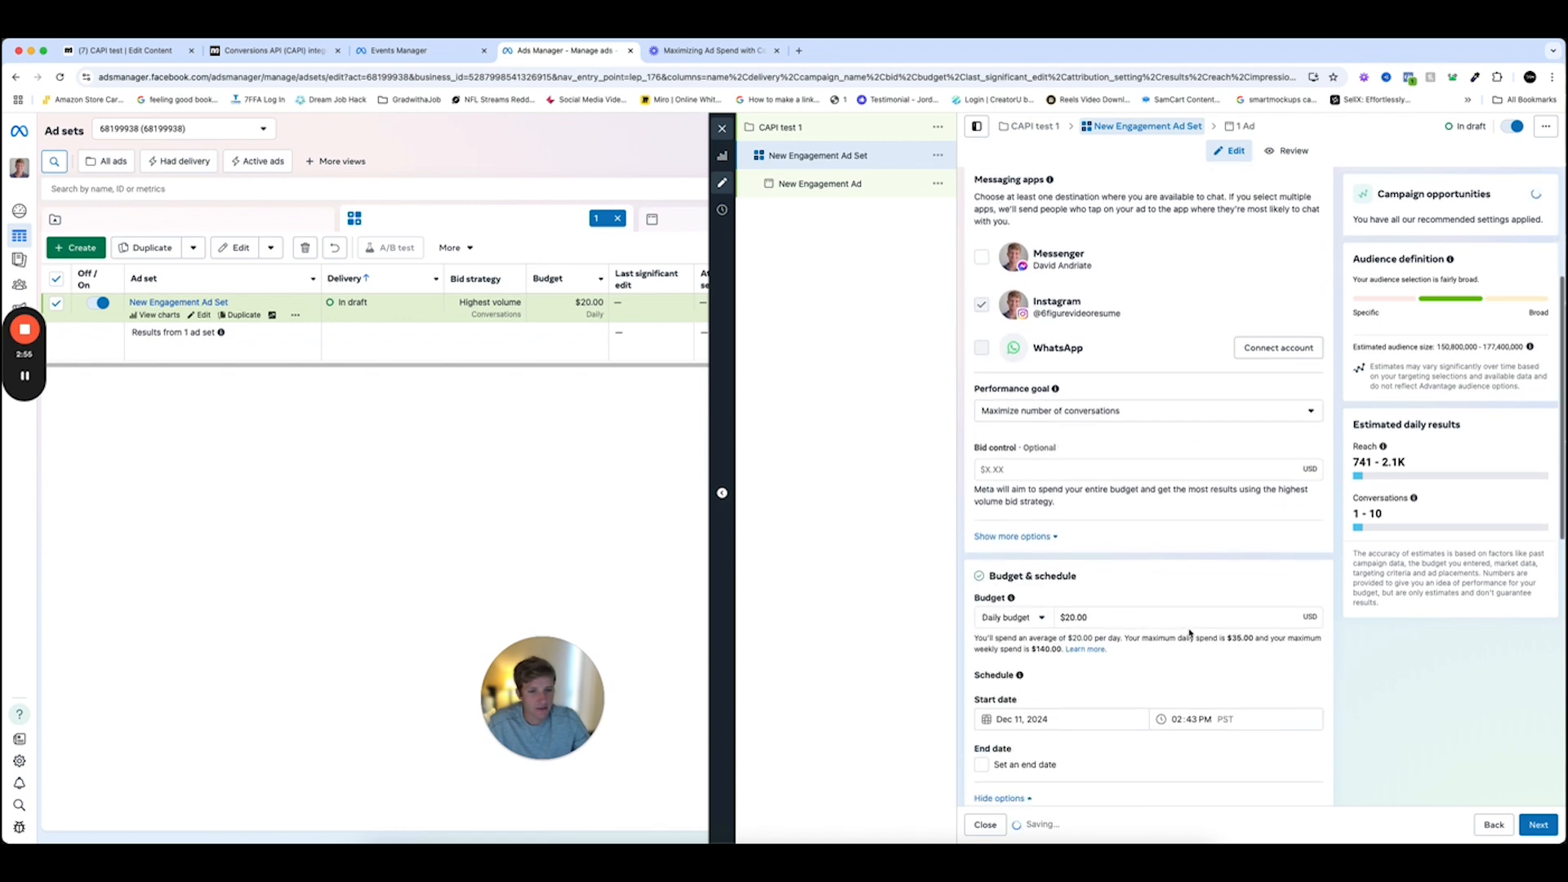
# - Move past the ad set settings to the ad's setup
pyautogui.scroll(-3)
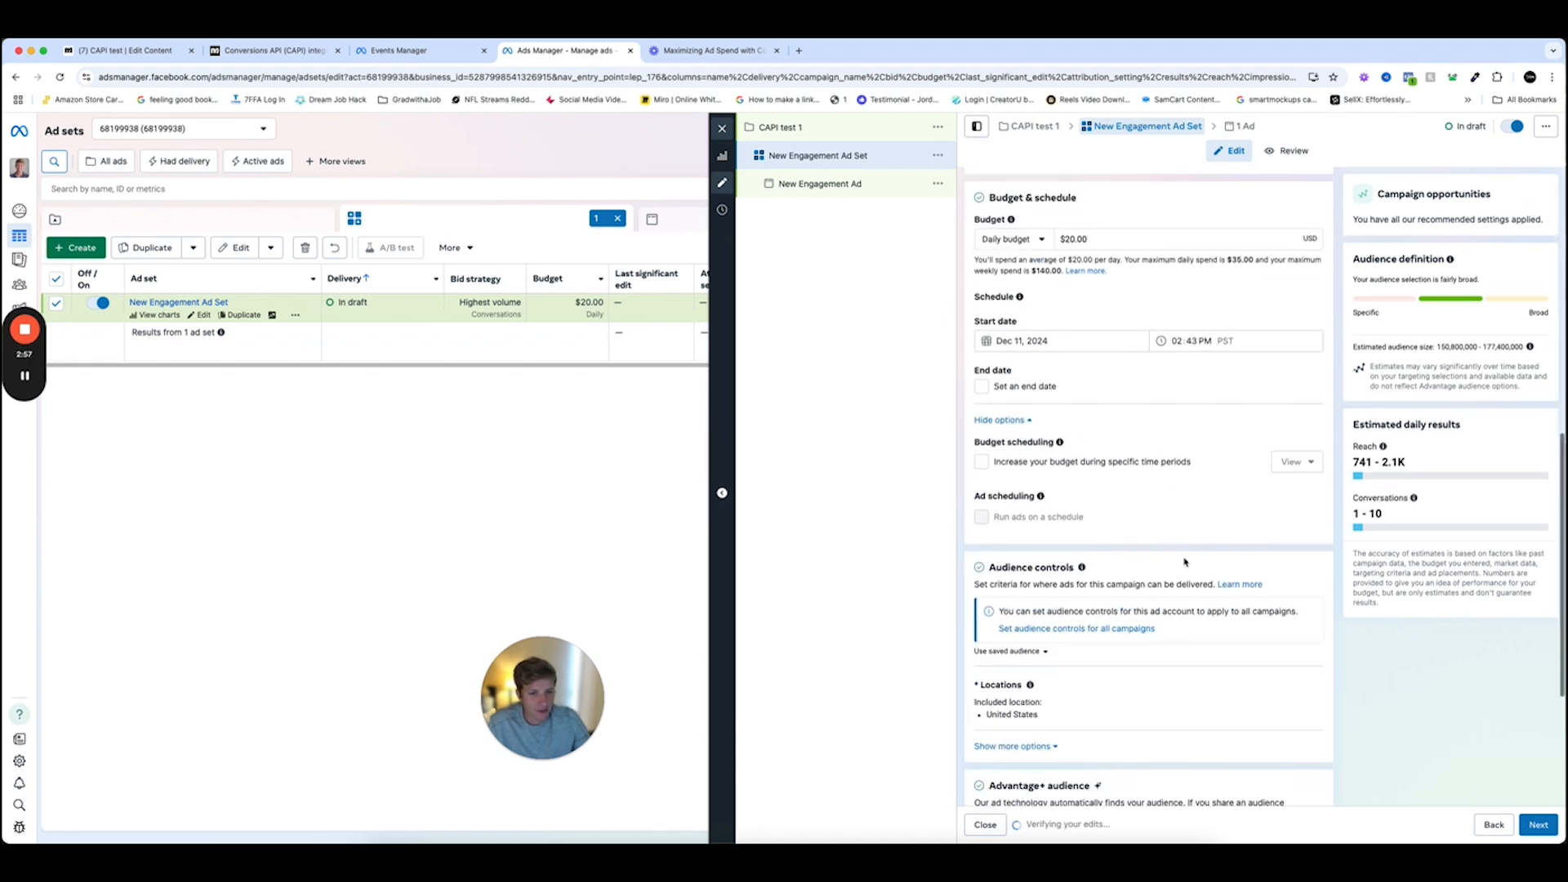
pyautogui.scroll(-3)
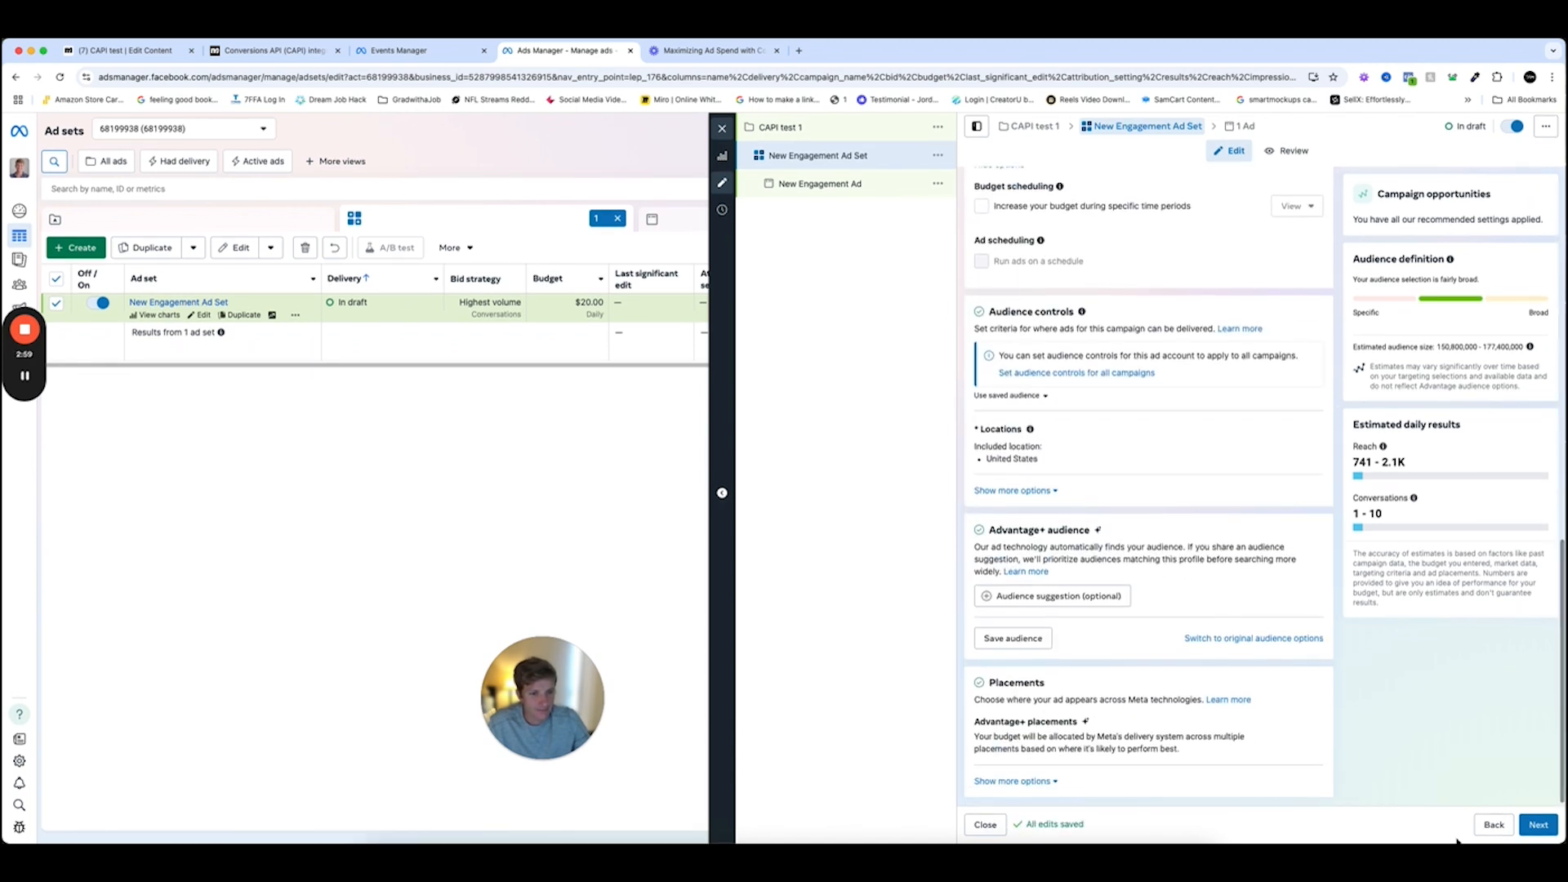
pyautogui.click(1537, 824)
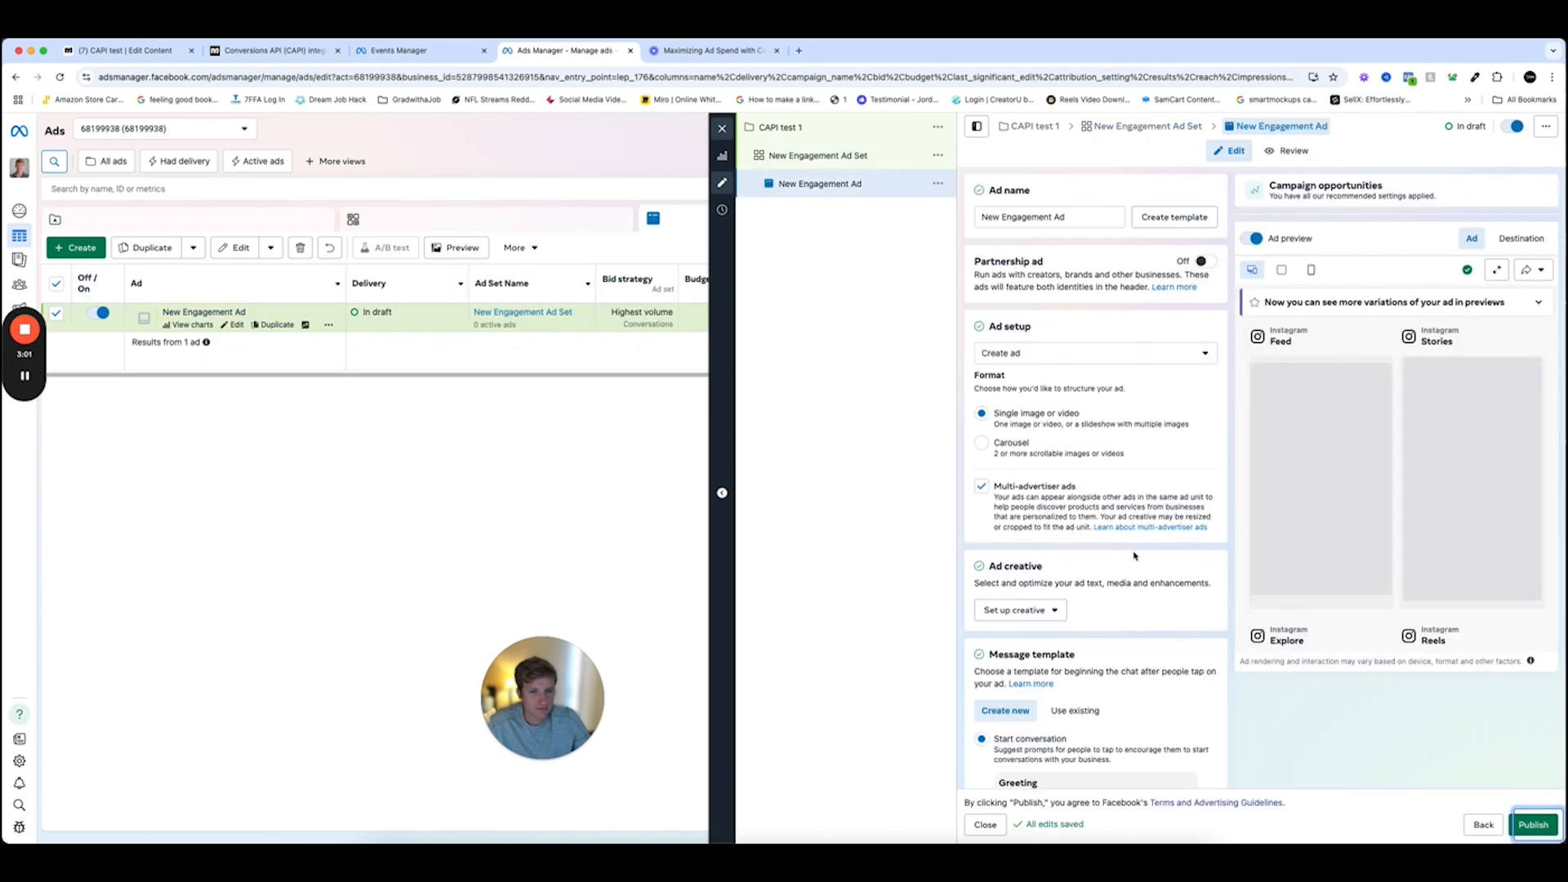
# - Use the existing Instagram reel about Ben as creative, with a partner-app message template
pyautogui.click(1094, 352)
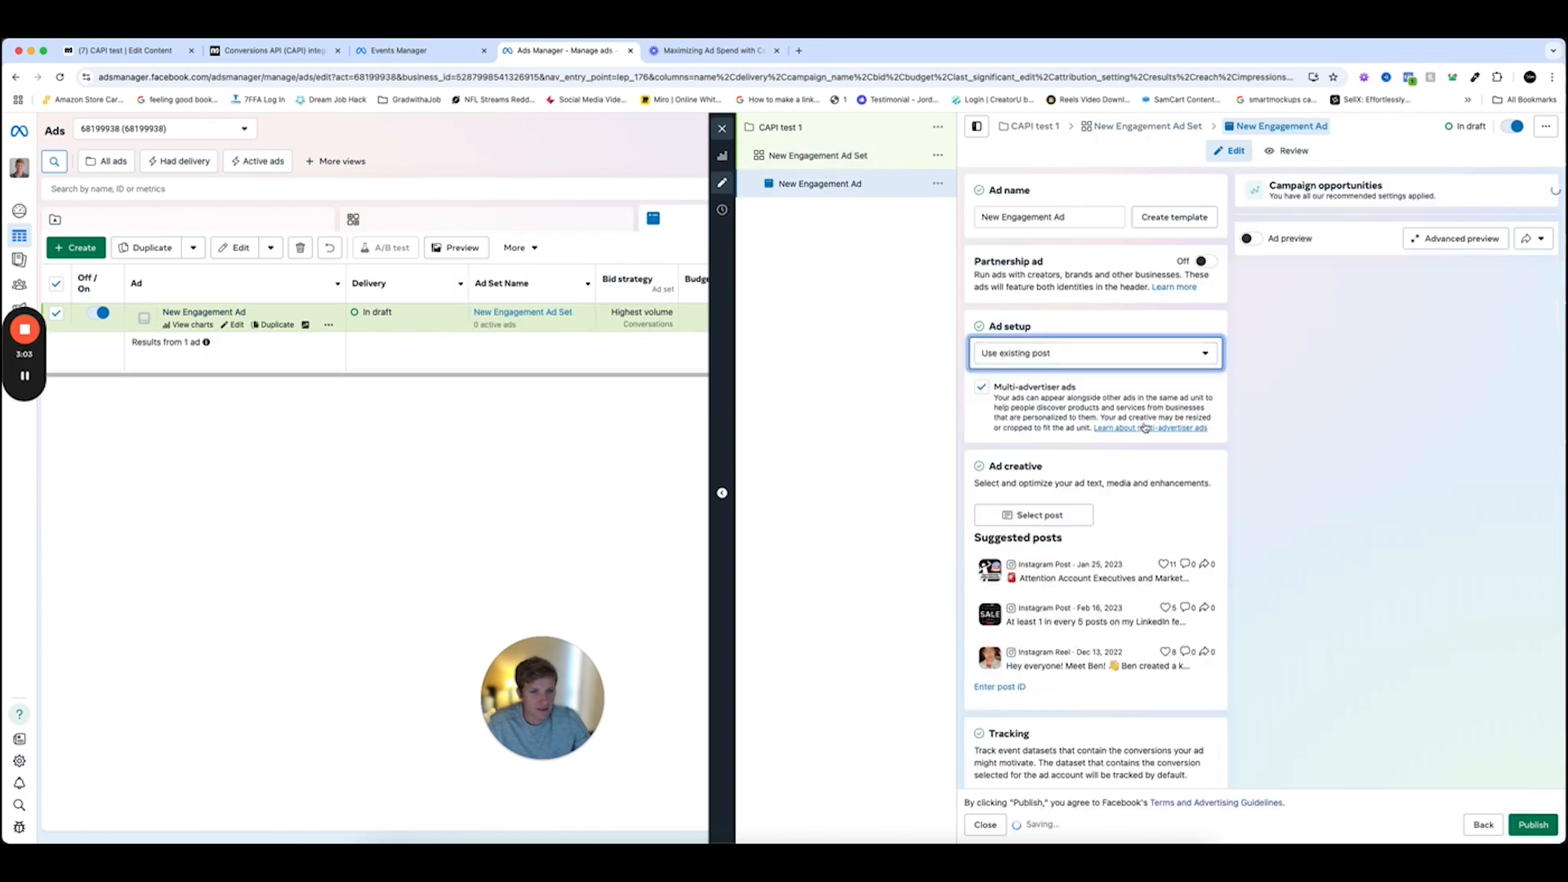
pyautogui.click(1091, 658)
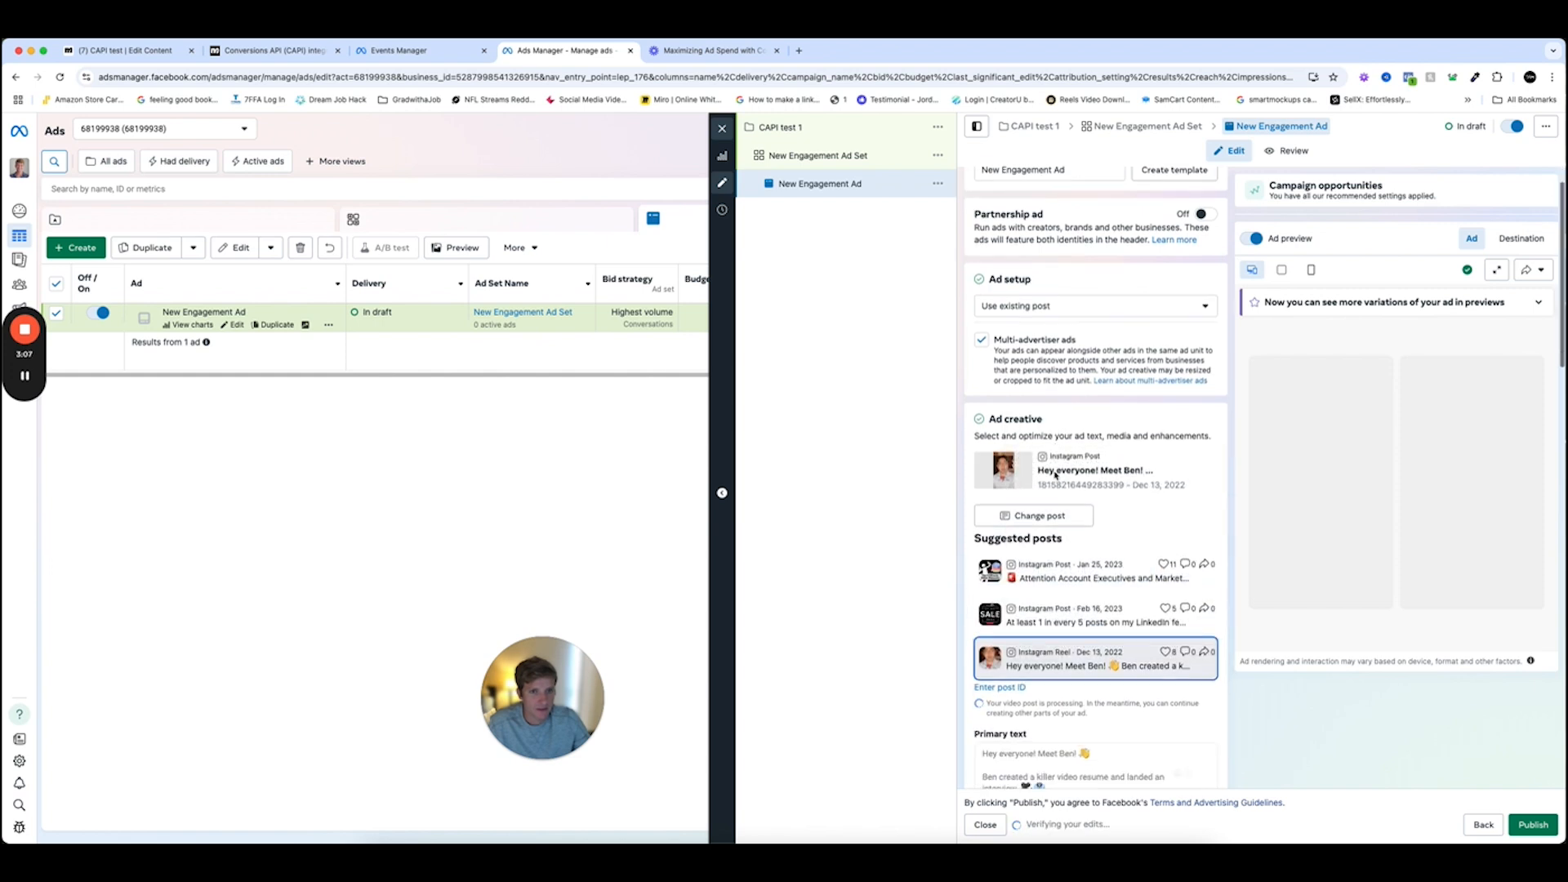
pyautogui.scroll(-3)
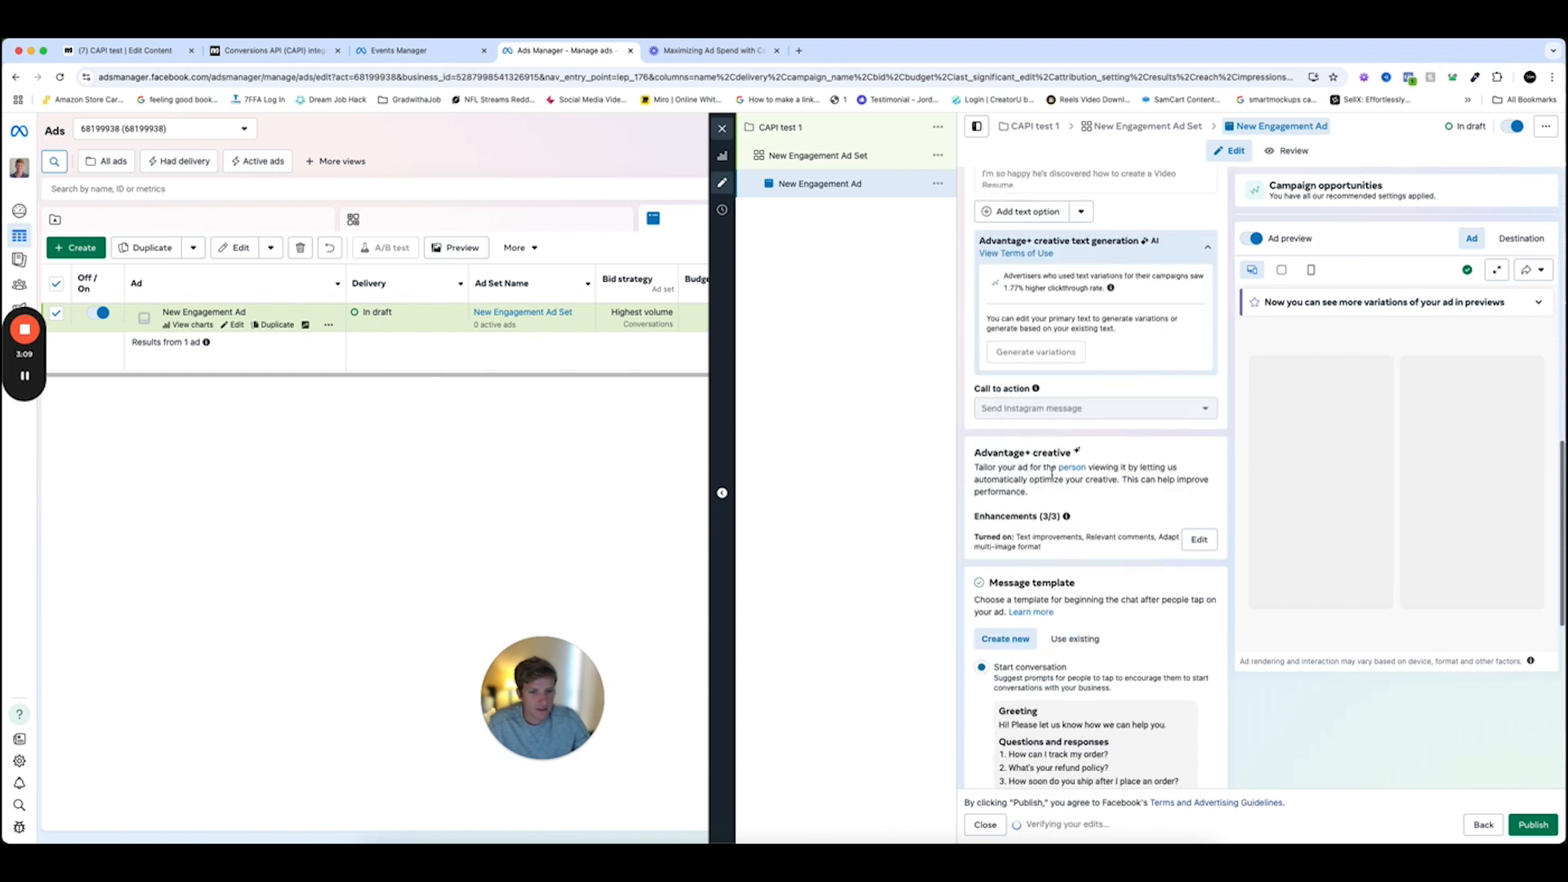
pyautogui.scroll(-3)
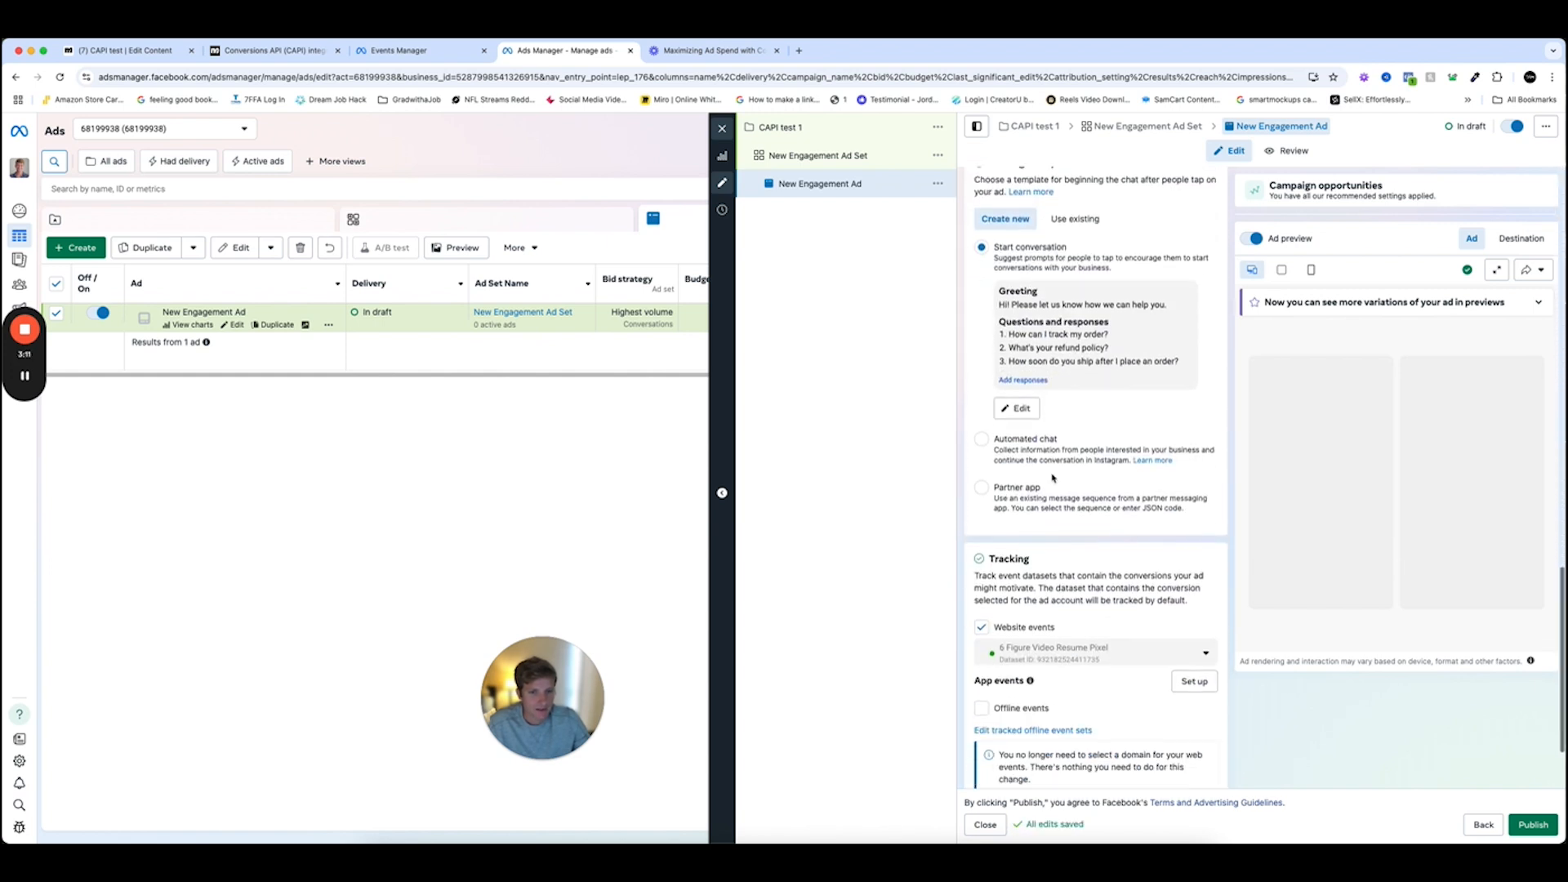
pyautogui.scroll(3)
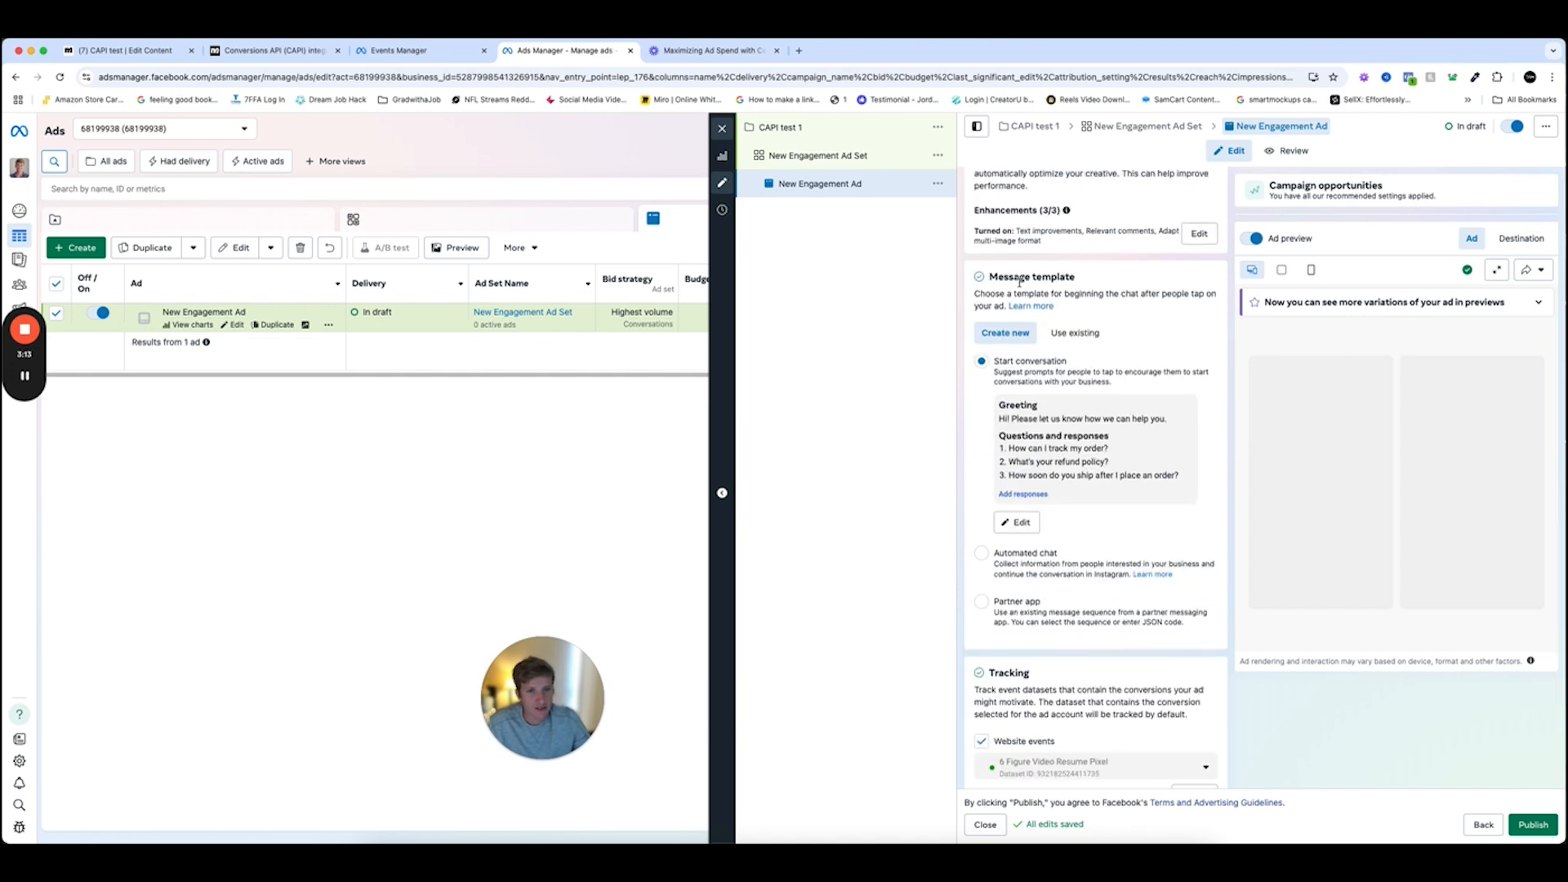
pyautogui.click(981, 457)
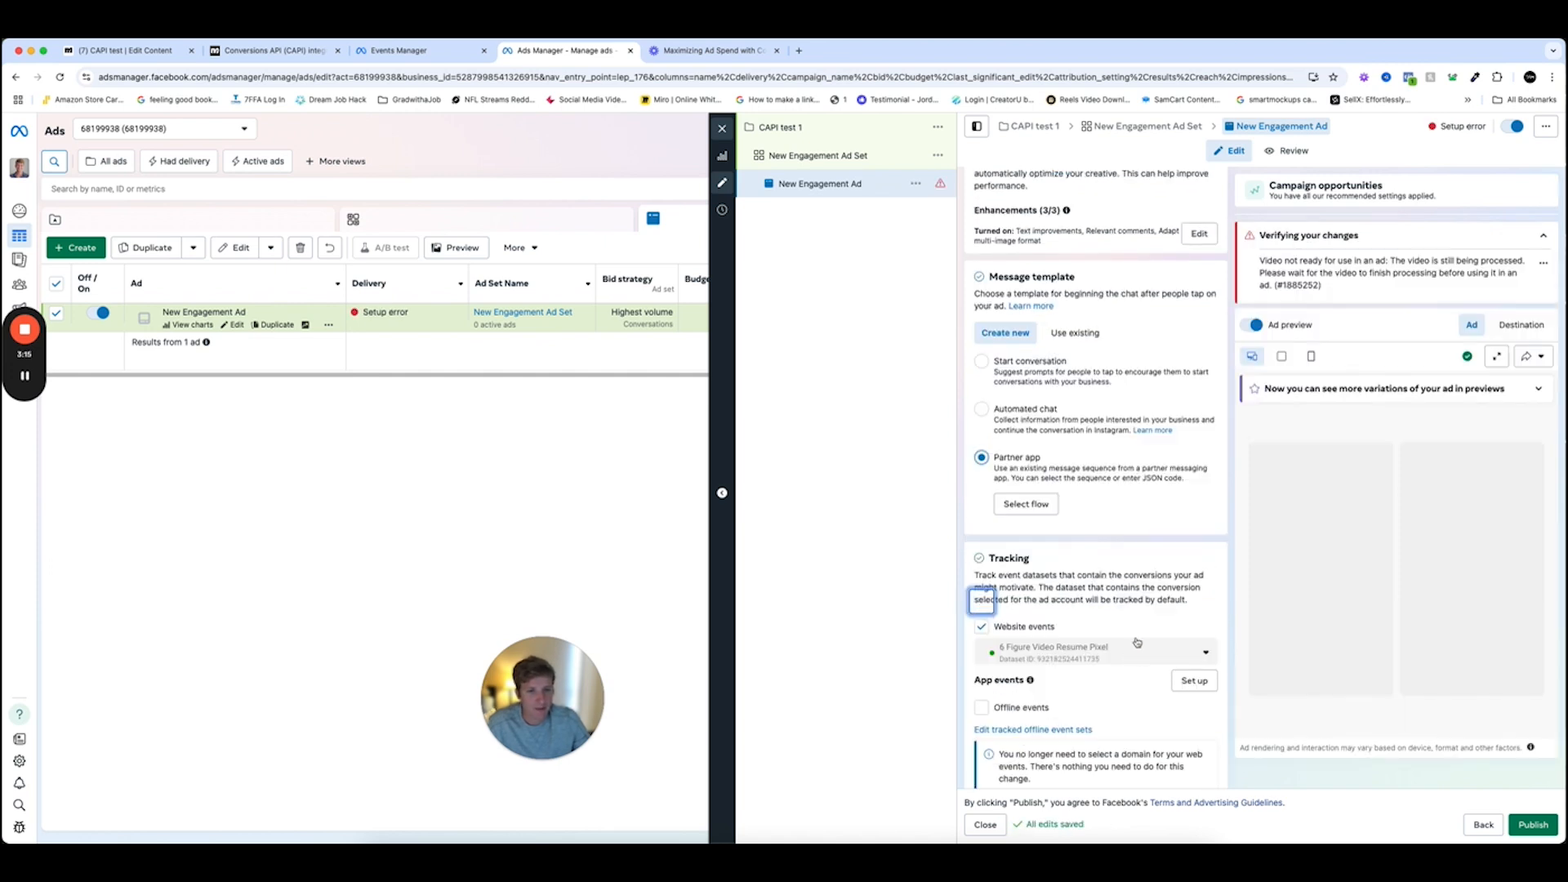
# - Select Manychat as the partner app and its CAPI test message flow
pyautogui.click(1024, 504)
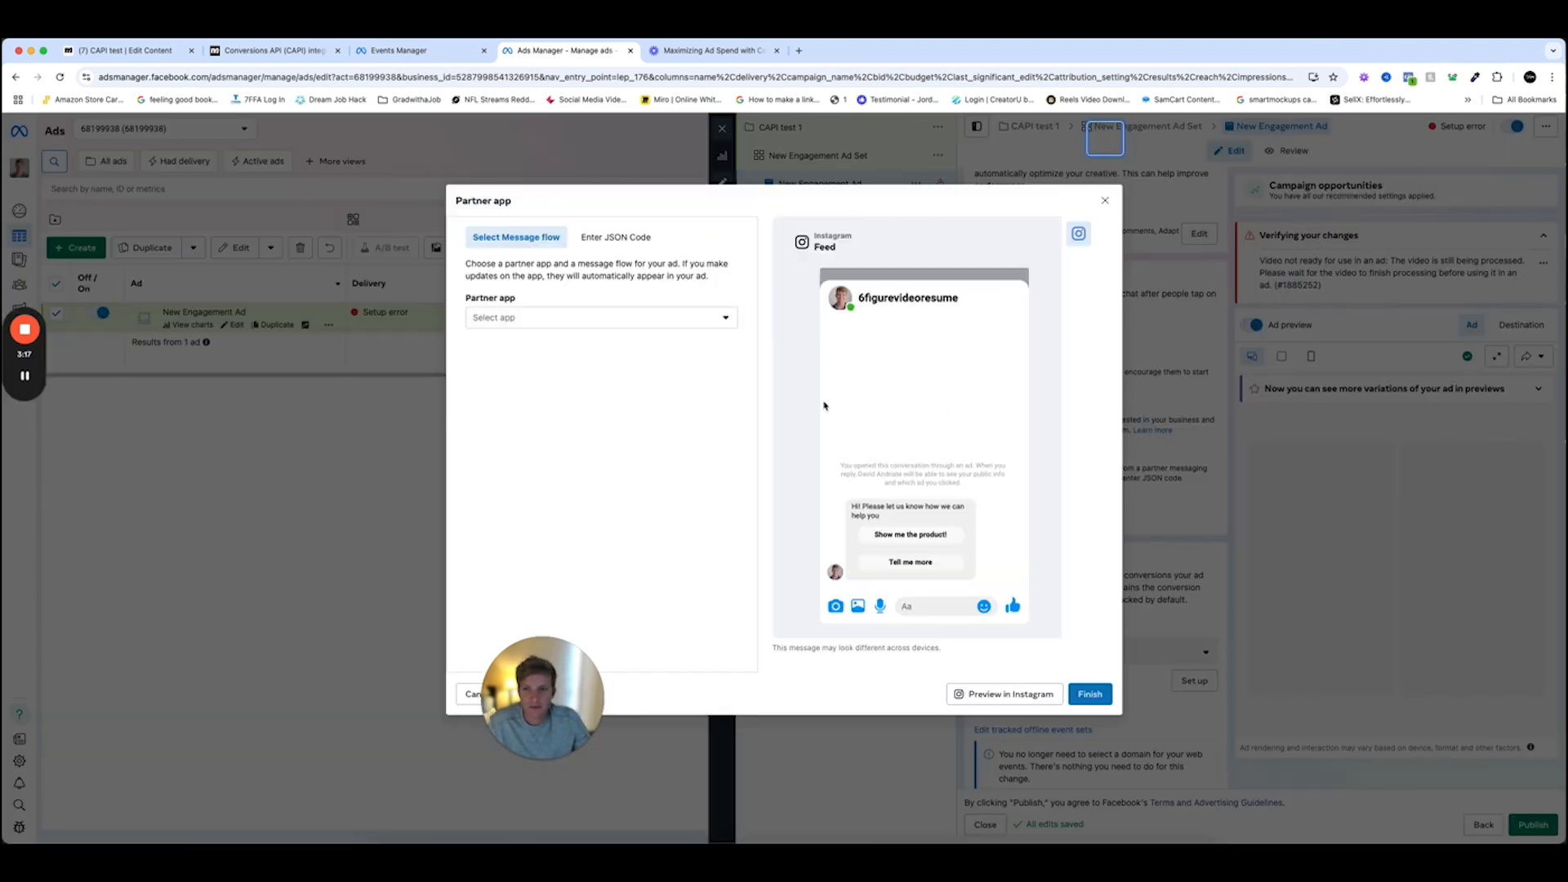
pyautogui.click(600, 317)
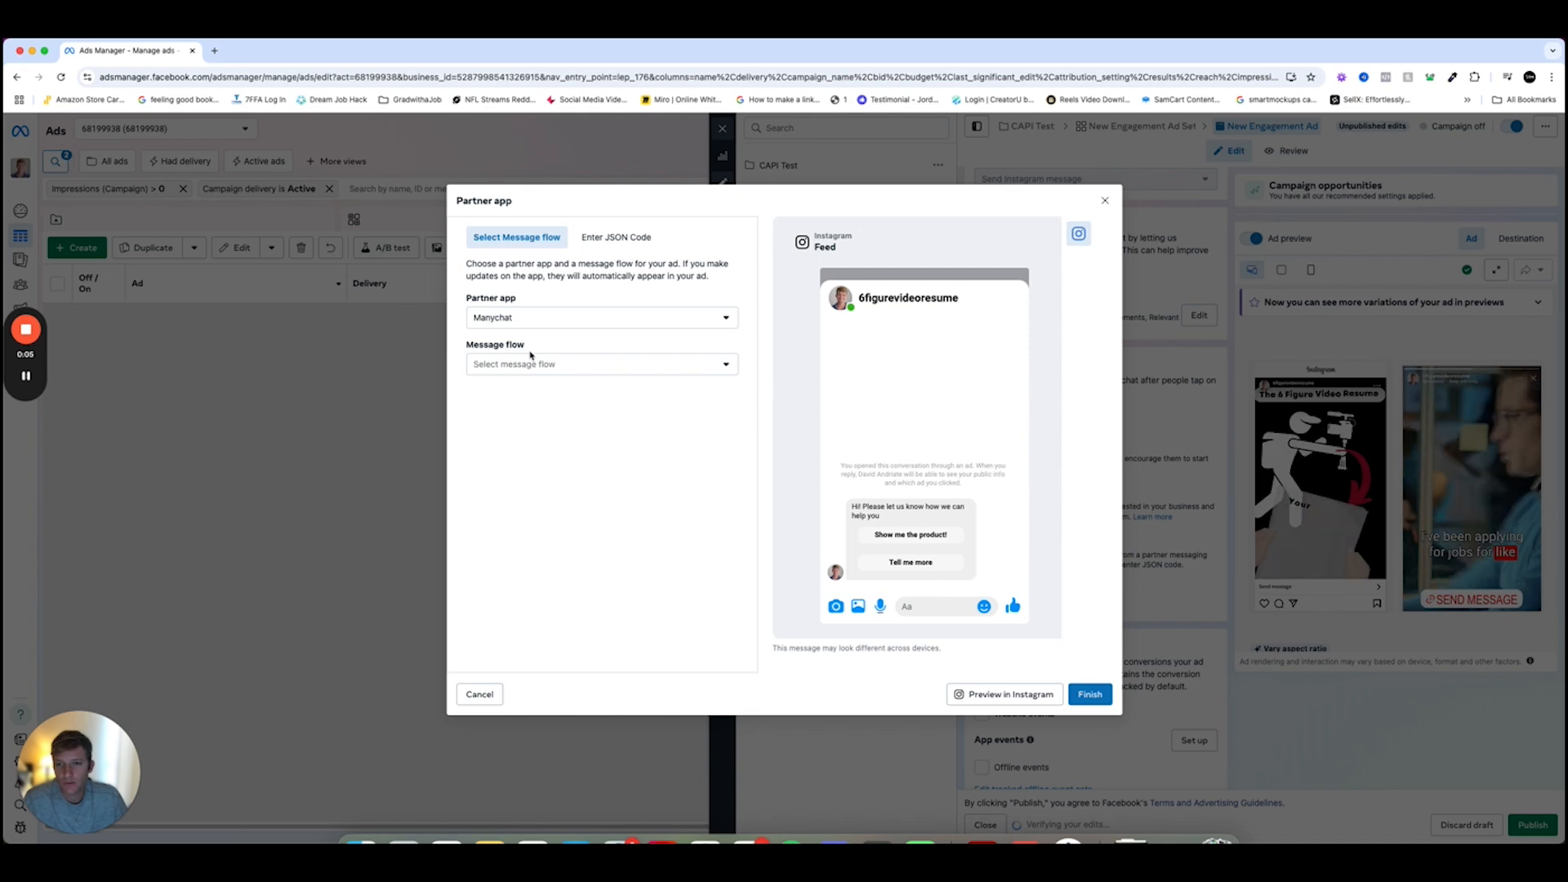
pyautogui.click(601, 363)
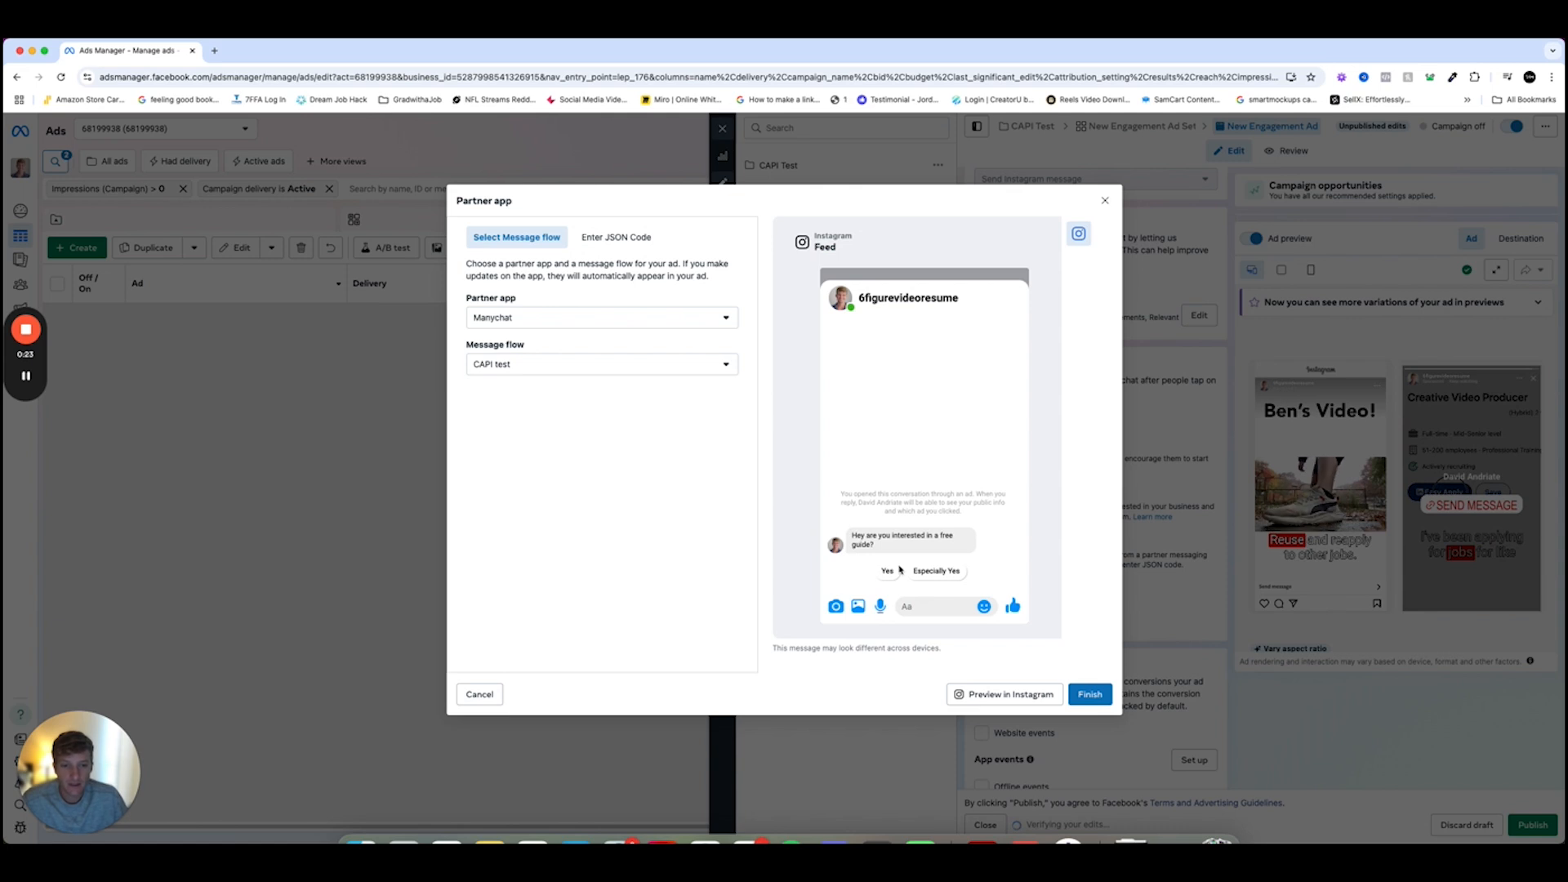
pyautogui.click(936, 571)
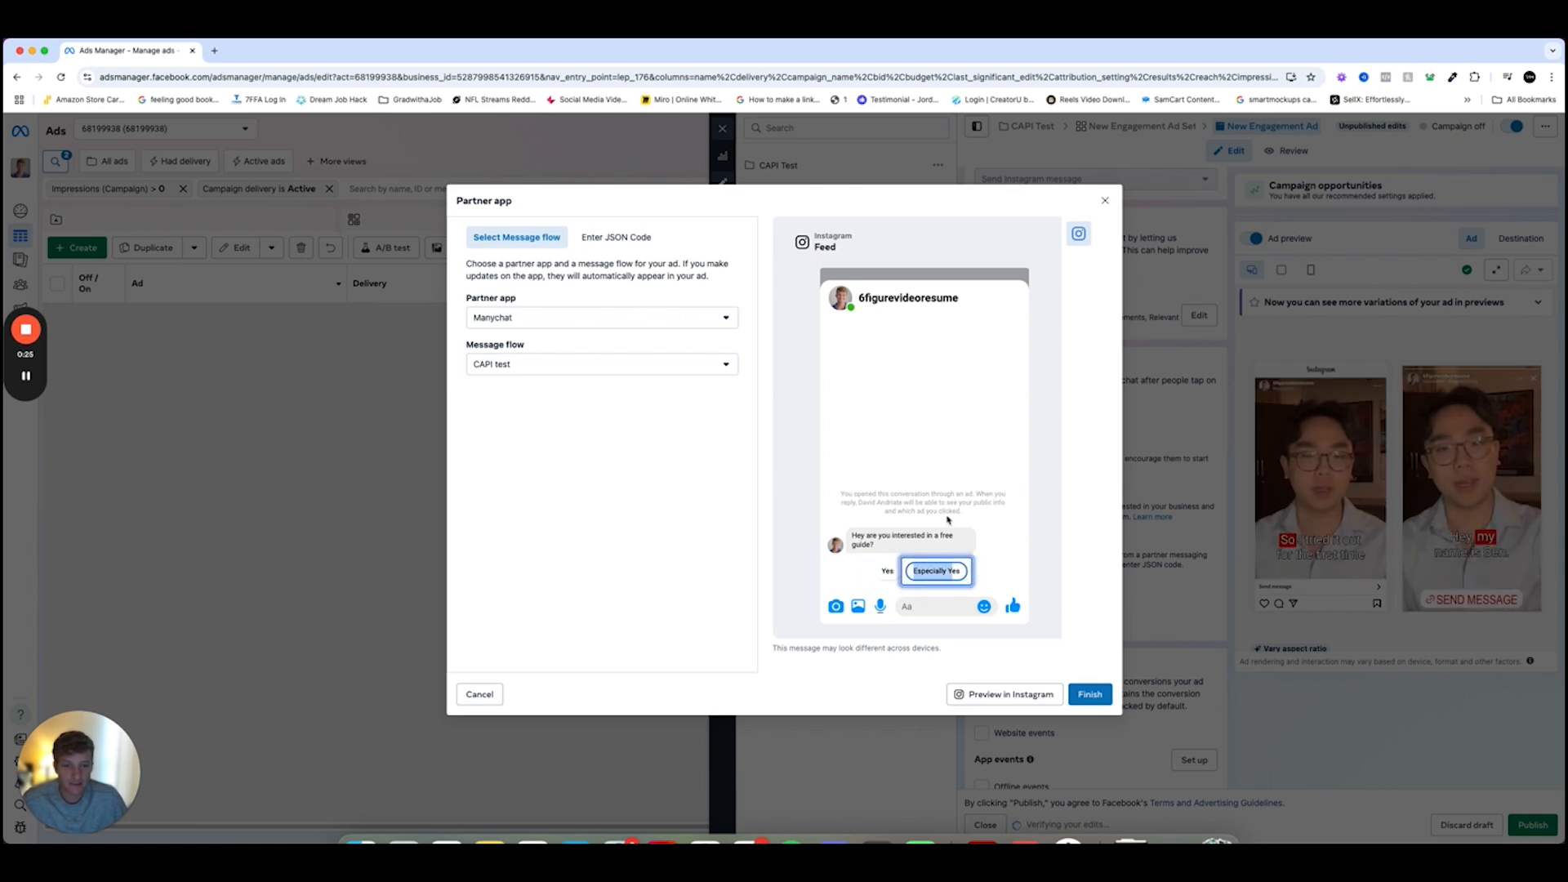
pyautogui.click(1088, 695)
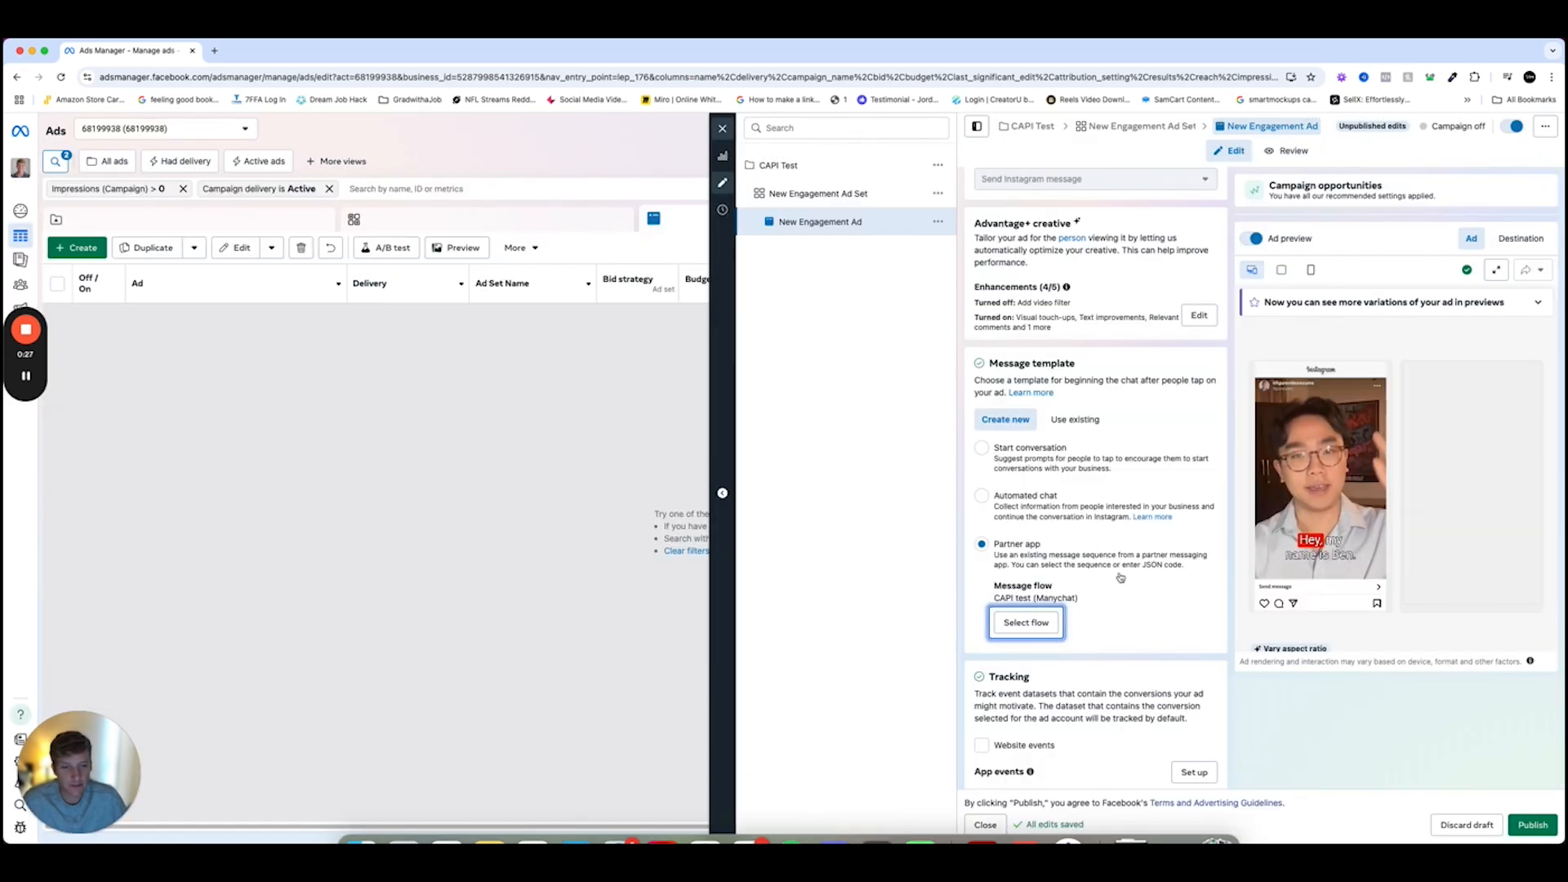
pyautogui.scroll(-3)
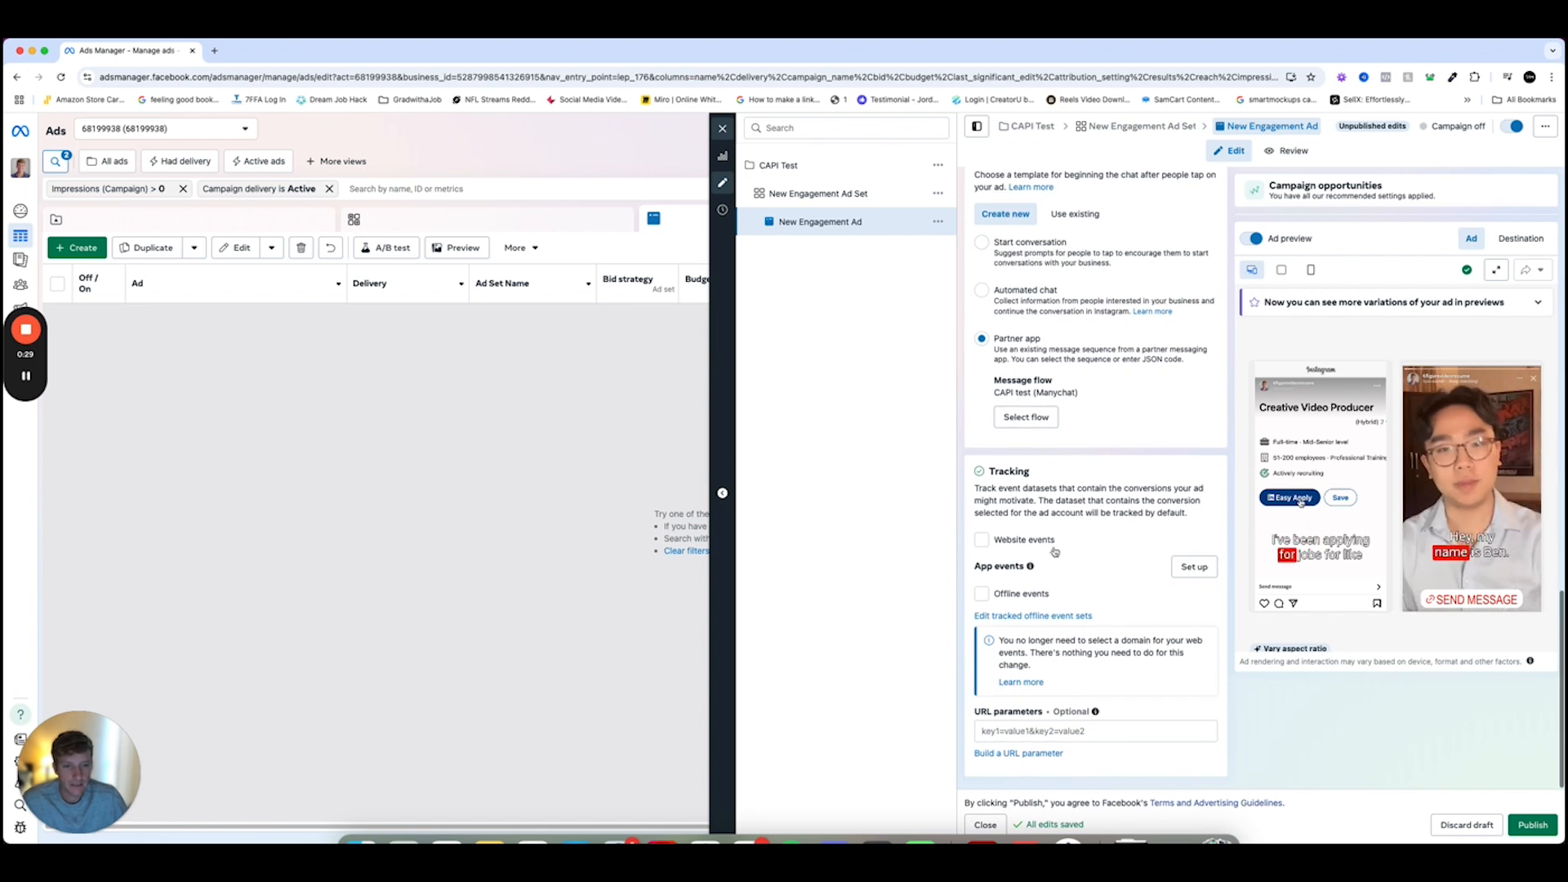